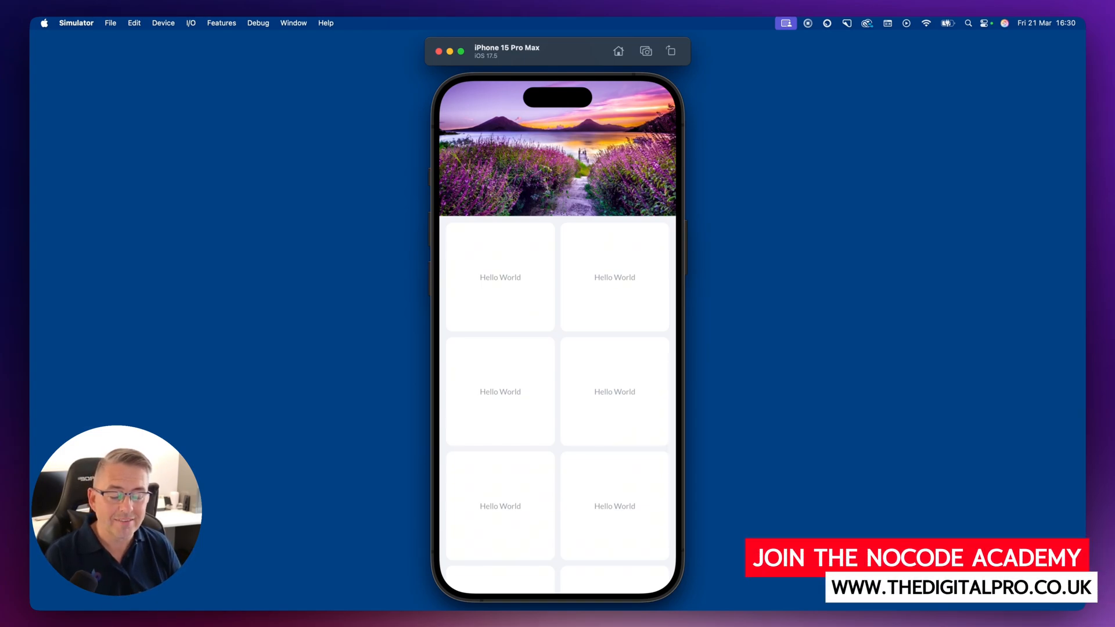
{"action": "mouse_move", "coordinate": [620, 424]}
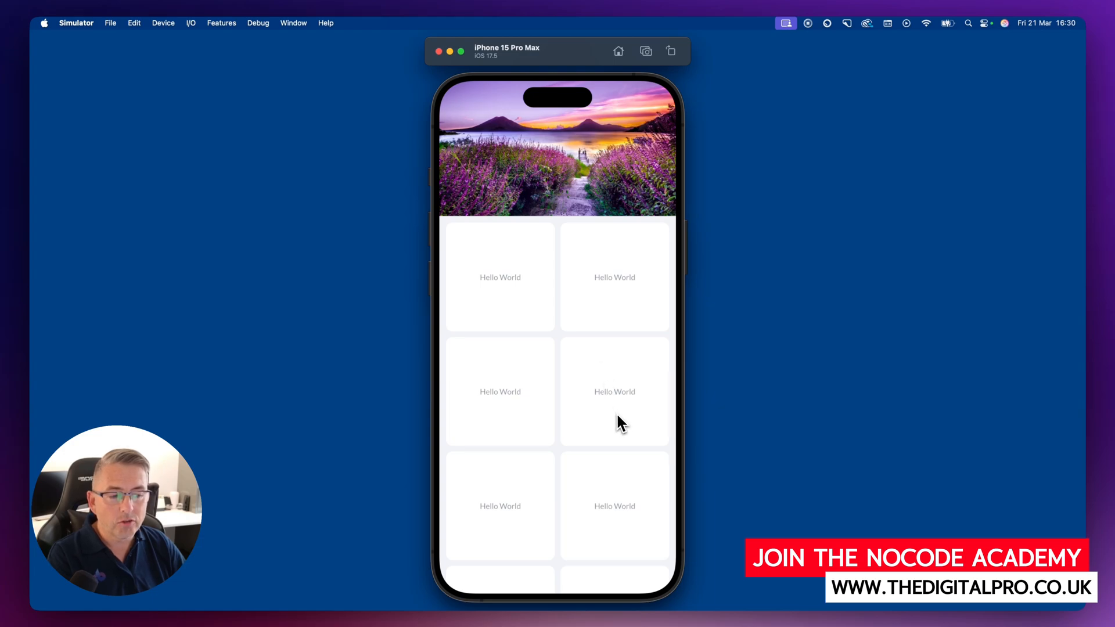
- Review HomePage's ScrollingFadingBanner placeholder, then select GridDetailPage in the Pages list
{"action": "scroll", "scroll_direction": "down", "scroll_amount": 3}
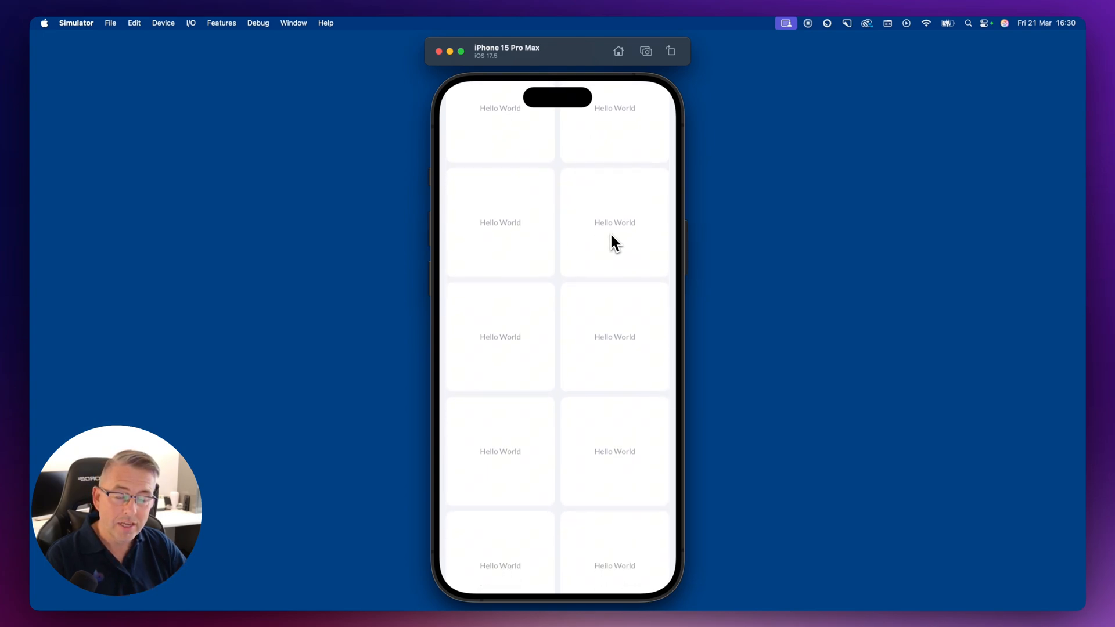
{"action": "scroll", "scroll_direction": "up", "scroll_amount": 3}
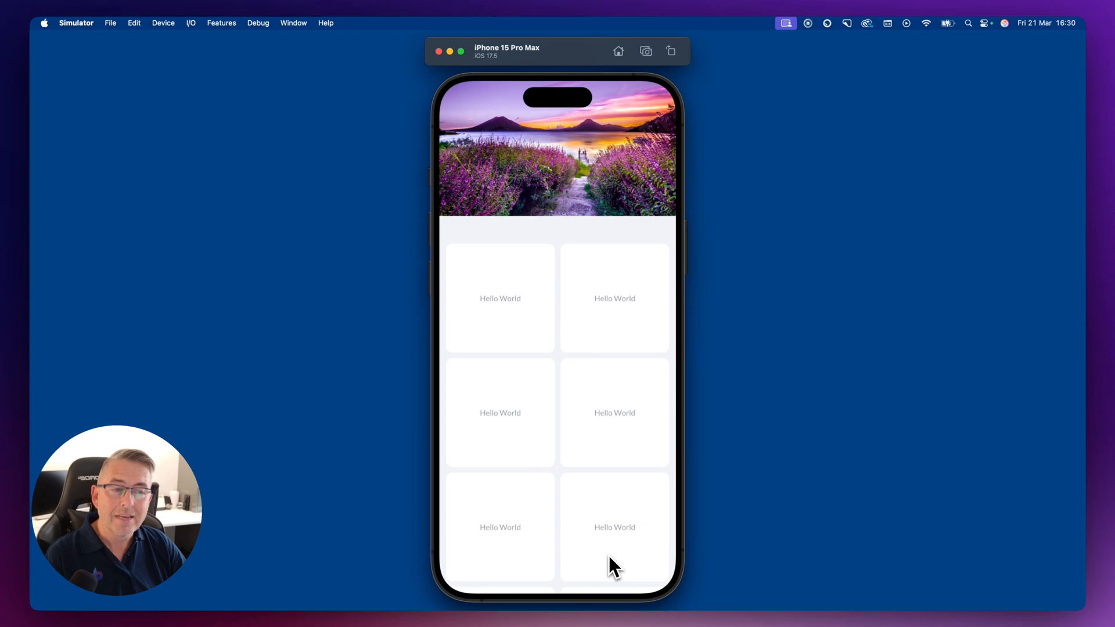
{"action": "scroll", "scroll_direction": "up", "scroll_amount": 3}
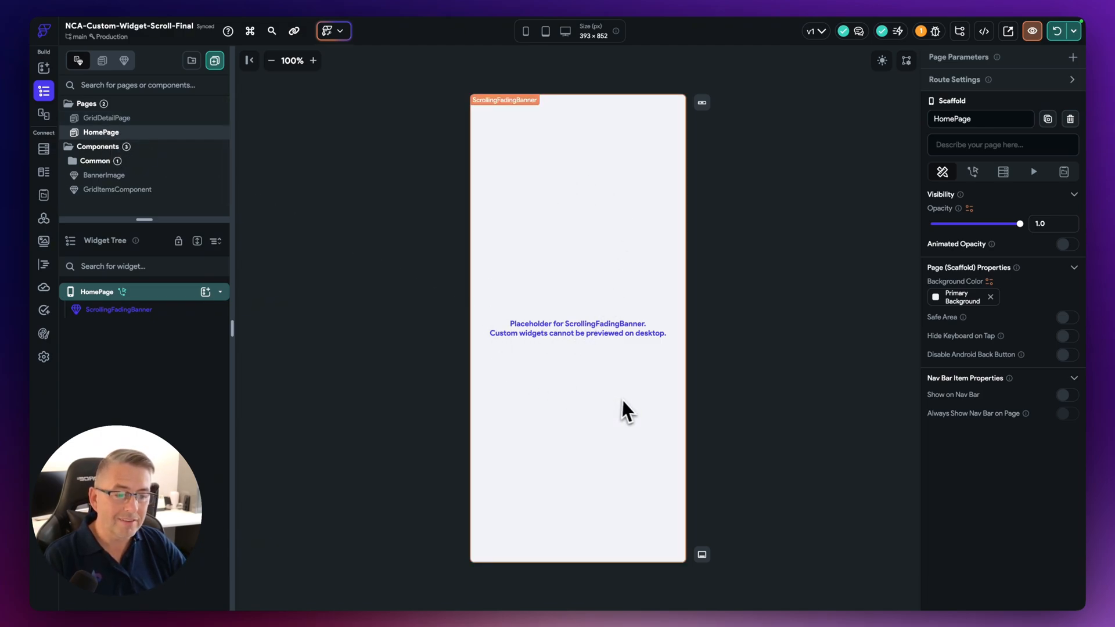
{"action": "mouse_move", "coordinate": [635, 354]}
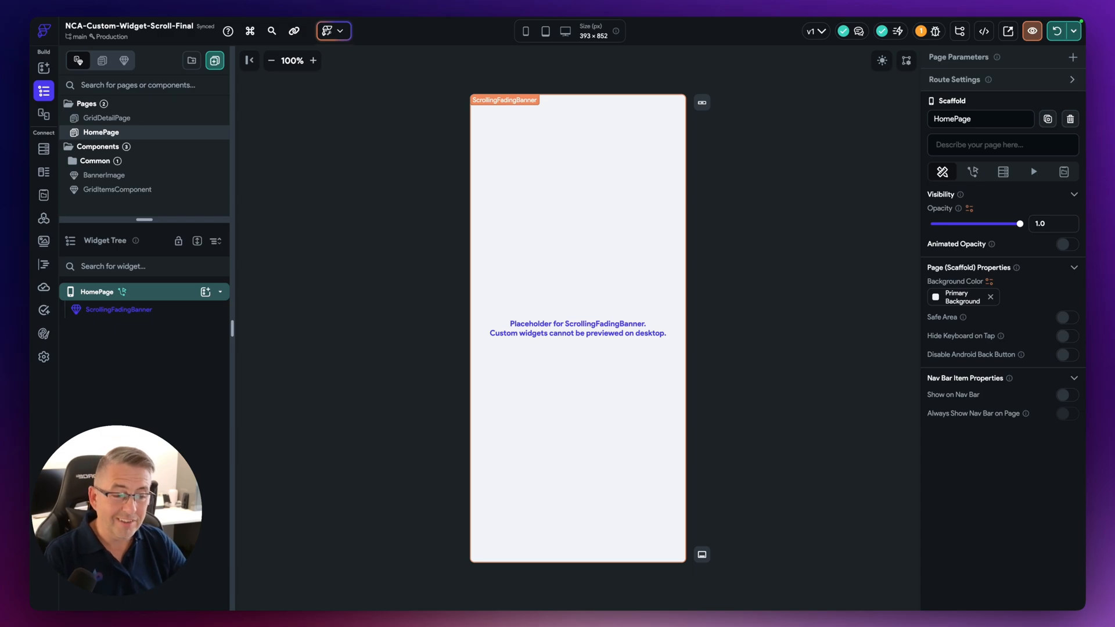
{"action": "mouse_move", "coordinate": [562, 425]}
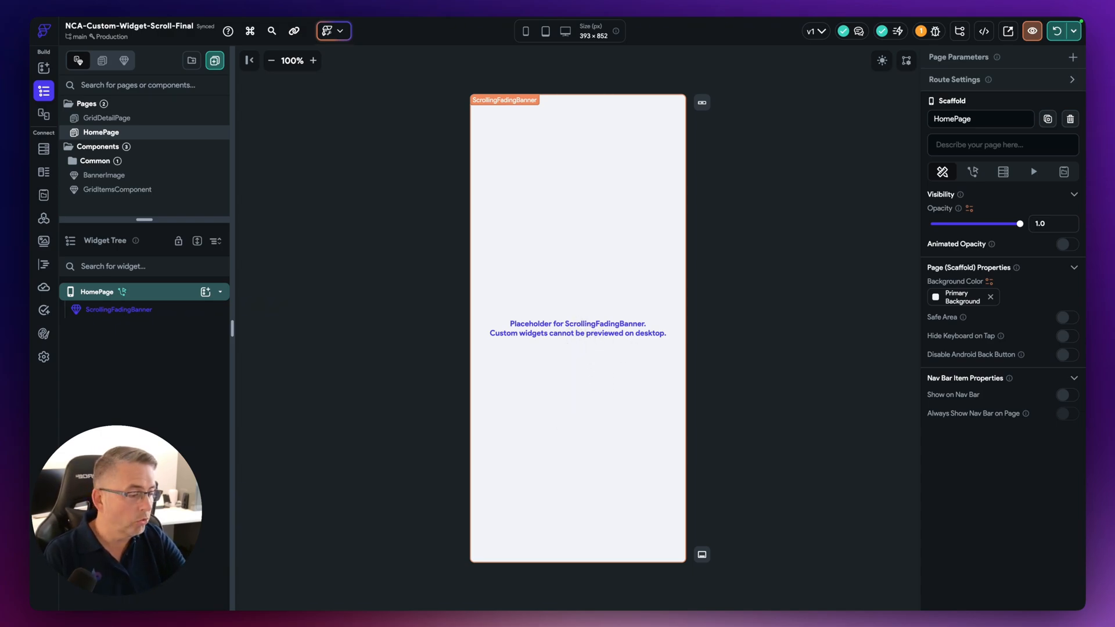
{"action": "mouse_move", "coordinate": [543, 405]}
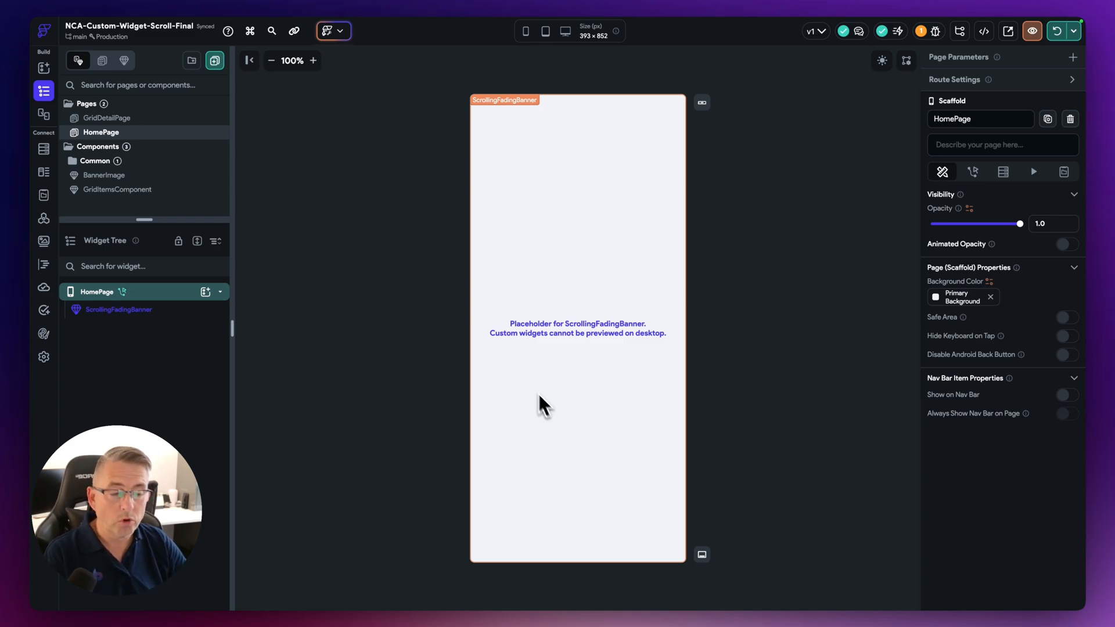
{"action": "mouse_move", "coordinate": [588, 307]}
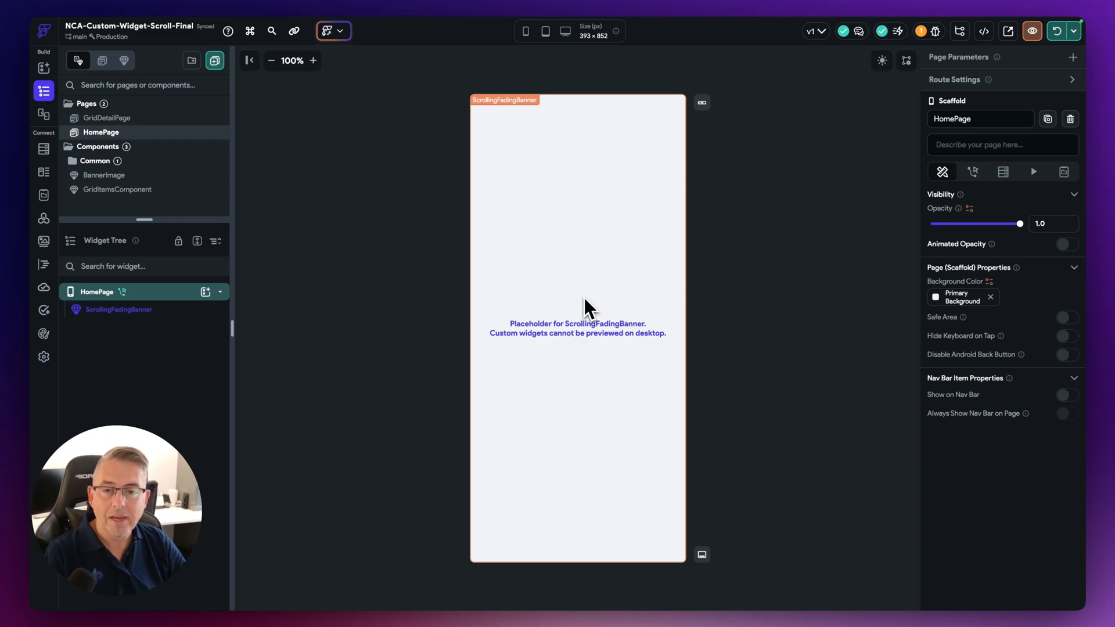
{"action": "left_click", "coordinate": [107, 117]}
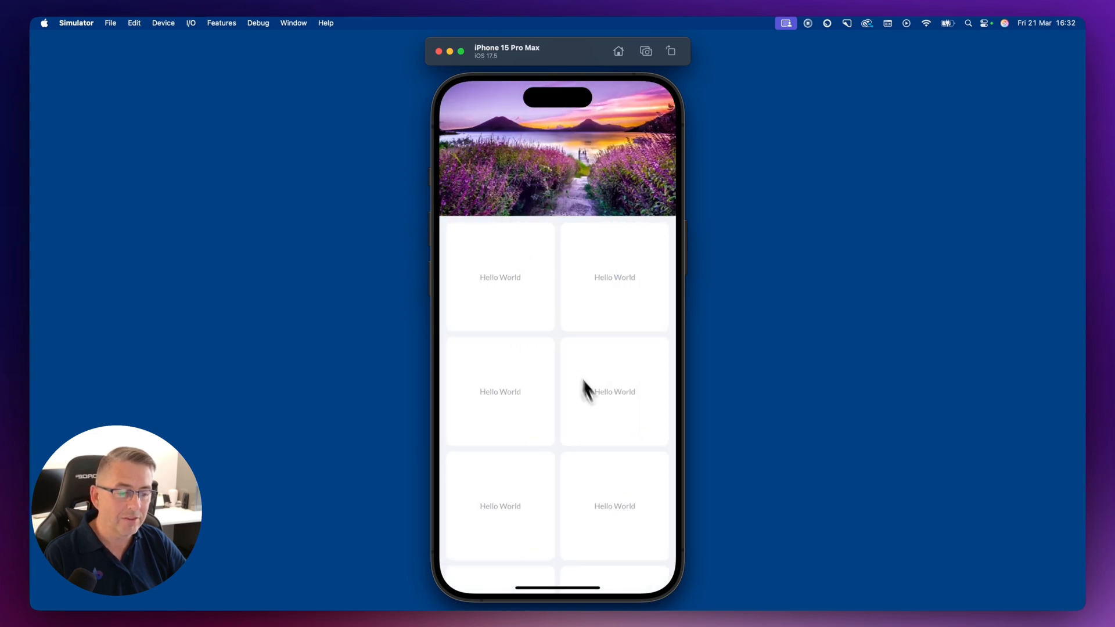
{"action": "mouse_move", "coordinate": [498, 235]}
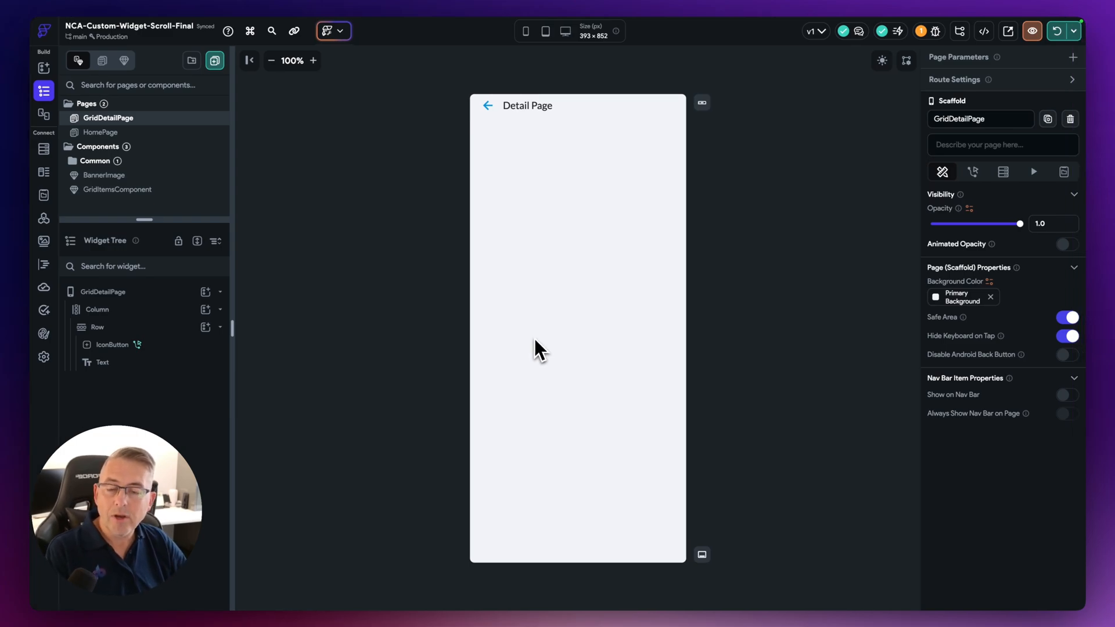
{"action": "mouse_move", "coordinate": [453, 291]}
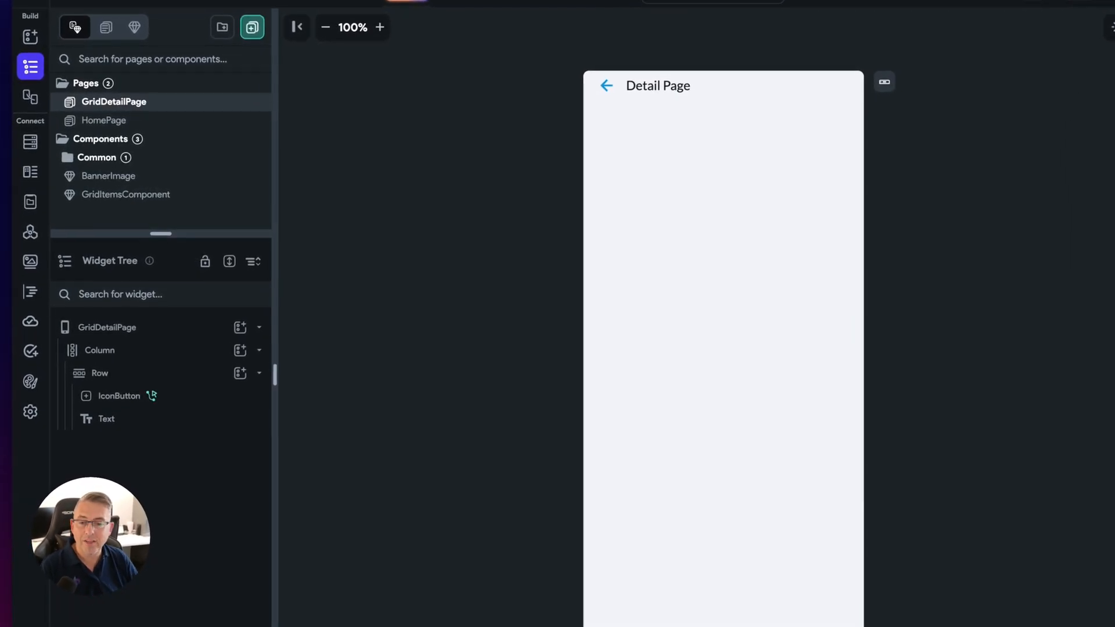
- Select the BannerImage component so its landscape image shows on the canvas
{"action": "left_click", "coordinate": [111, 175]}
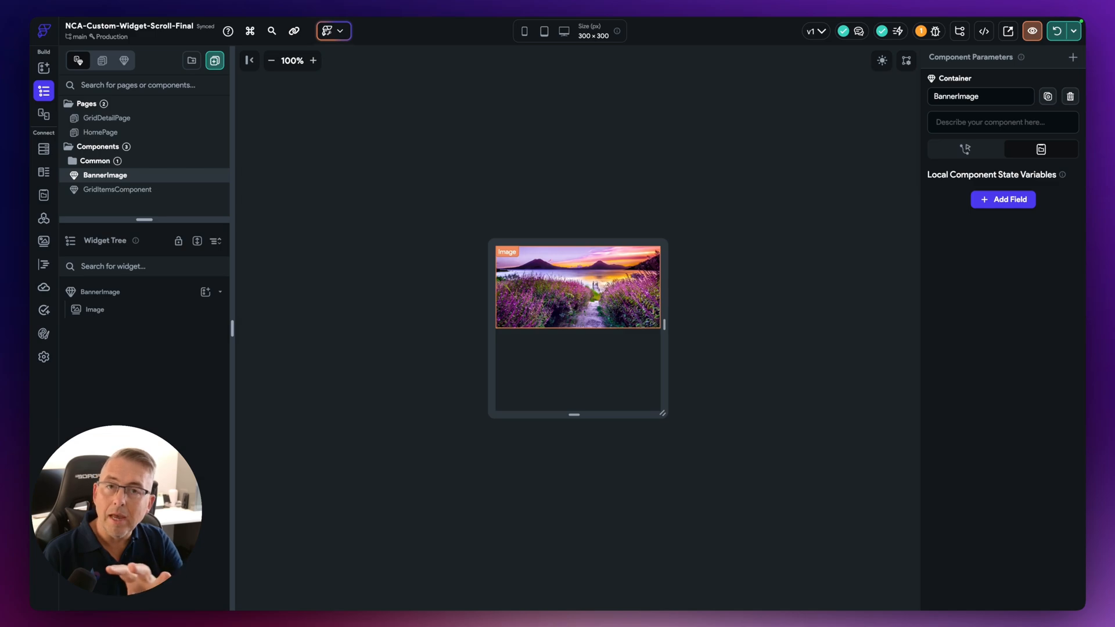
{"action": "mouse_move", "coordinate": [613, 325]}
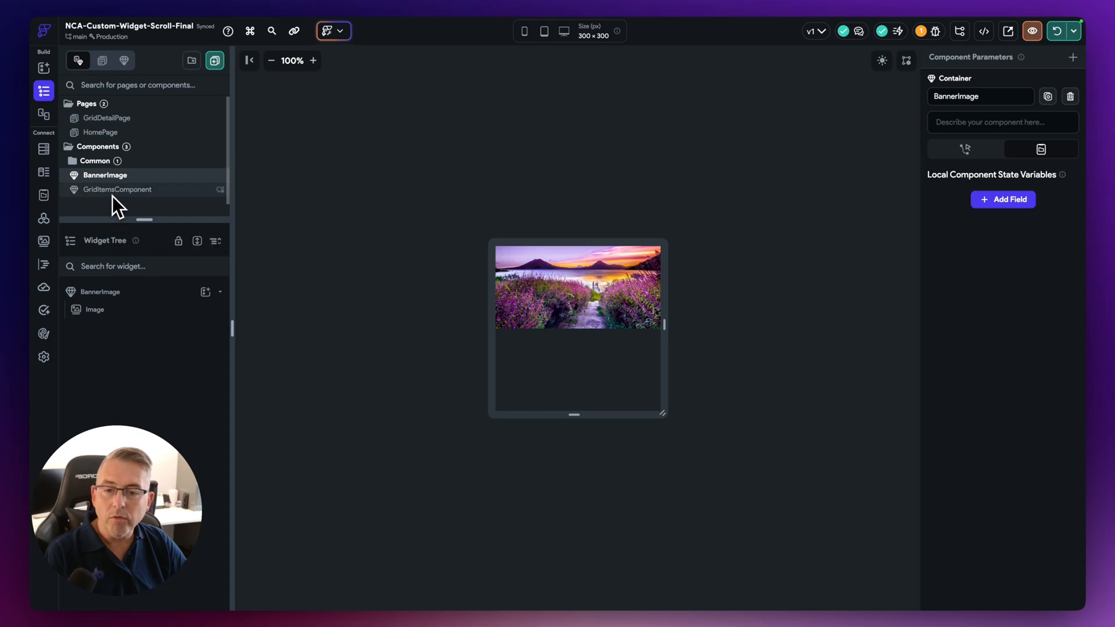
- Select GridItemsComponent and its GridView to show the two-column grid's layout properties
{"action": "left_click", "coordinate": [117, 189]}
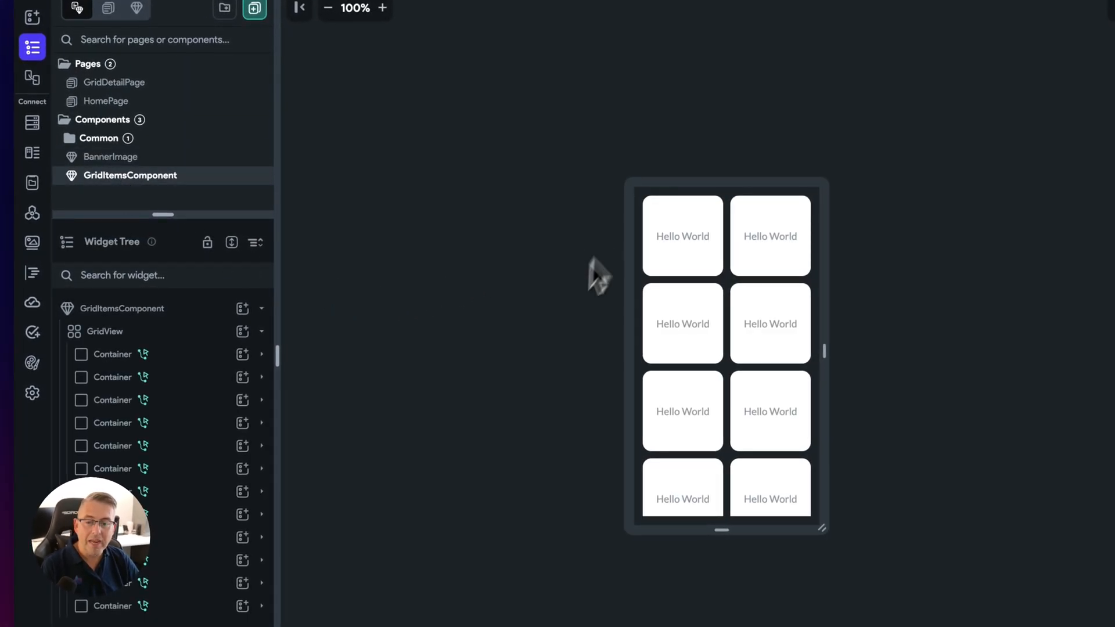
{"action": "mouse_move", "coordinate": [324, 386]}
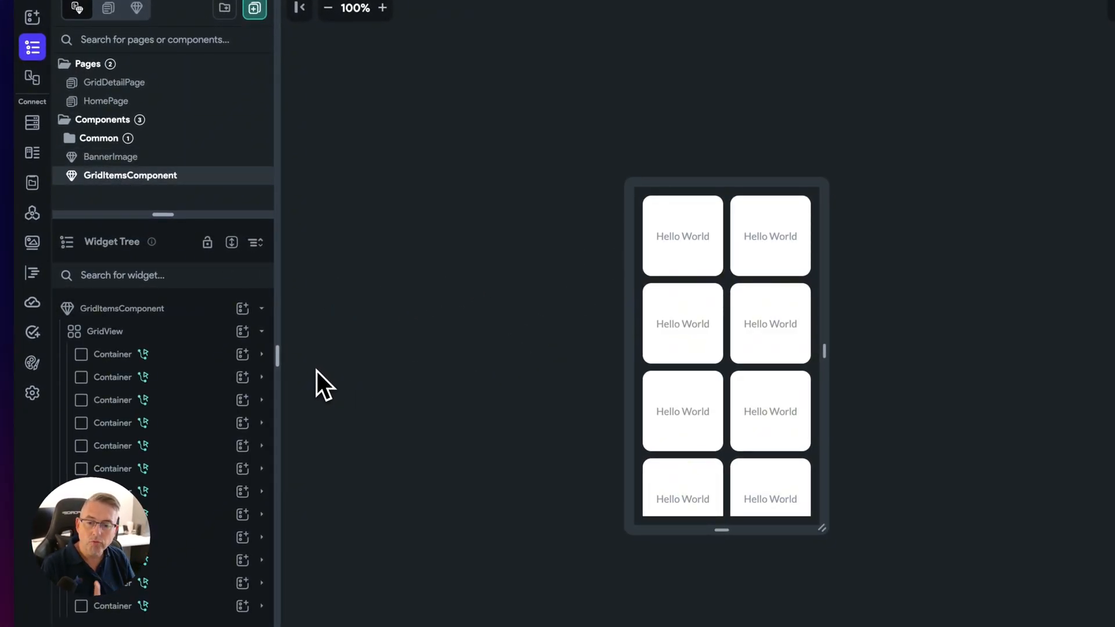
{"action": "left_click", "coordinate": [112, 344]}
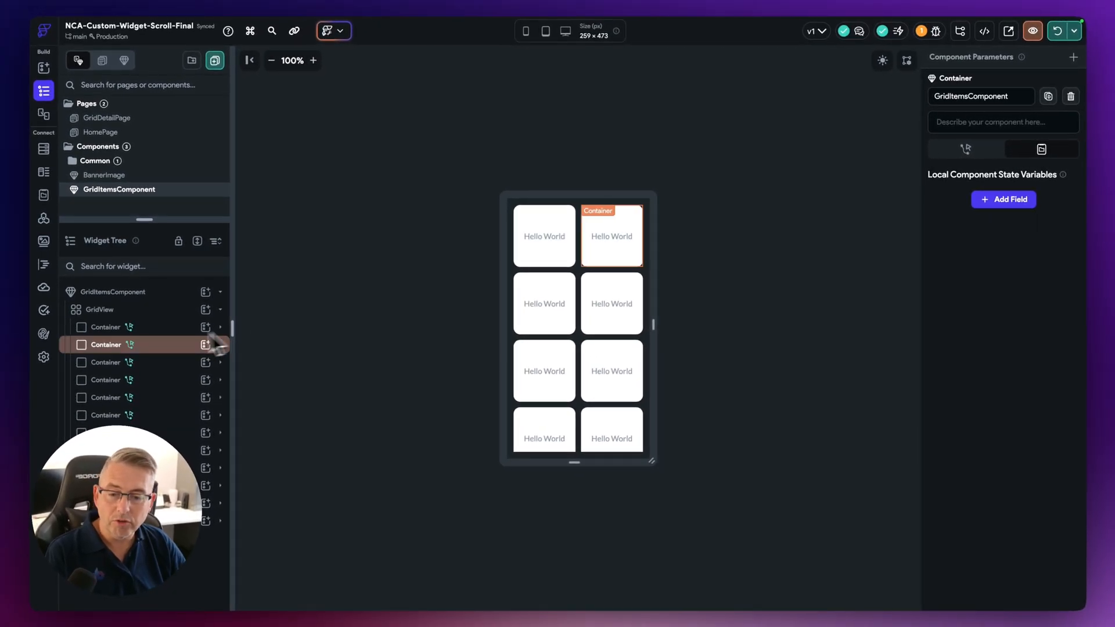
{"action": "left_click", "coordinate": [100, 309]}
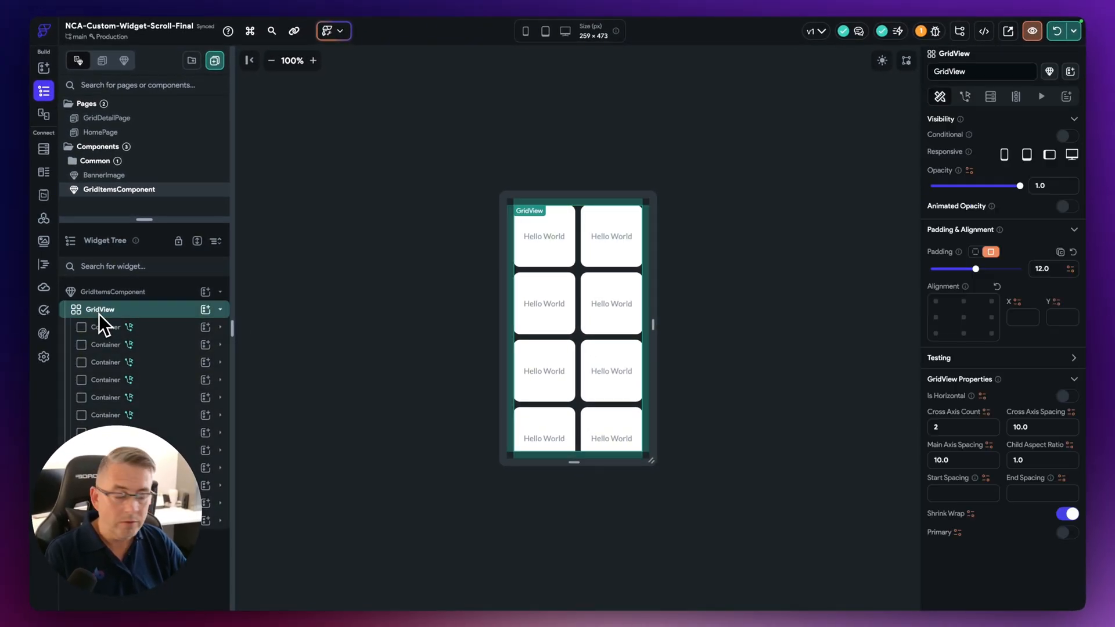
{"action": "left_click", "coordinate": [1066, 514]}
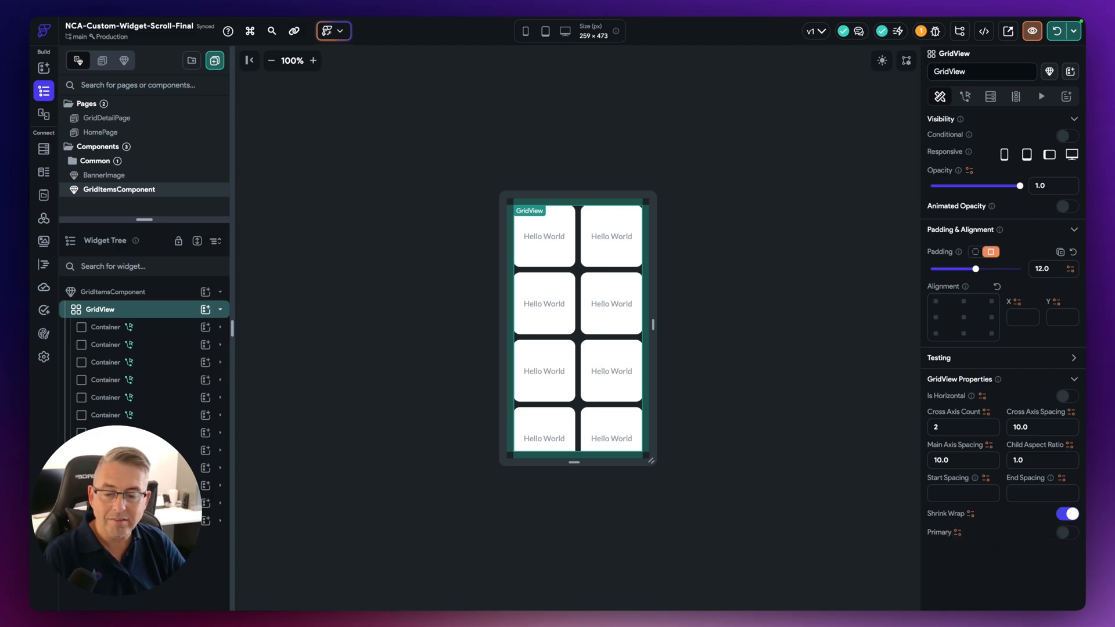
{"action": "mouse_move", "coordinate": [972, 490]}
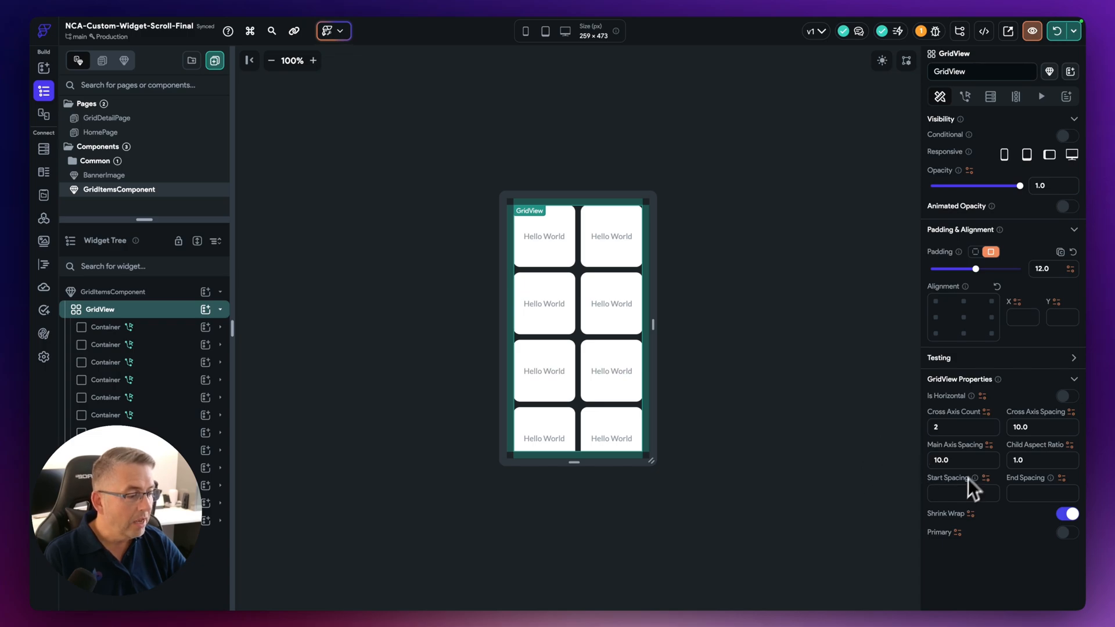
{"action": "mouse_move", "coordinate": [1038, 479]}
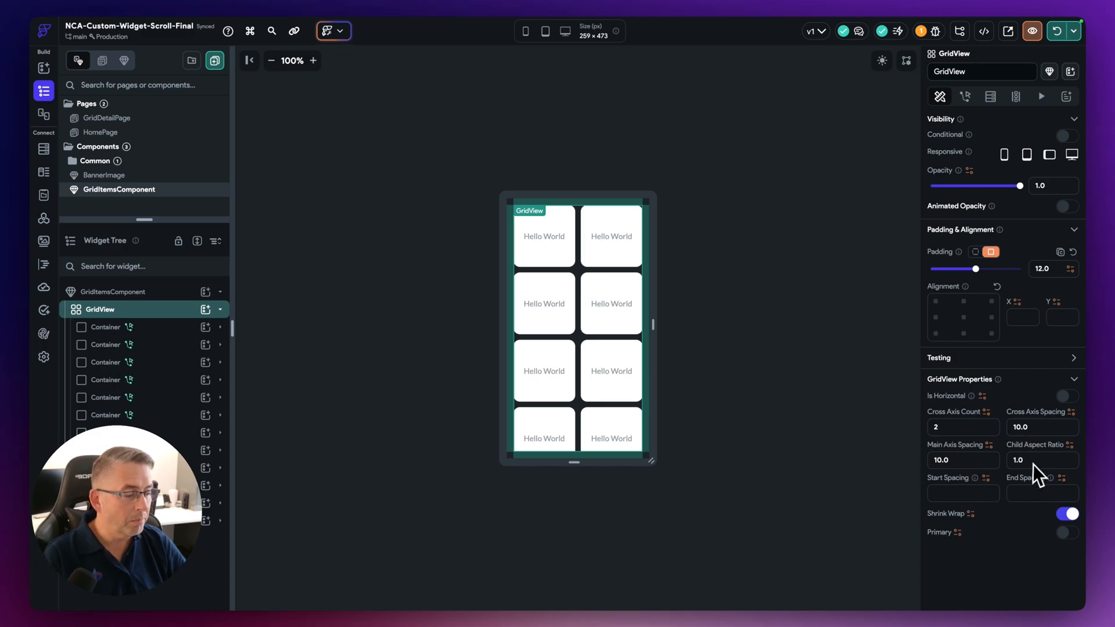
{"action": "mouse_move", "coordinate": [978, 483]}
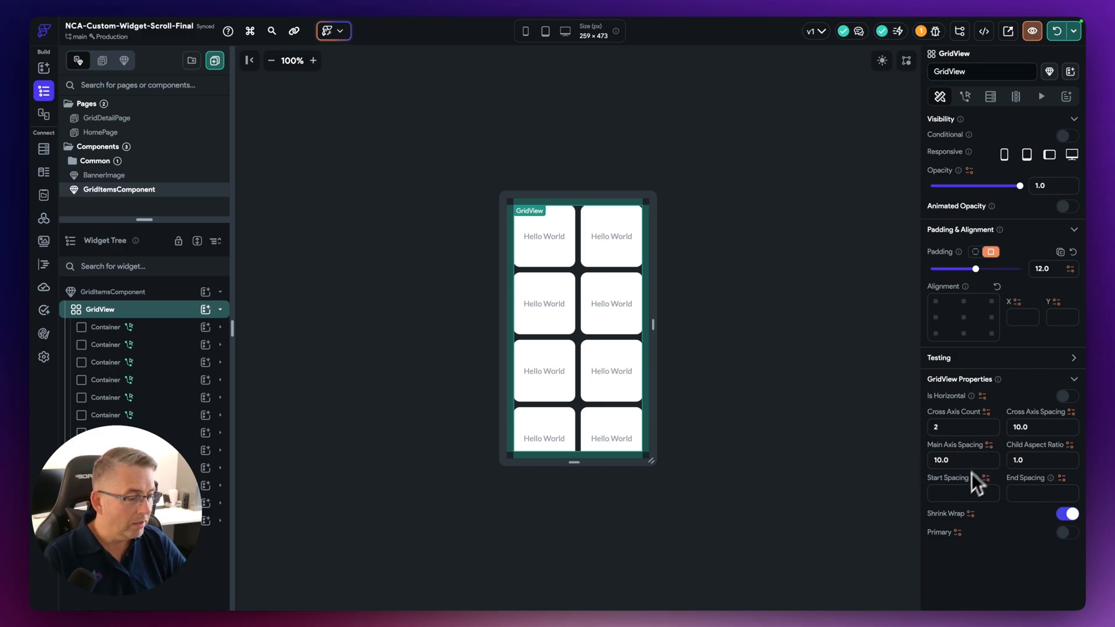
{"action": "mouse_move", "coordinate": [962, 473]}
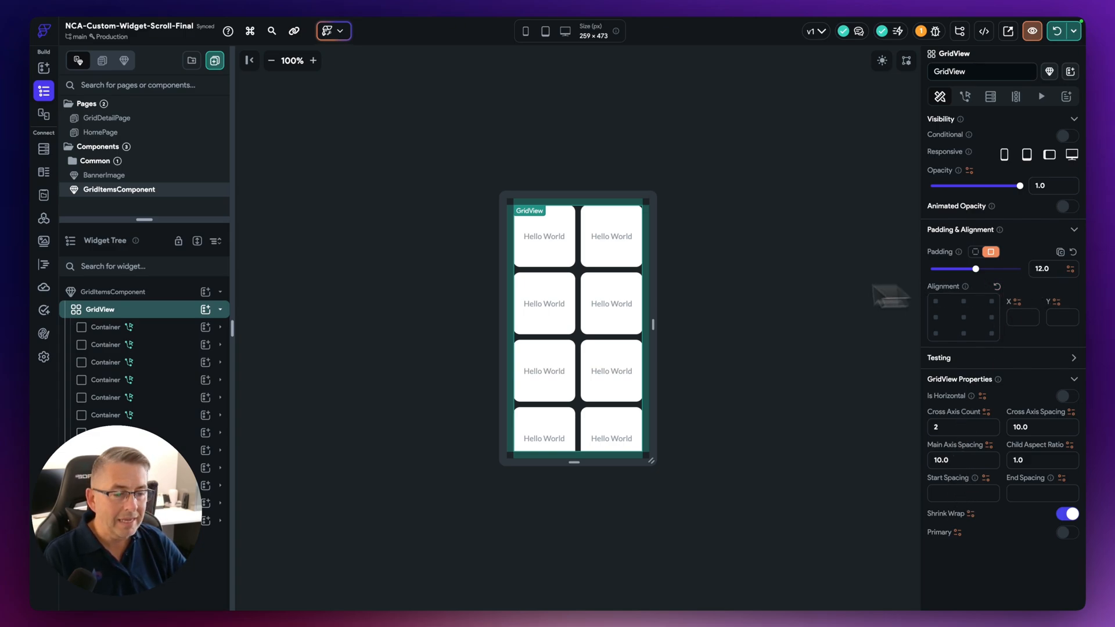
{"action": "mouse_move", "coordinate": [690, 438]}
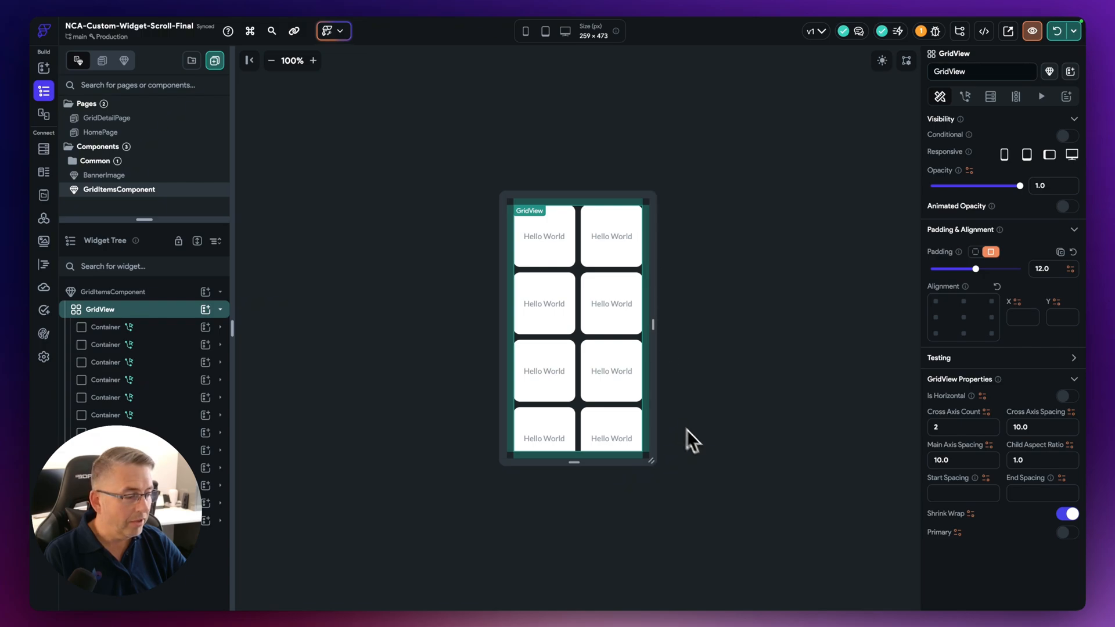
{"action": "mouse_move", "coordinate": [138, 163]}
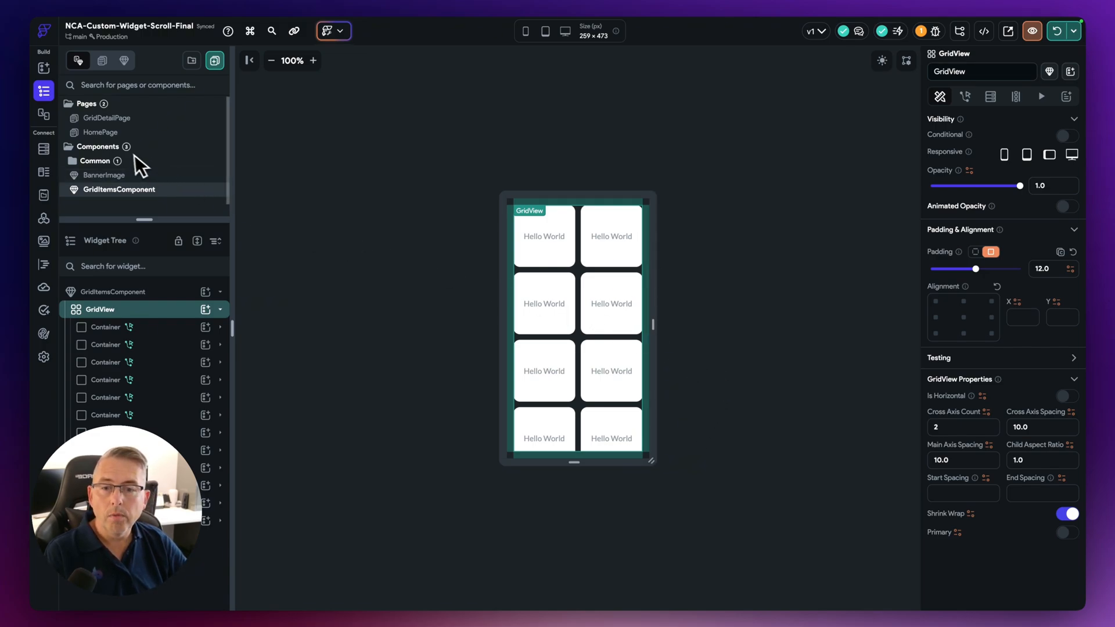
{"action": "mouse_move", "coordinate": [107, 132]}
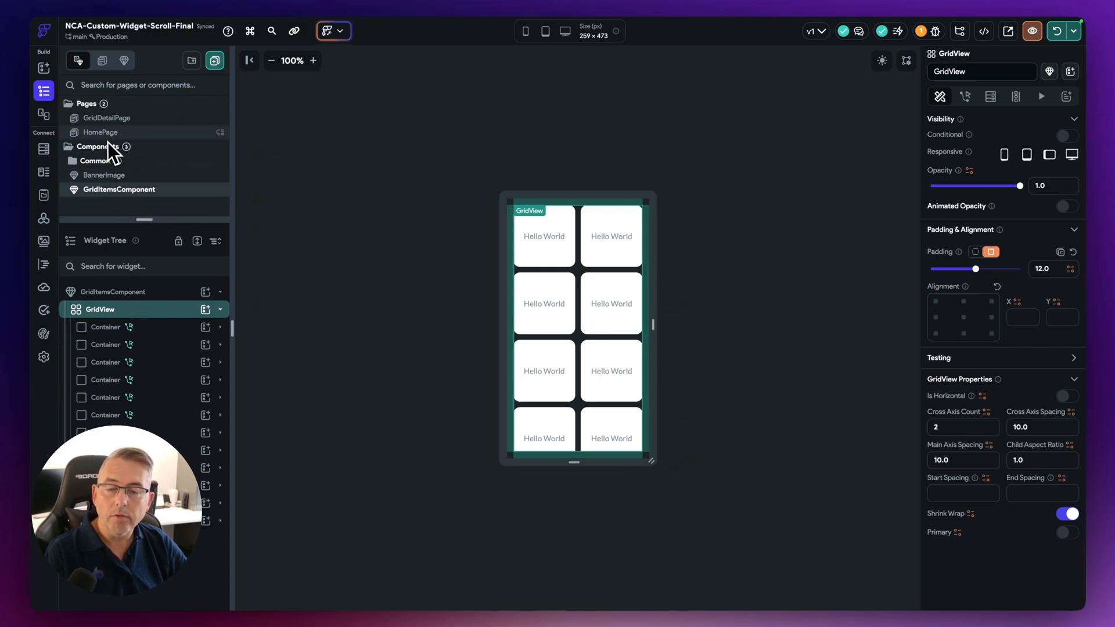
- Select HomePage's ScrollingFadingBanner and review its bannerImage and primaryContent component properties
{"action": "left_click", "coordinate": [118, 133]}
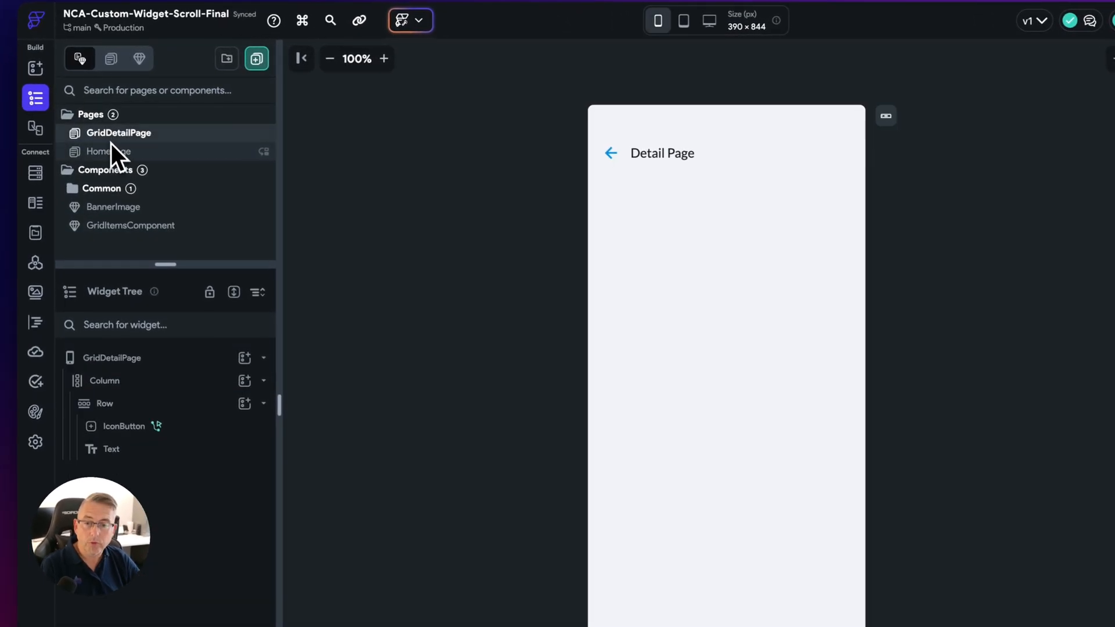
{"action": "left_click", "coordinate": [109, 151]}
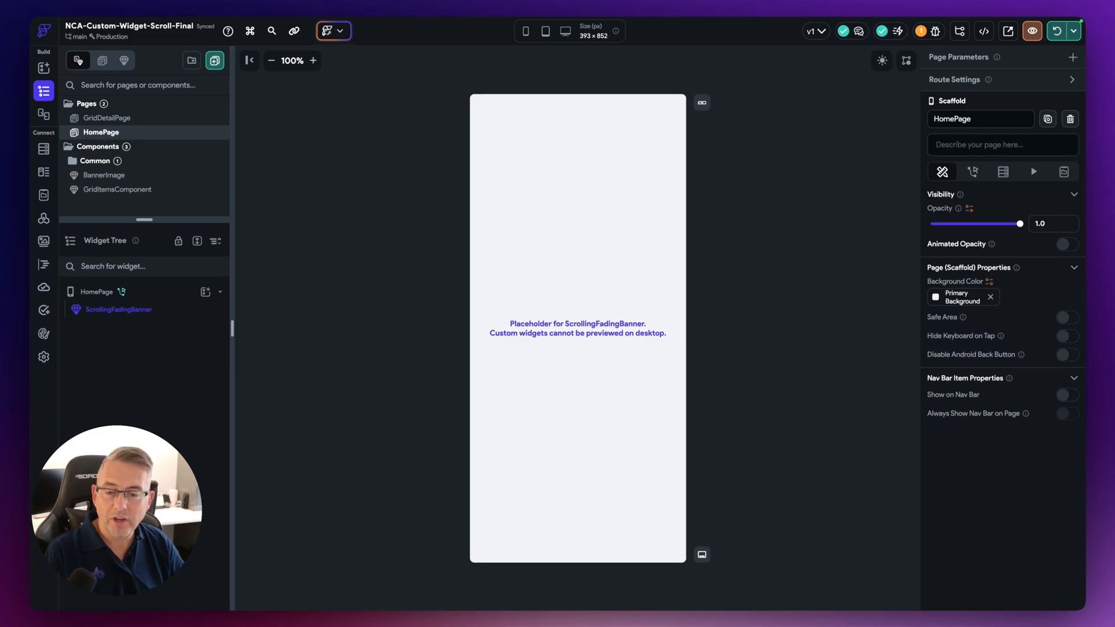
{"action": "left_click", "coordinate": [119, 309]}
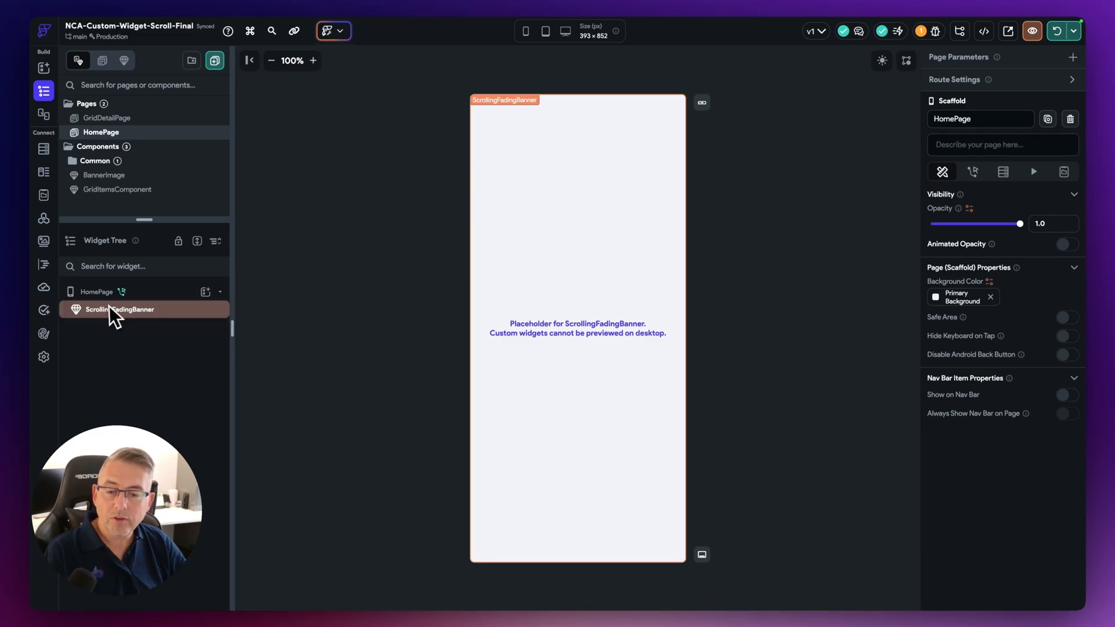
{"action": "left_click", "coordinate": [120, 309]}
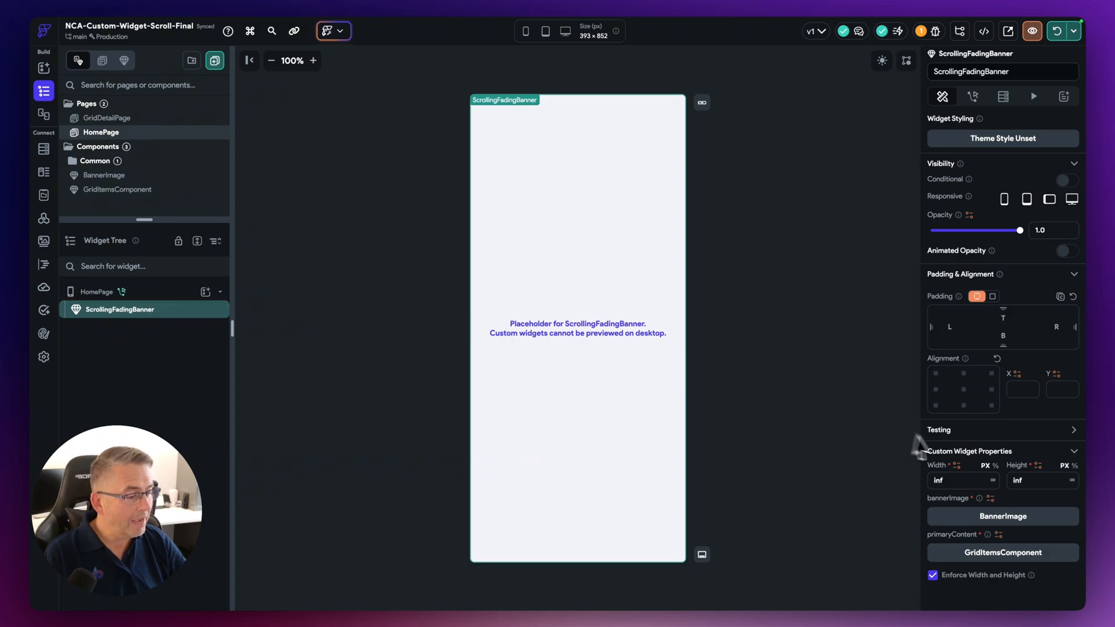
{"action": "scroll", "scroll_direction": "down", "scroll_amount": 3}
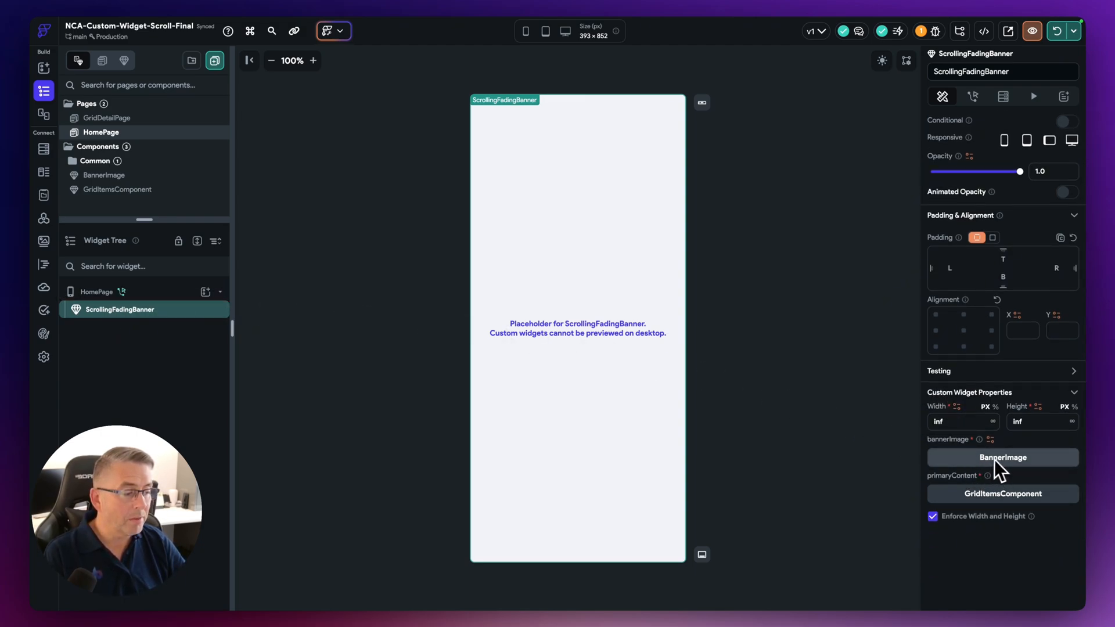
{"action": "mouse_move", "coordinate": [362, 331]}
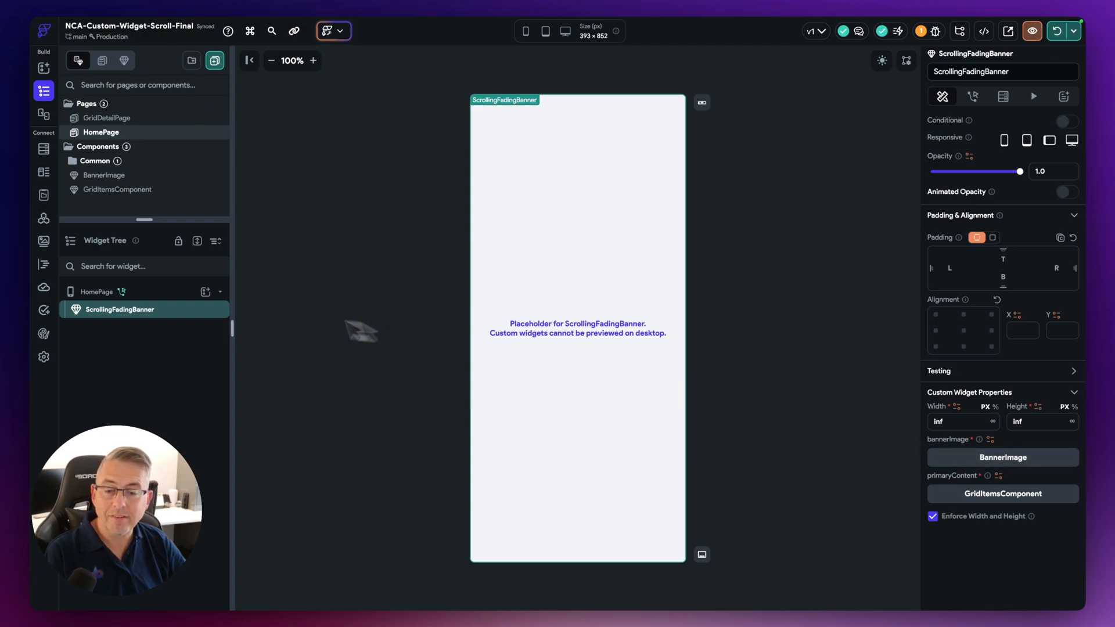
{"action": "mouse_move", "coordinate": [105, 175]}
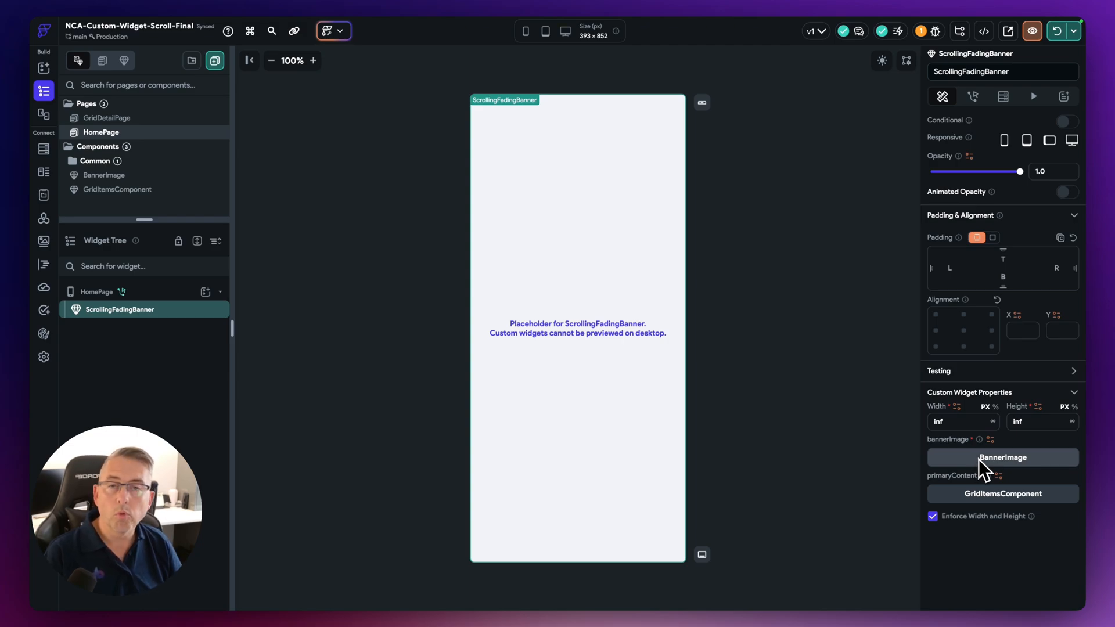
{"action": "mouse_move", "coordinate": [984, 472]}
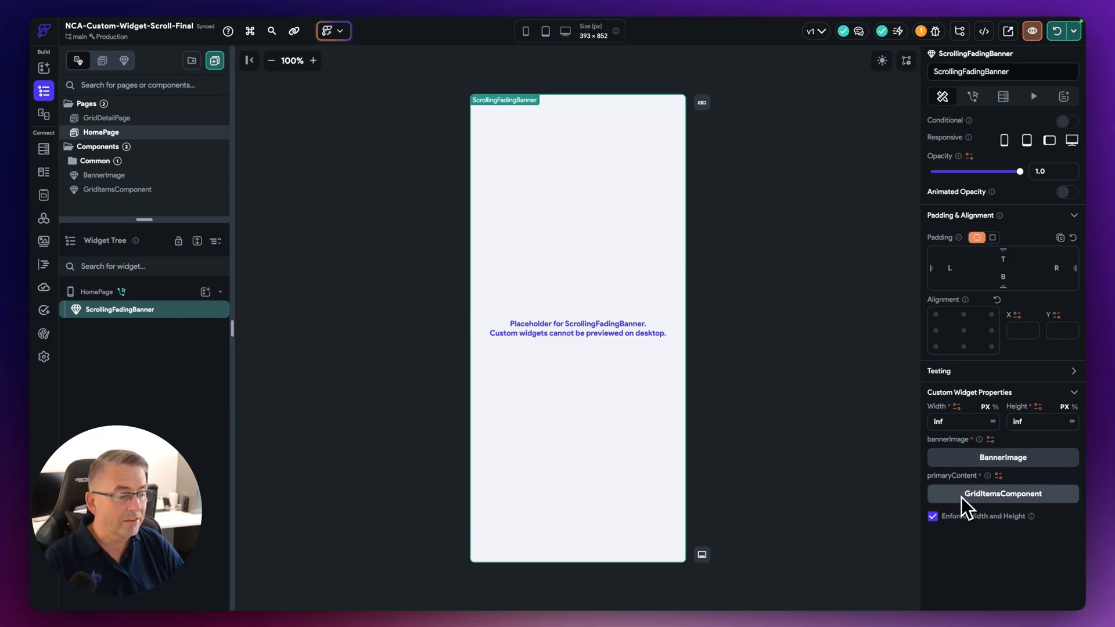
{"action": "mouse_move", "coordinate": [1026, 508]}
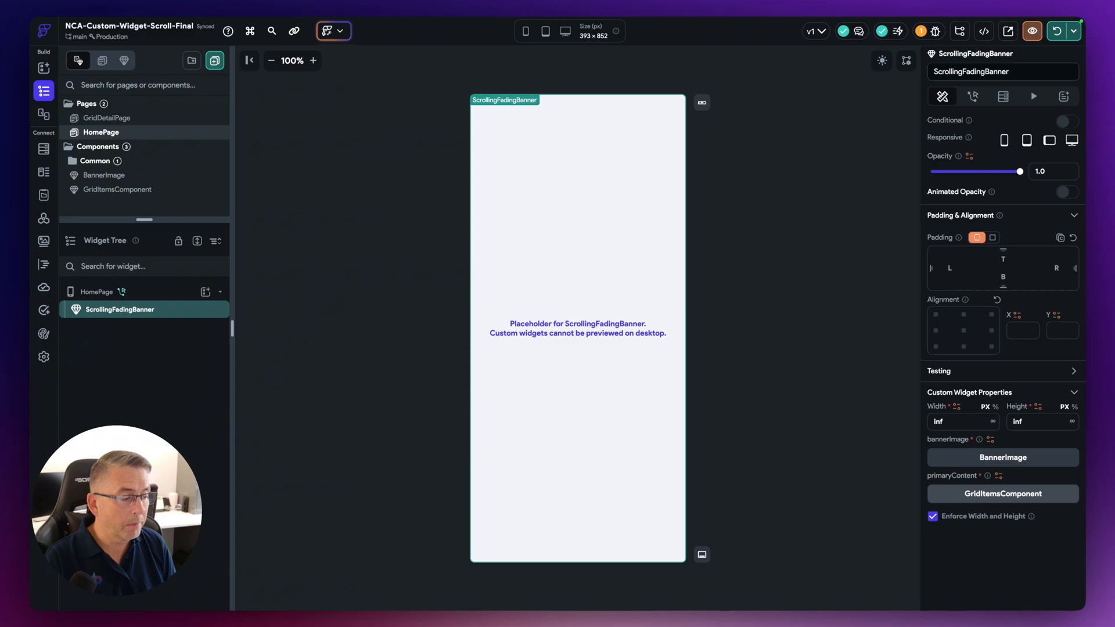
{"action": "mouse_move", "coordinate": [1021, 498]}
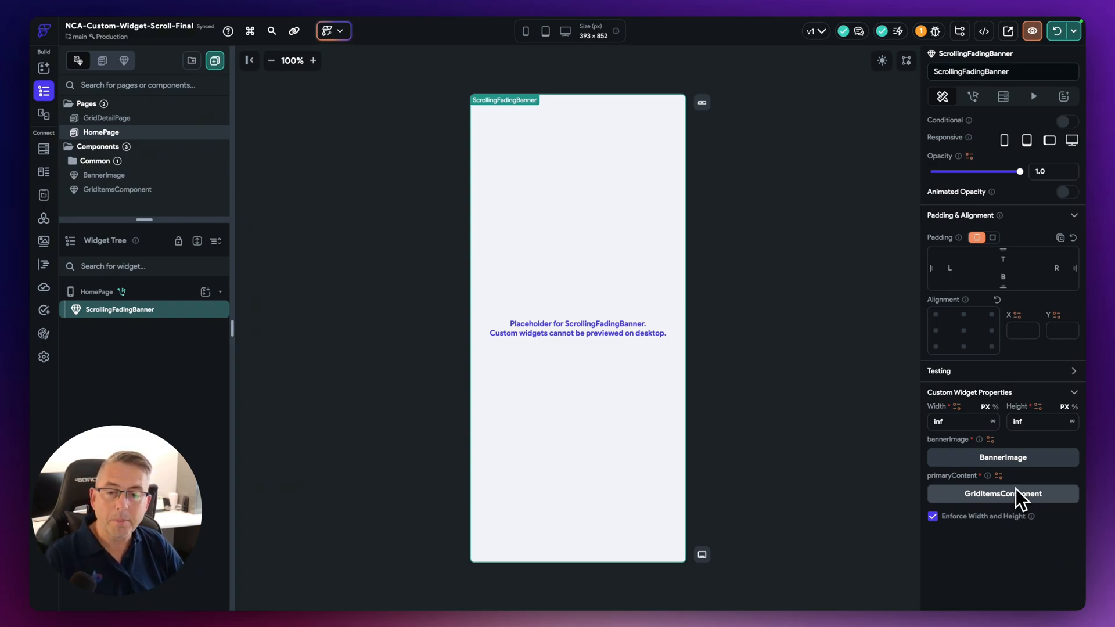
{"action": "mouse_move", "coordinate": [730, 453]}
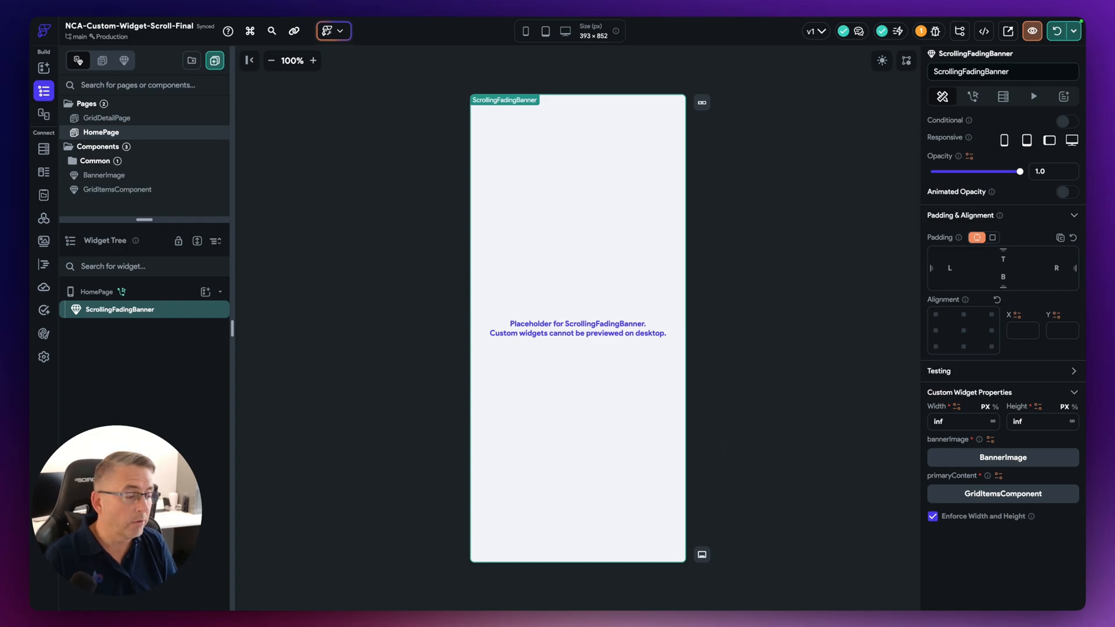
{"action": "mouse_move", "coordinate": [1002, 494]}
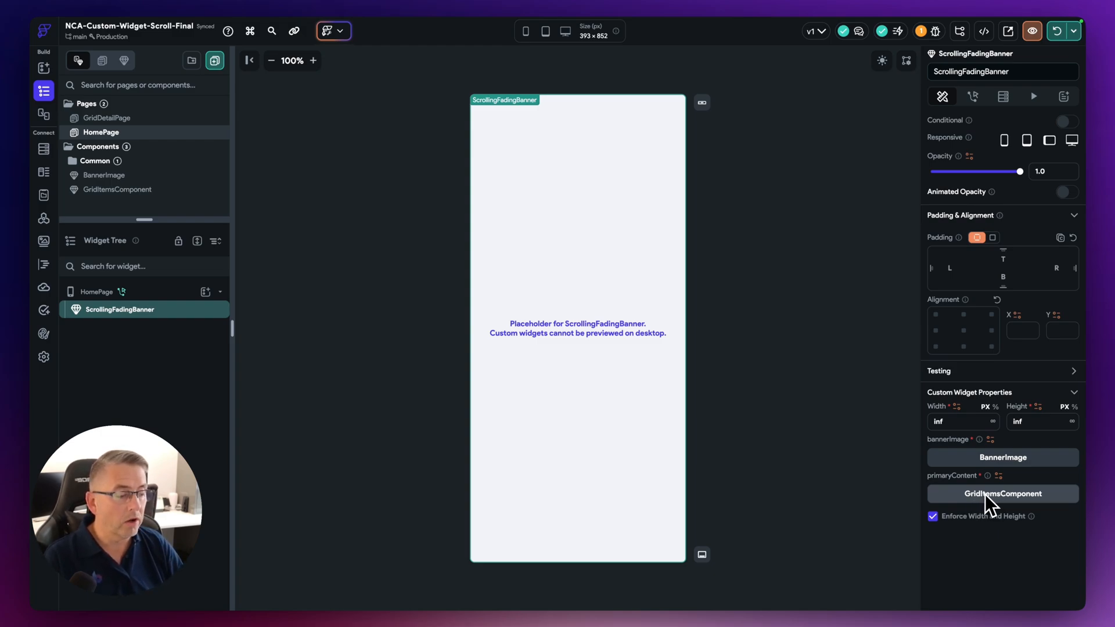
{"action": "mouse_move", "coordinate": [990, 469]}
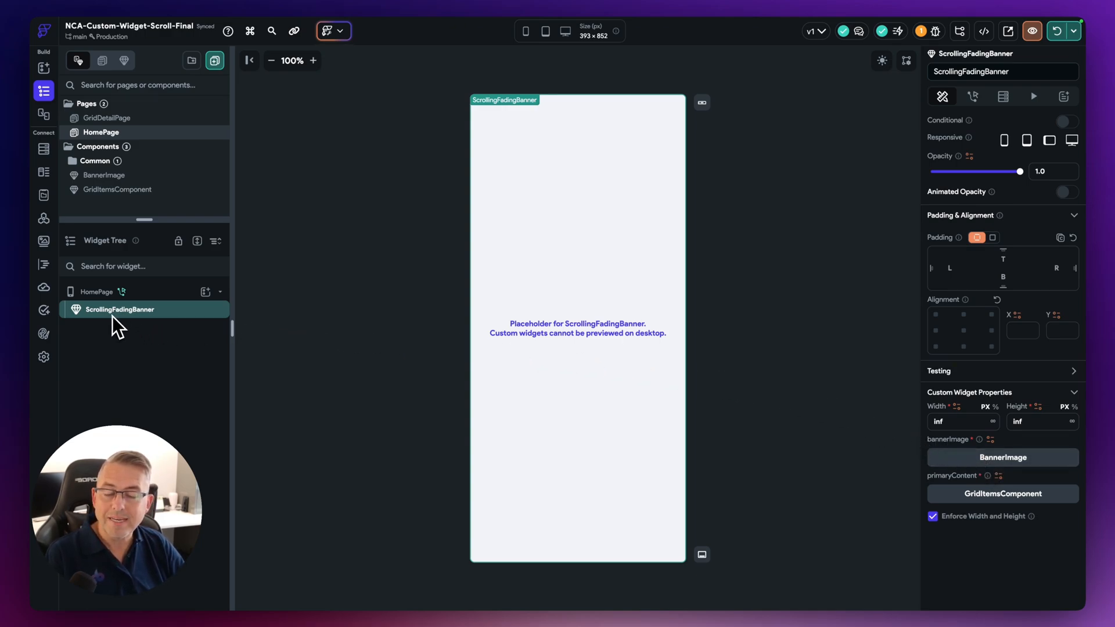
{"action": "left_click", "coordinate": [43, 264]}
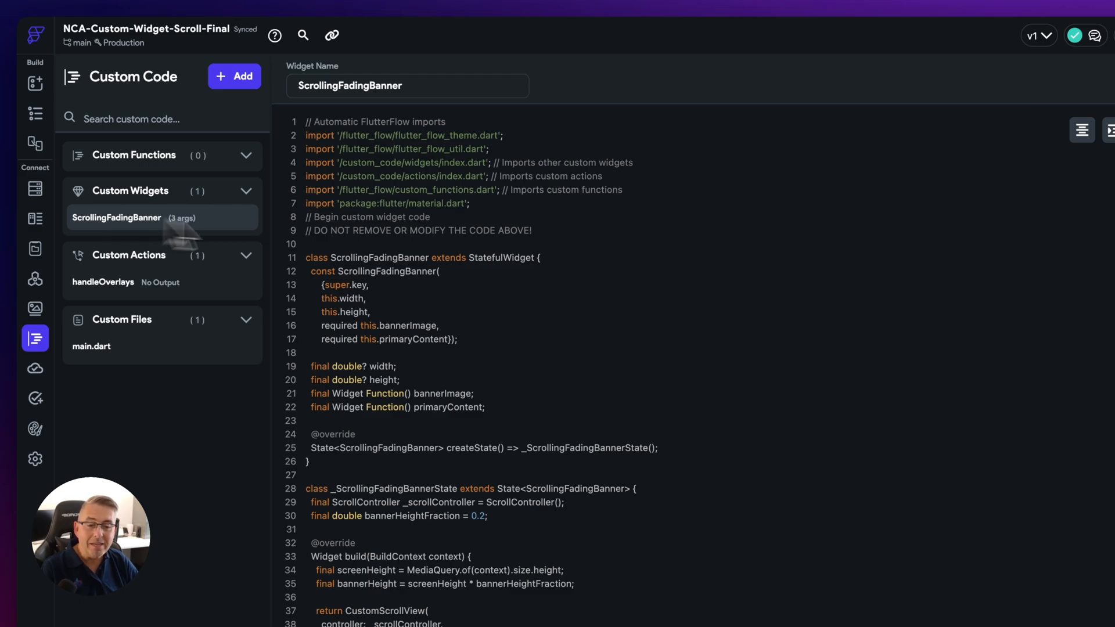
{"action": "mouse_move", "coordinate": [411, 312]}
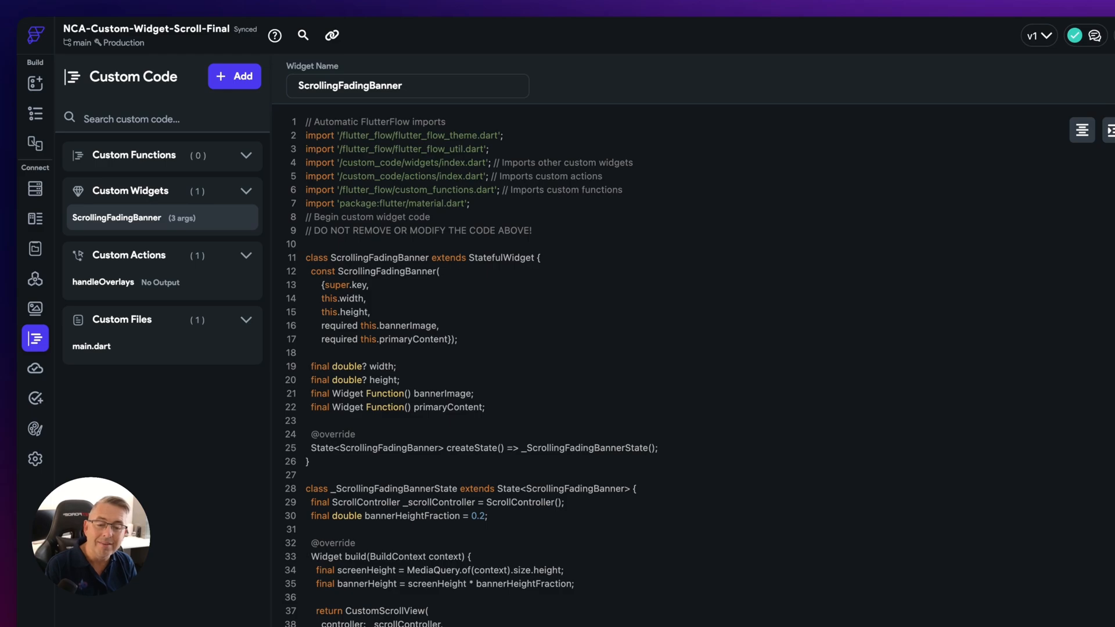
{"action": "mouse_move", "coordinate": [402, 302]}
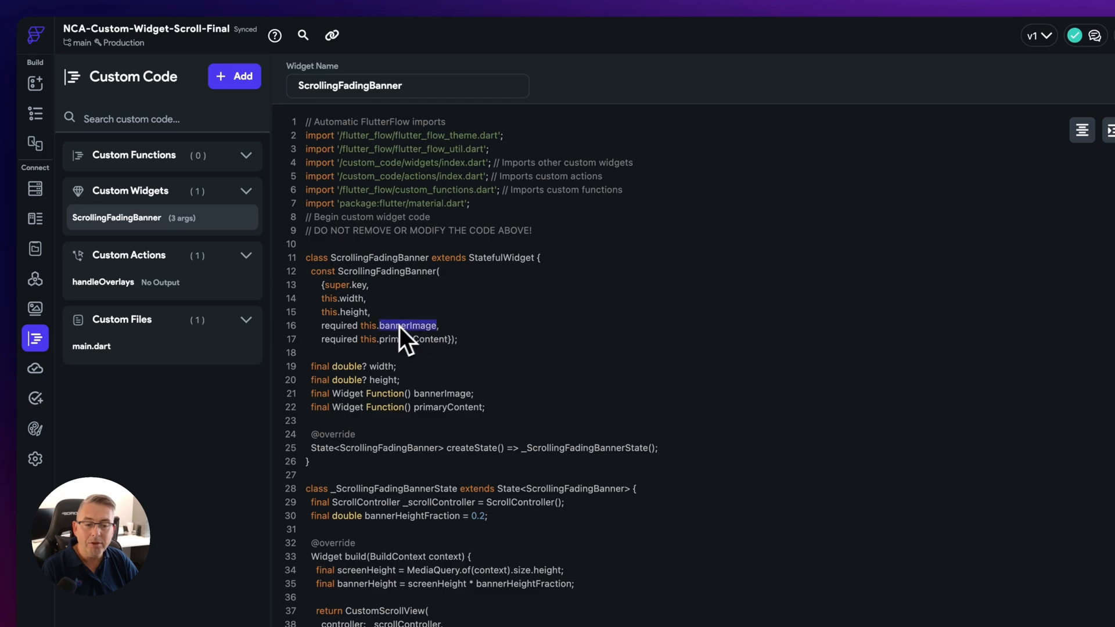
{"action": "mouse_move", "coordinate": [419, 349]}
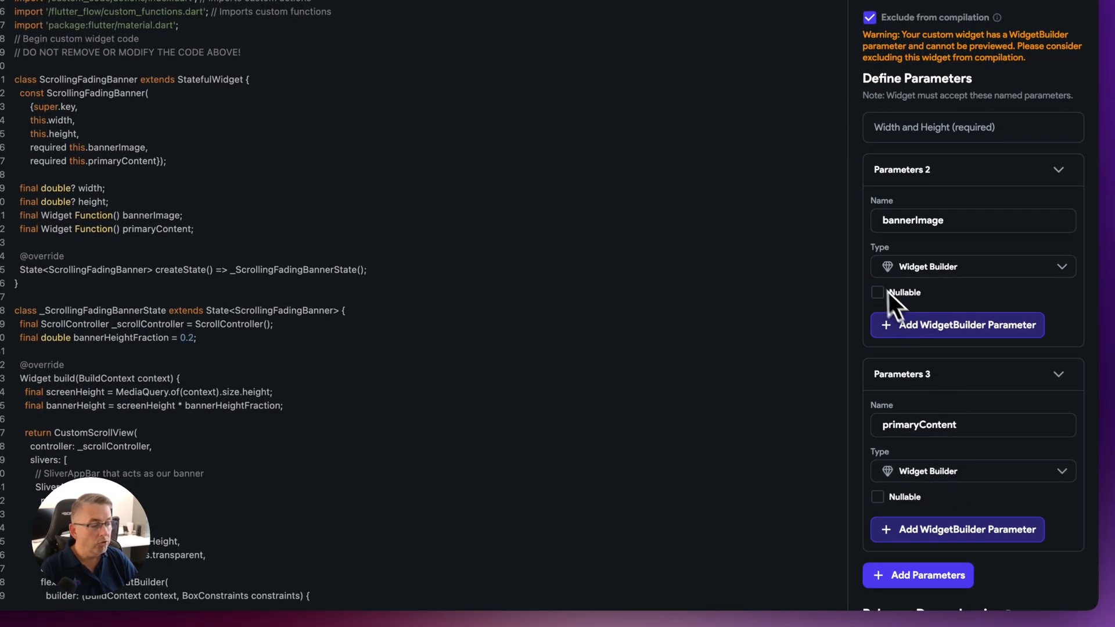
{"action": "mouse_move", "coordinate": [839, 420]}
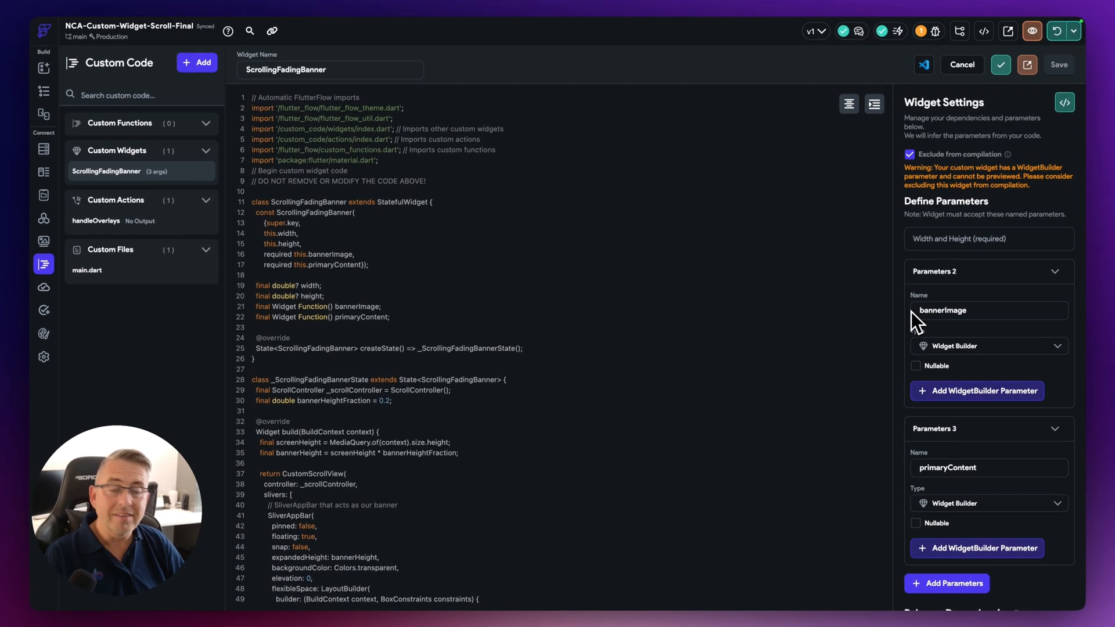
- Collapse the bannerImage and primaryContent parameter panels into Widget Function summaries
{"action": "left_click", "coordinate": [1055, 270]}
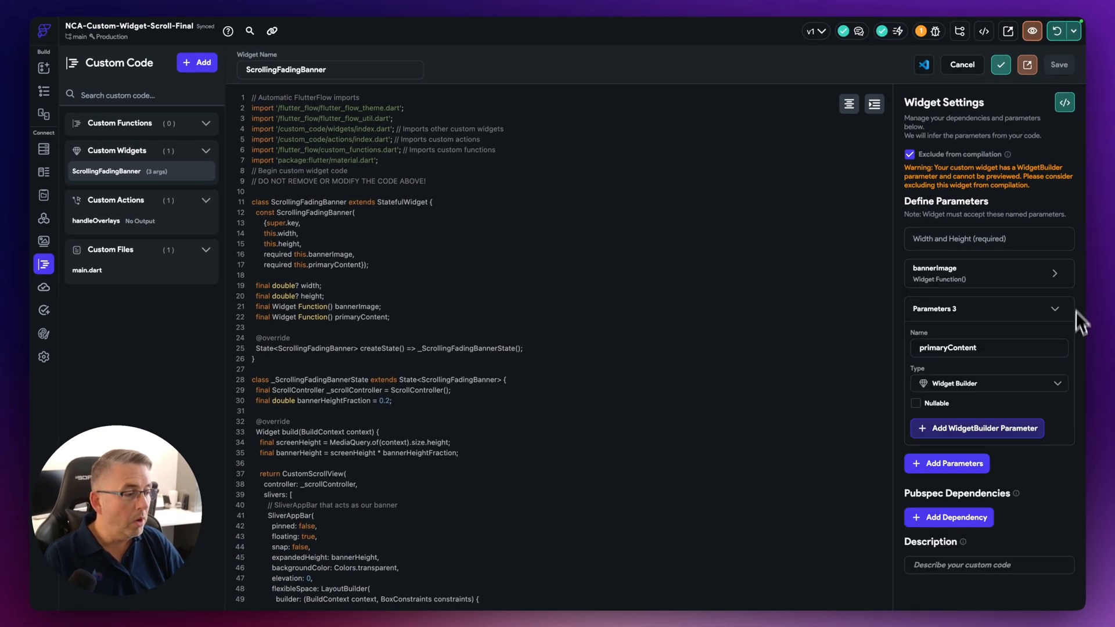
{"action": "left_click", "coordinate": [1056, 309]}
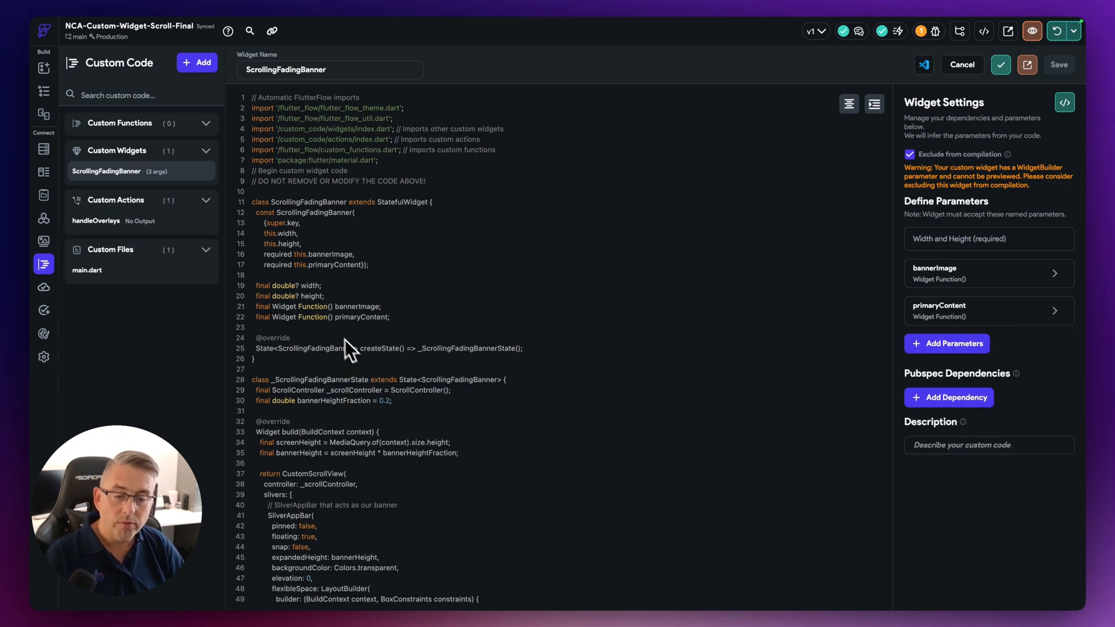
{"action": "mouse_move", "coordinate": [945, 373]}
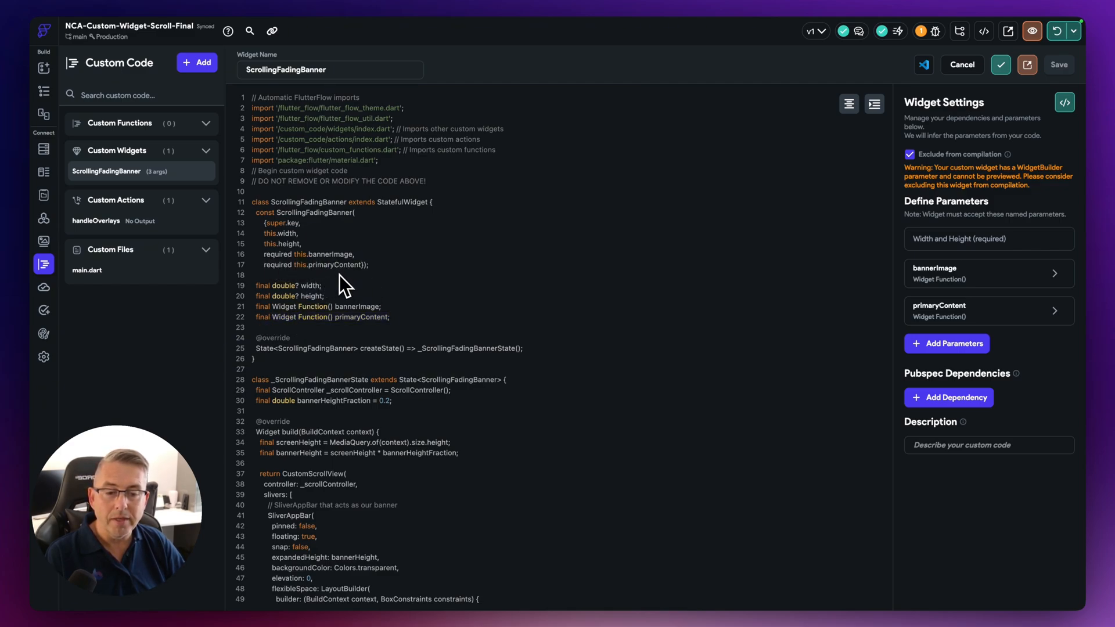
{"action": "mouse_move", "coordinate": [946, 341]}
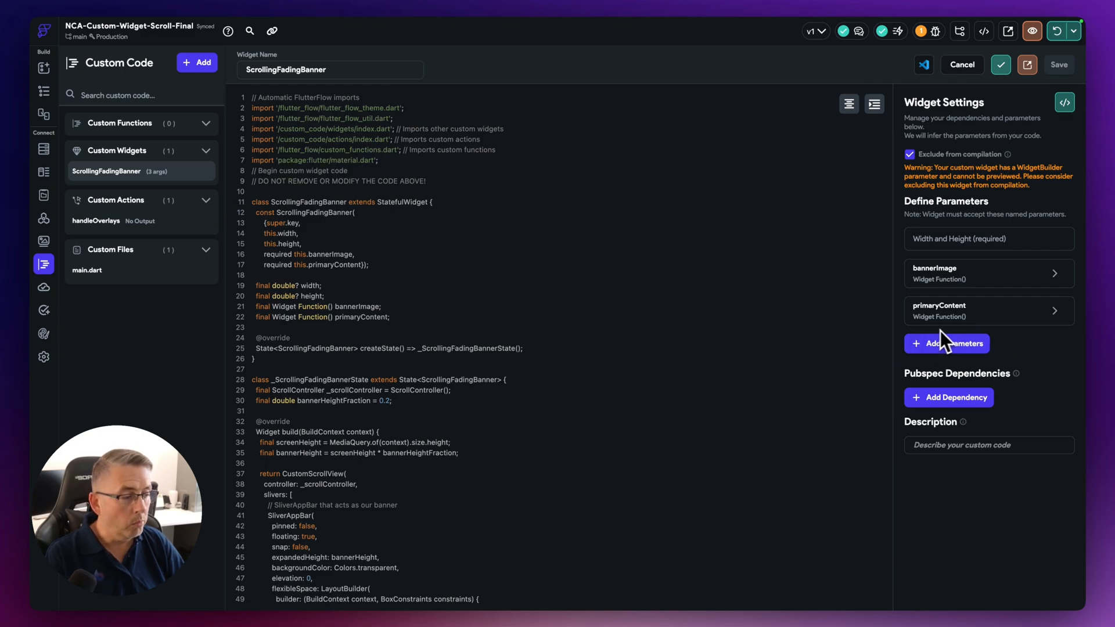
{"action": "mouse_move", "coordinate": [490, 315]}
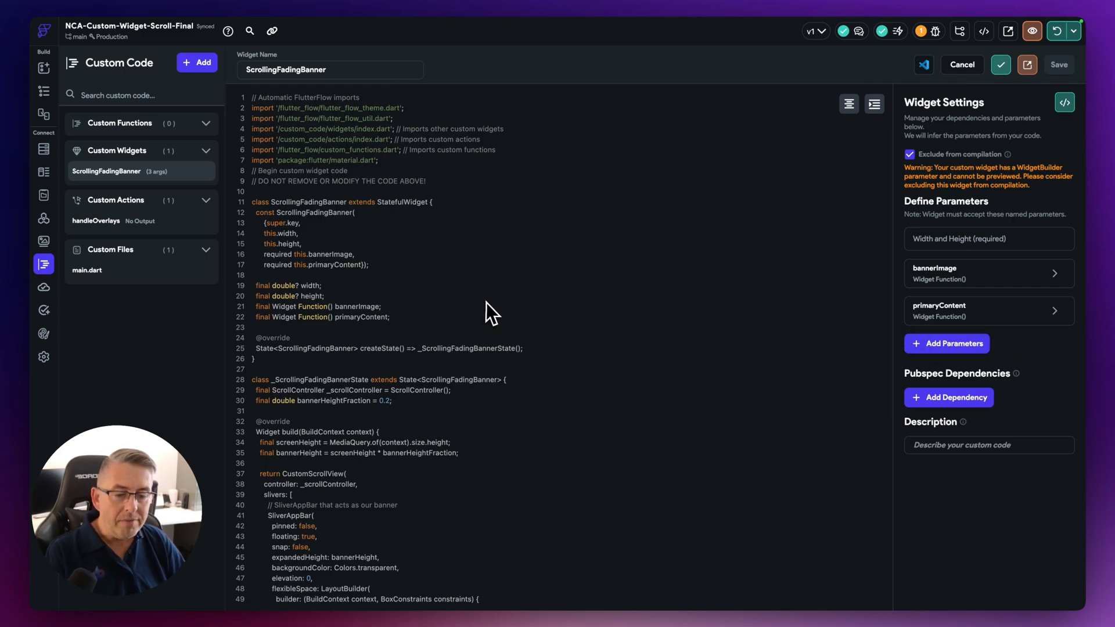
{"action": "scroll", "scroll_direction": "down", "scroll_amount": 3}
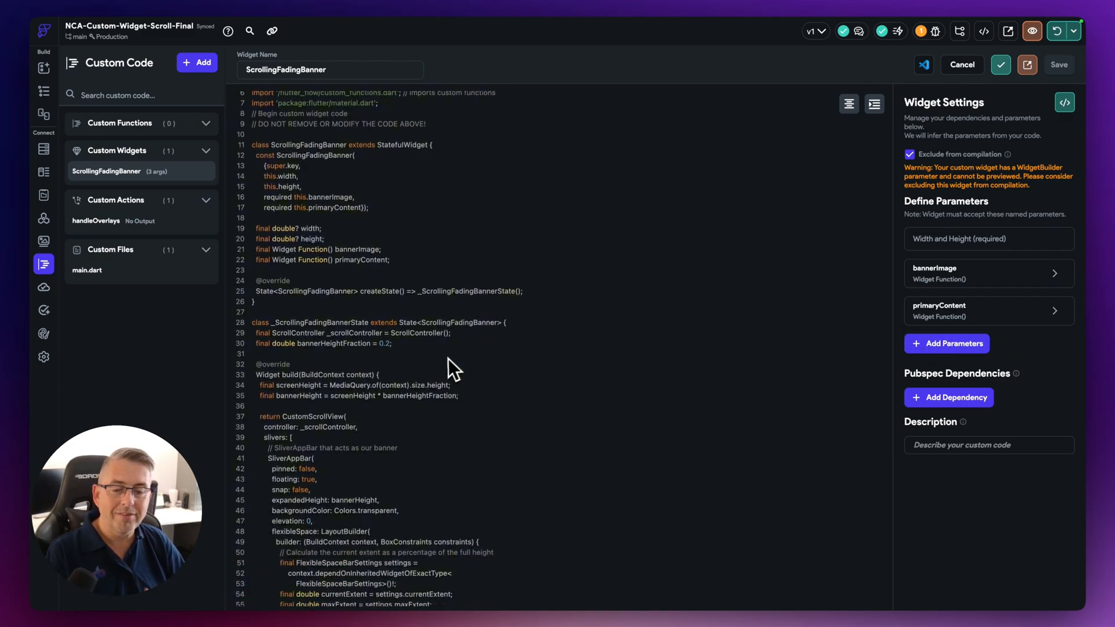
{"action": "scroll", "scroll_direction": "down", "scroll_amount": 3}
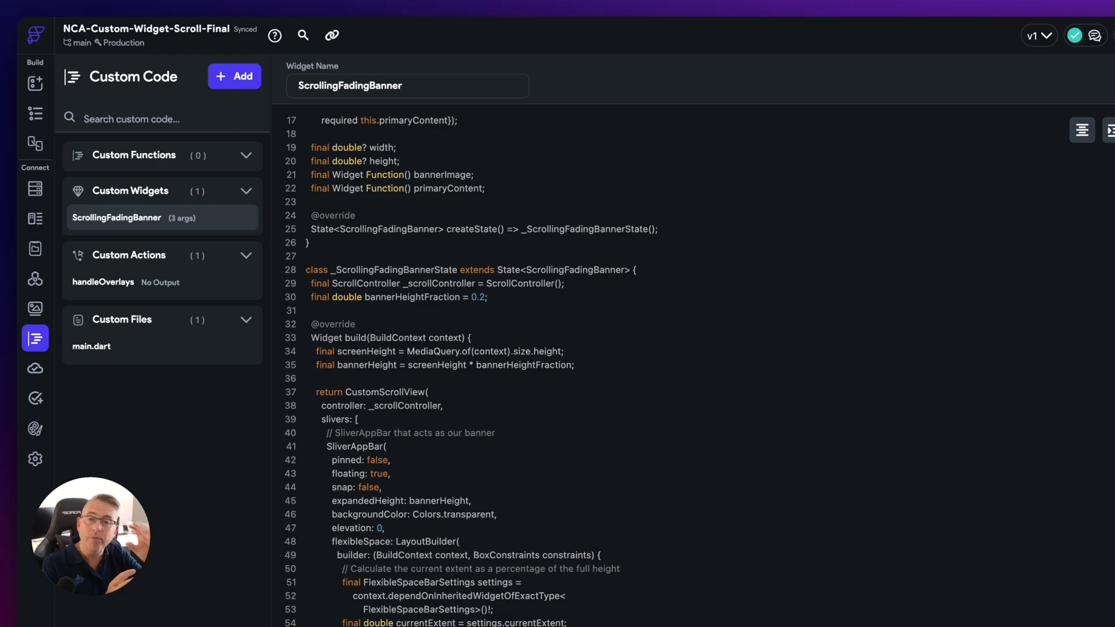
{"action": "mouse_move", "coordinate": [461, 446]}
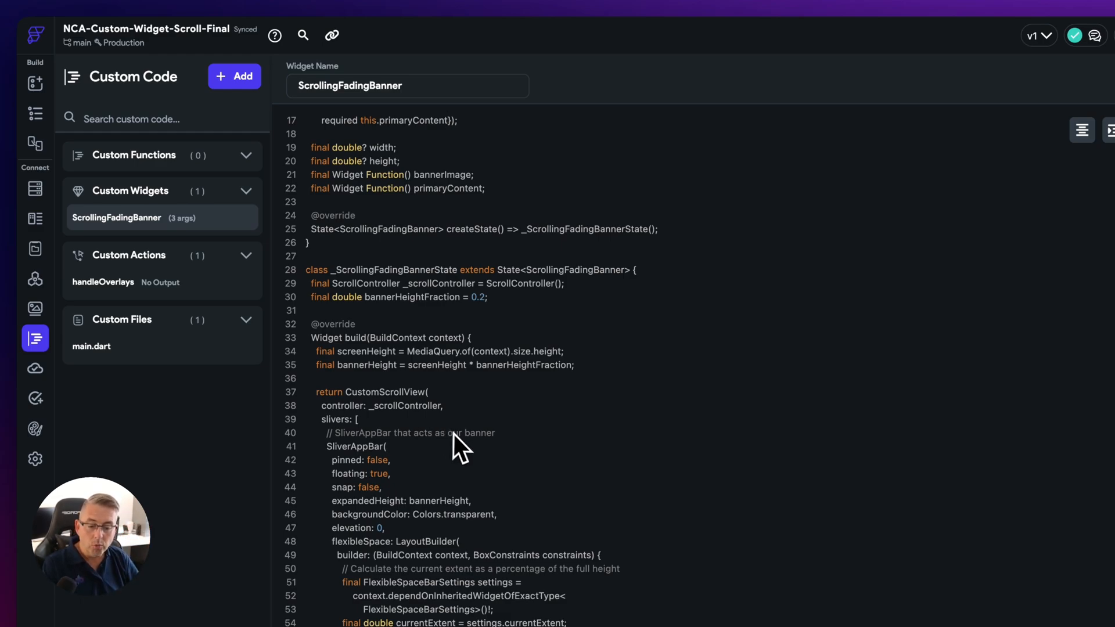
{"action": "scroll", "scroll_direction": "down", "scroll_amount": 3}
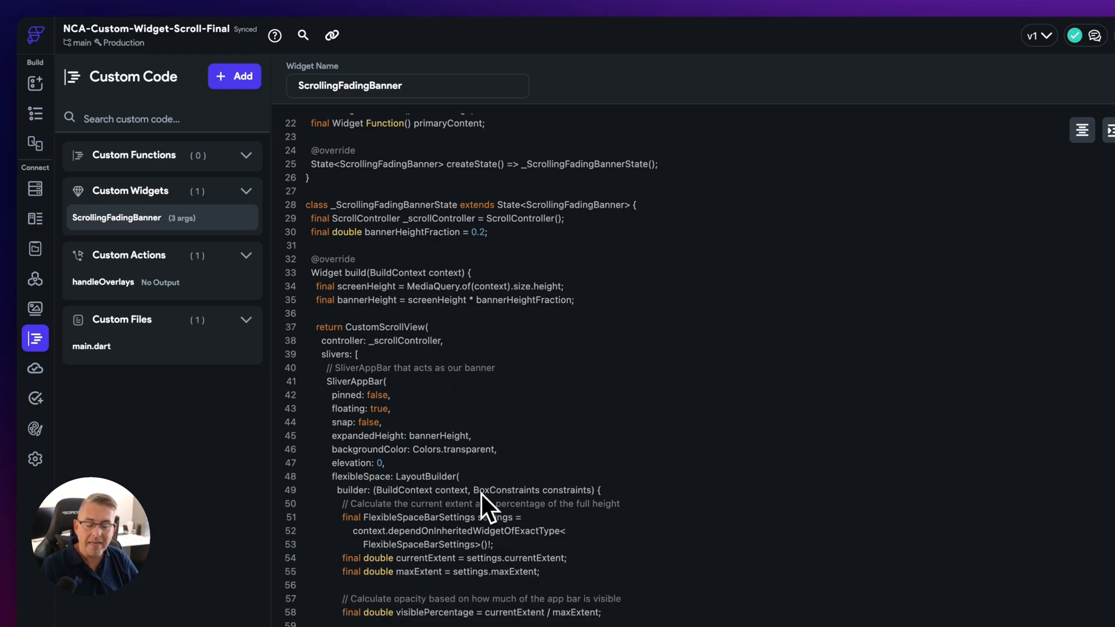
{"action": "scroll", "scroll_direction": "up", "scroll_amount": 3}
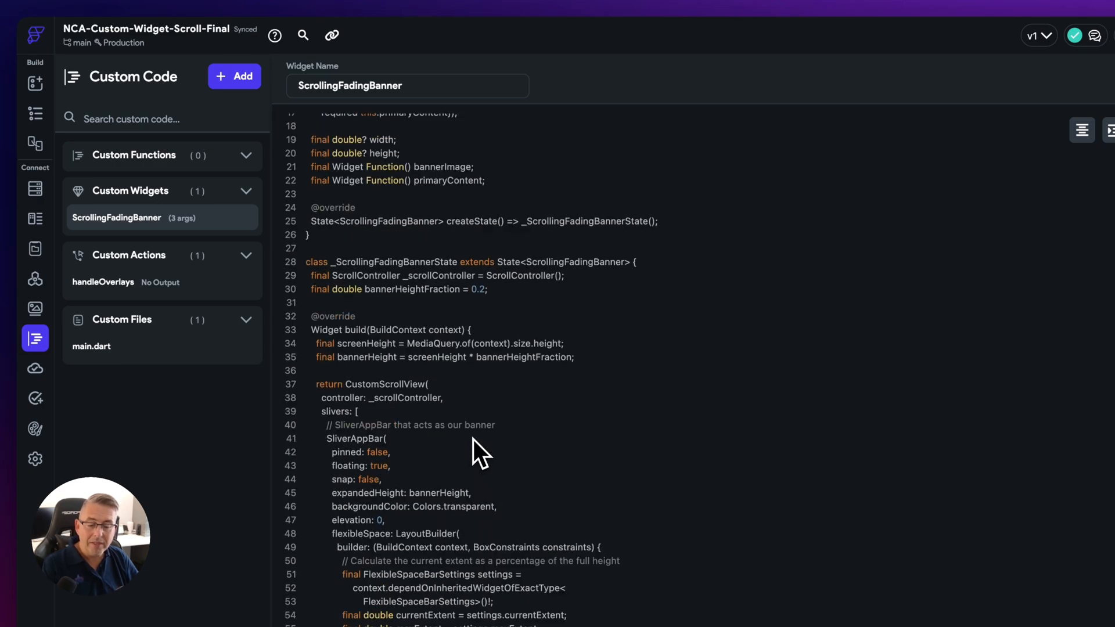
{"action": "scroll", "scroll_direction": "down", "scroll_amount": 3}
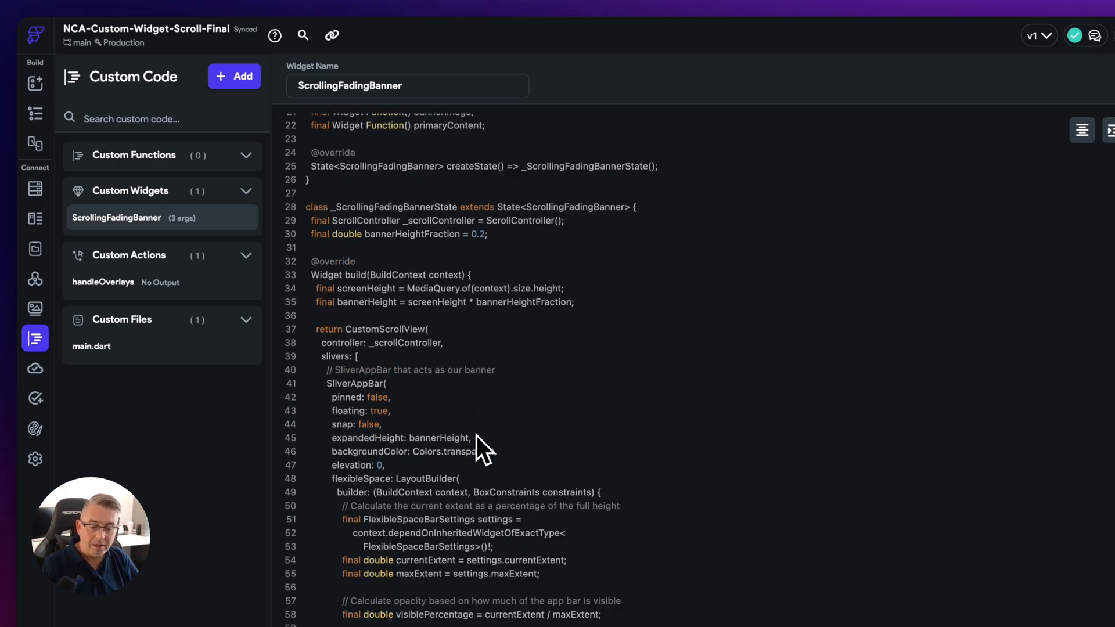
{"action": "scroll", "scroll_direction": "down", "scroll_amount": 3}
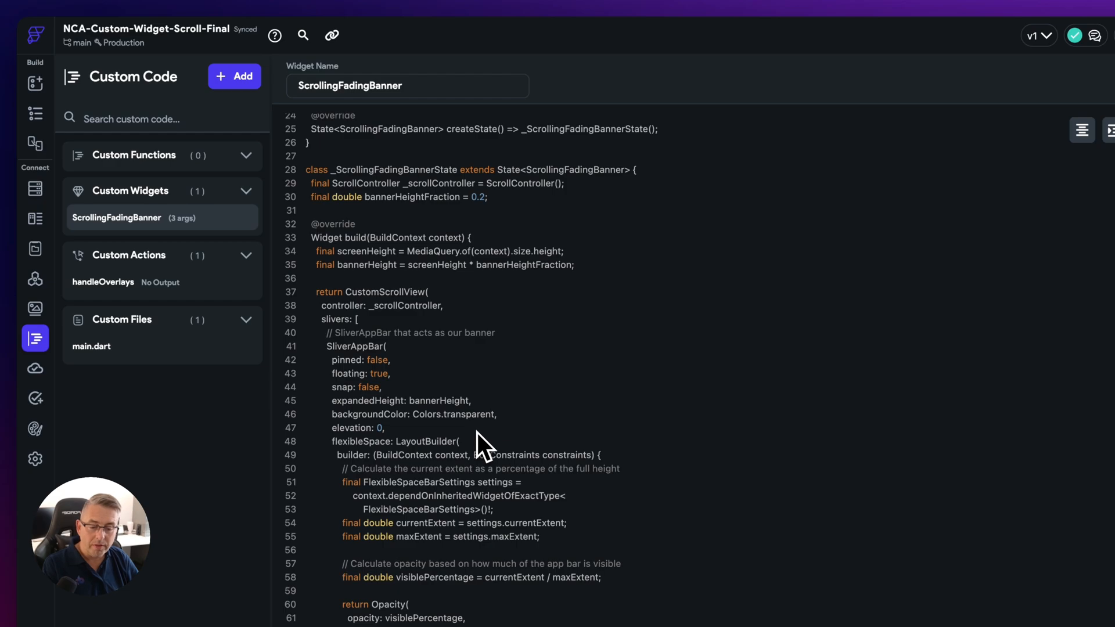
{"action": "scroll", "scroll_direction": "down", "scroll_amount": 3}
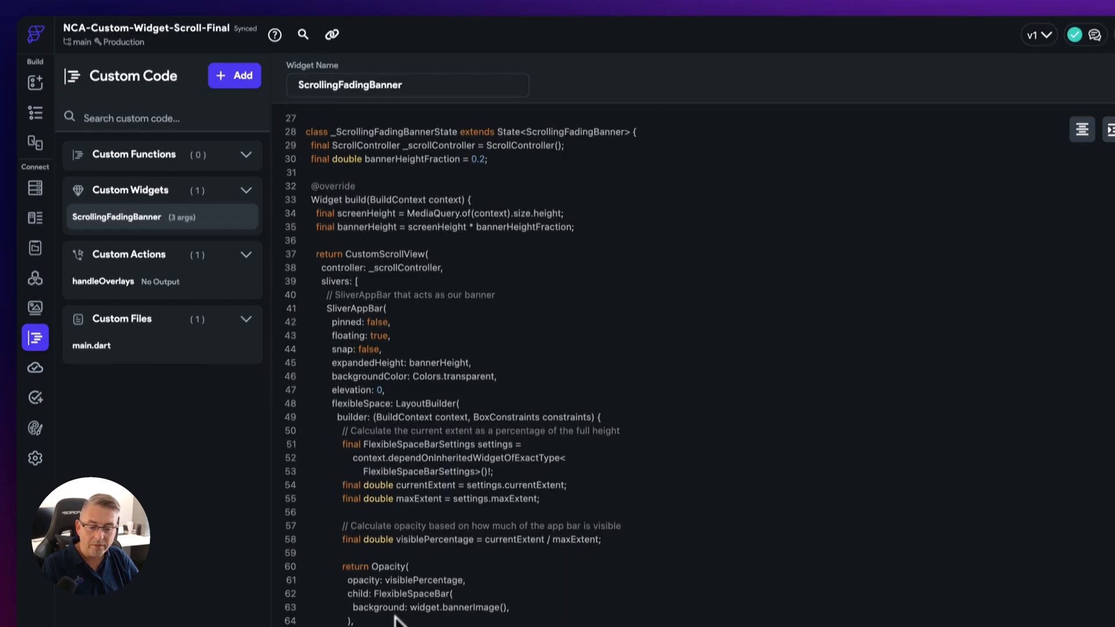
{"action": "scroll", "scroll_direction": "down", "scroll_amount": 3}
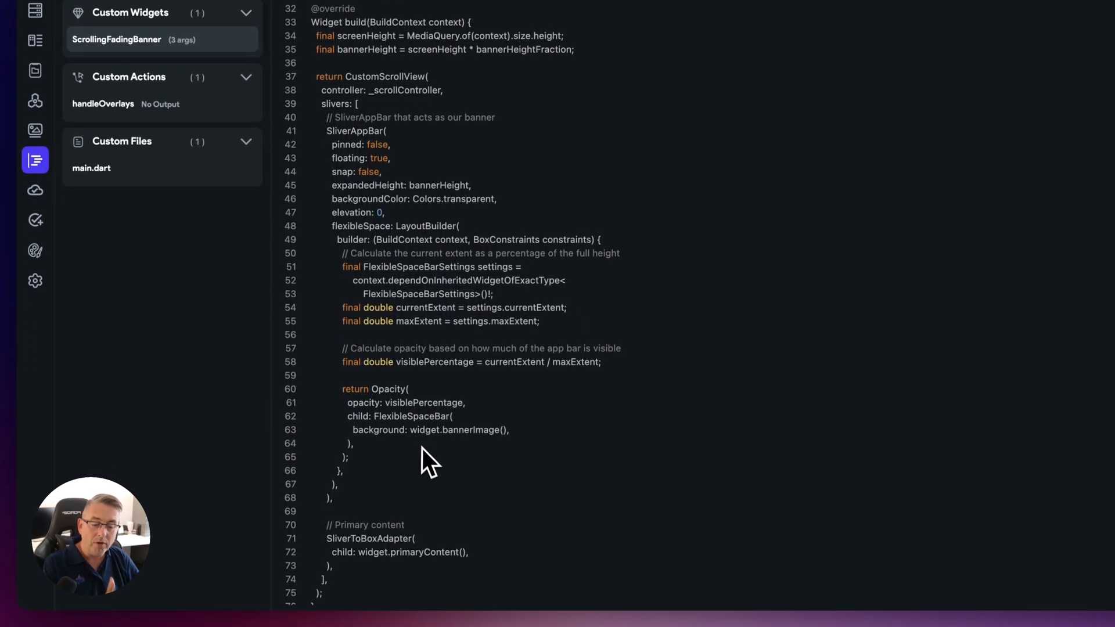
{"action": "mouse_move", "coordinate": [416, 452]}
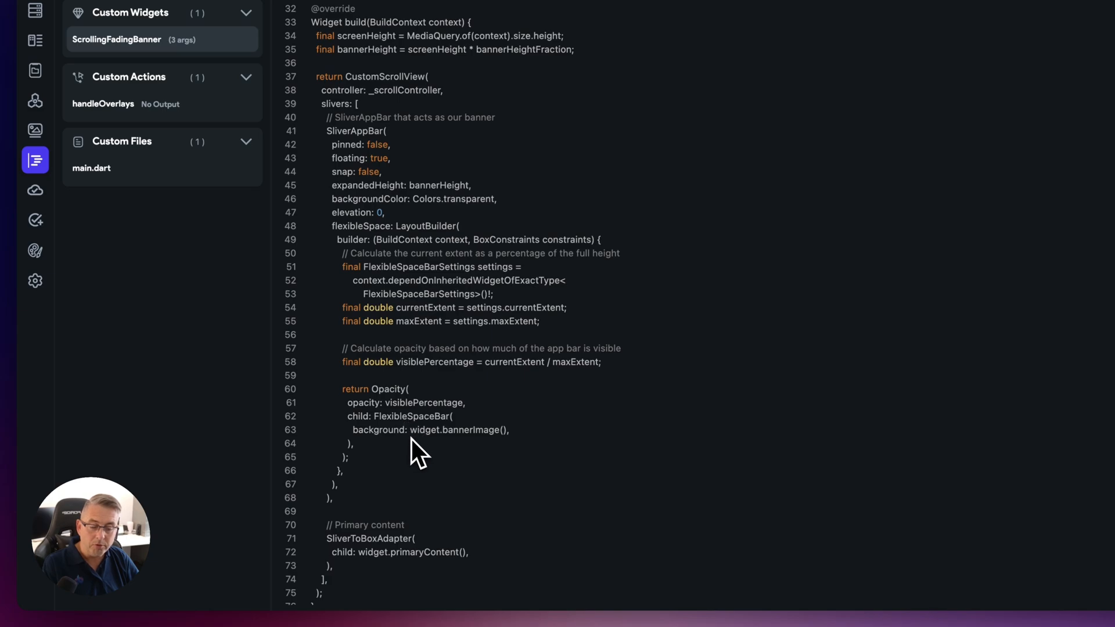
{"action": "double_click", "coordinate": [445, 430]}
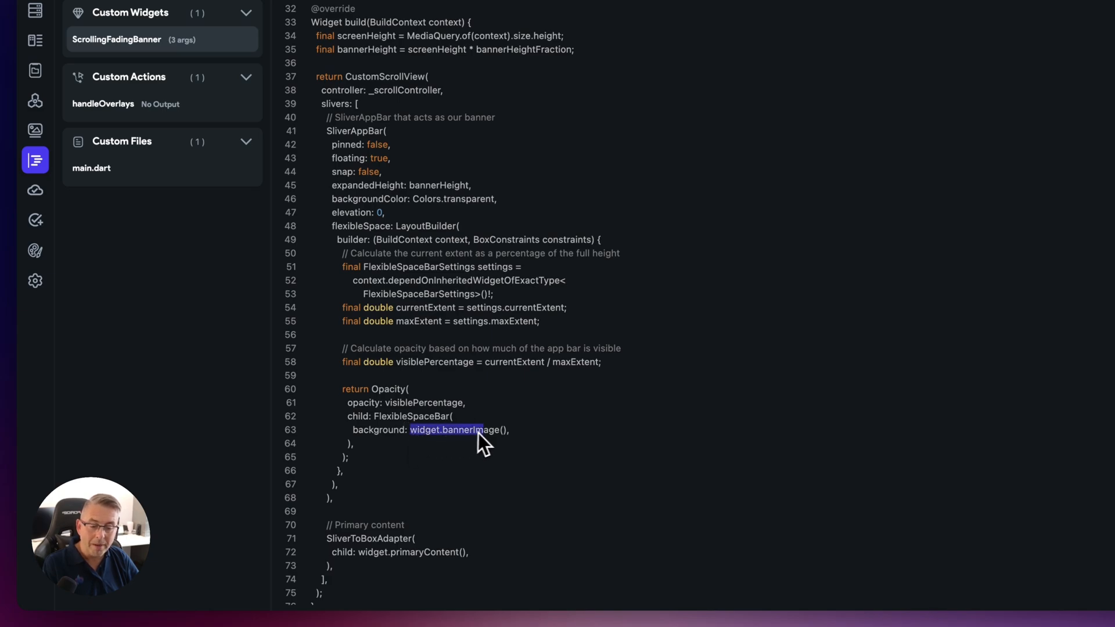
{"action": "scroll", "scroll_direction": "up", "scroll_amount": 3}
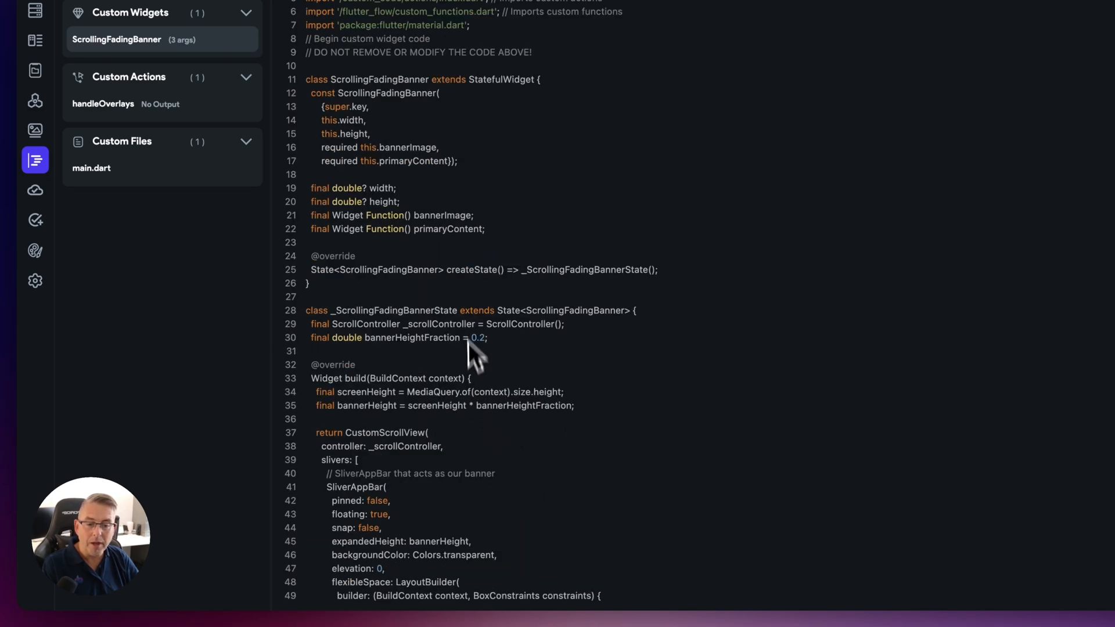
{"action": "double_click", "coordinate": [439, 215]}
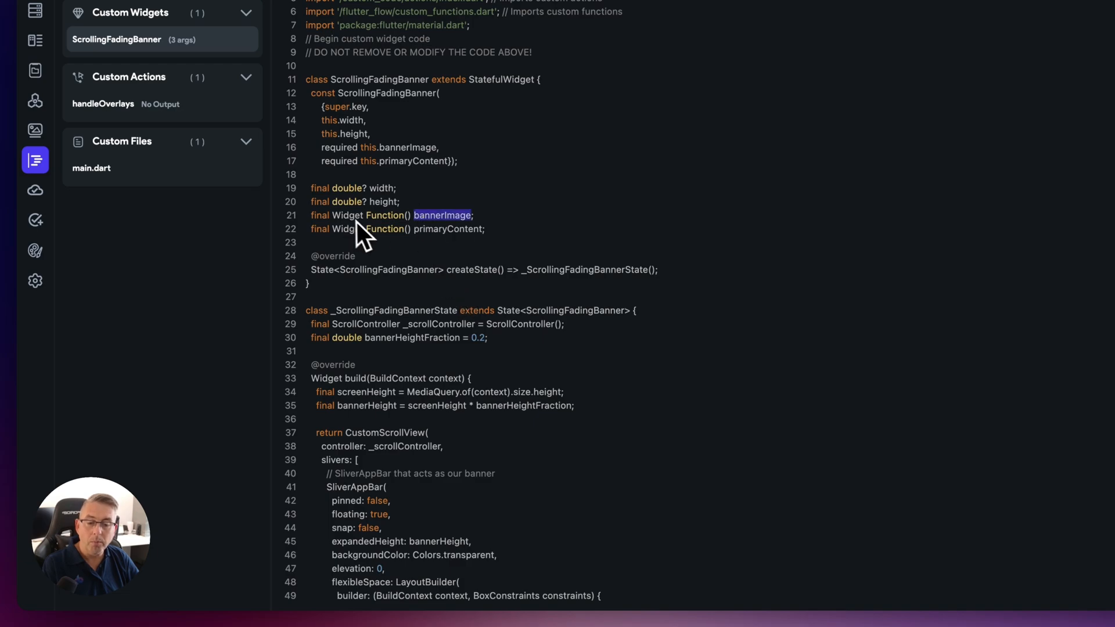
{"action": "scroll", "scroll_direction": "down", "scroll_amount": 3}
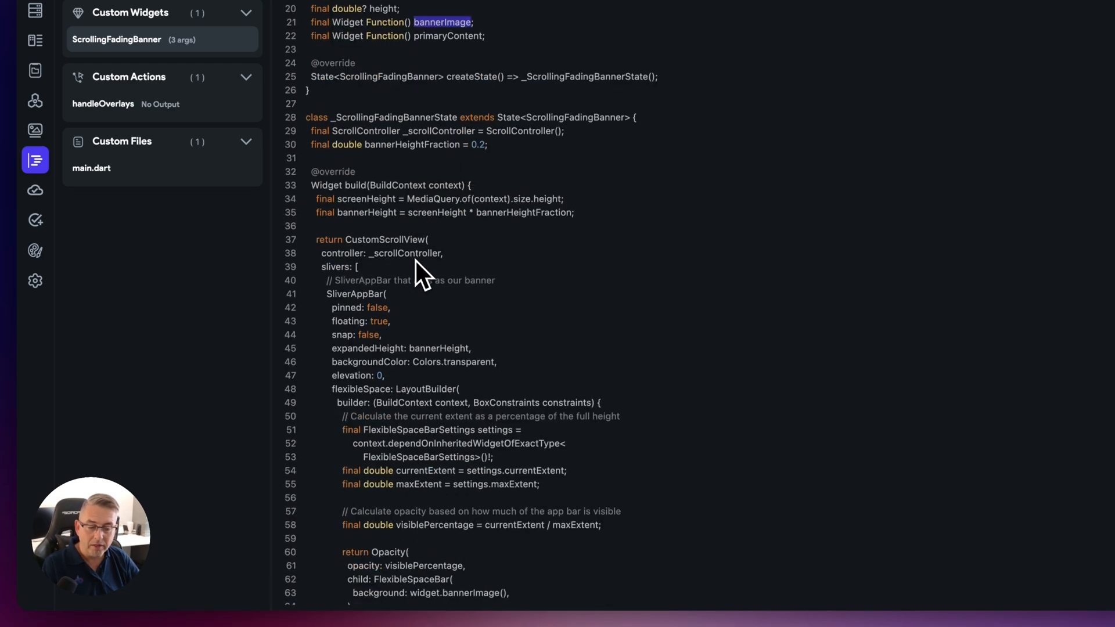
{"action": "scroll", "scroll_direction": "down", "scroll_amount": 3}
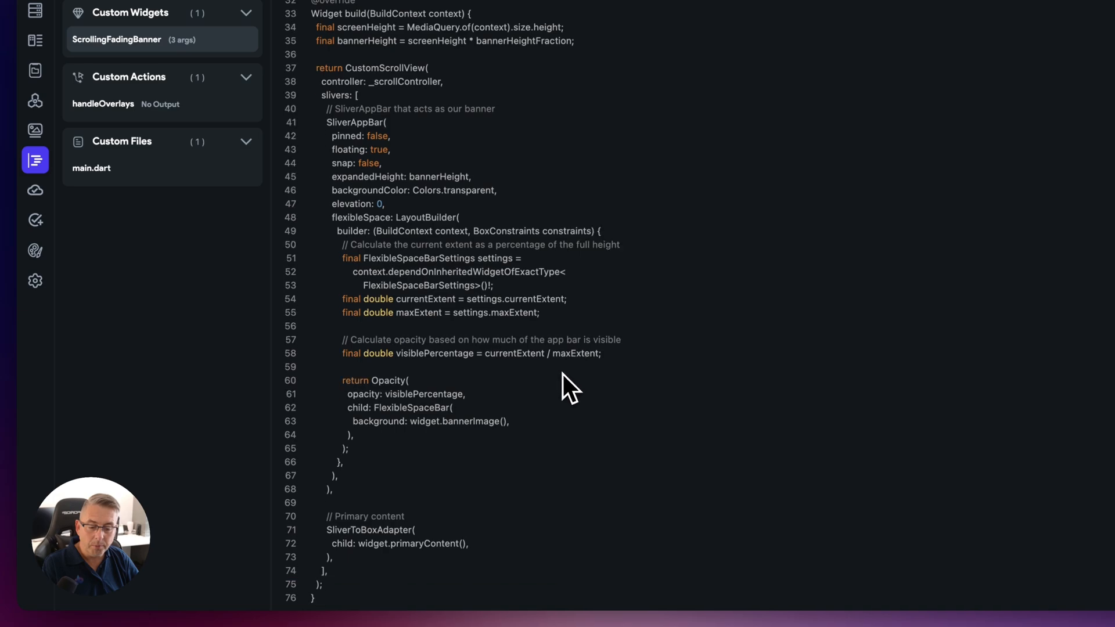
{"action": "scroll", "scroll_direction": "up", "scroll_amount": 3}
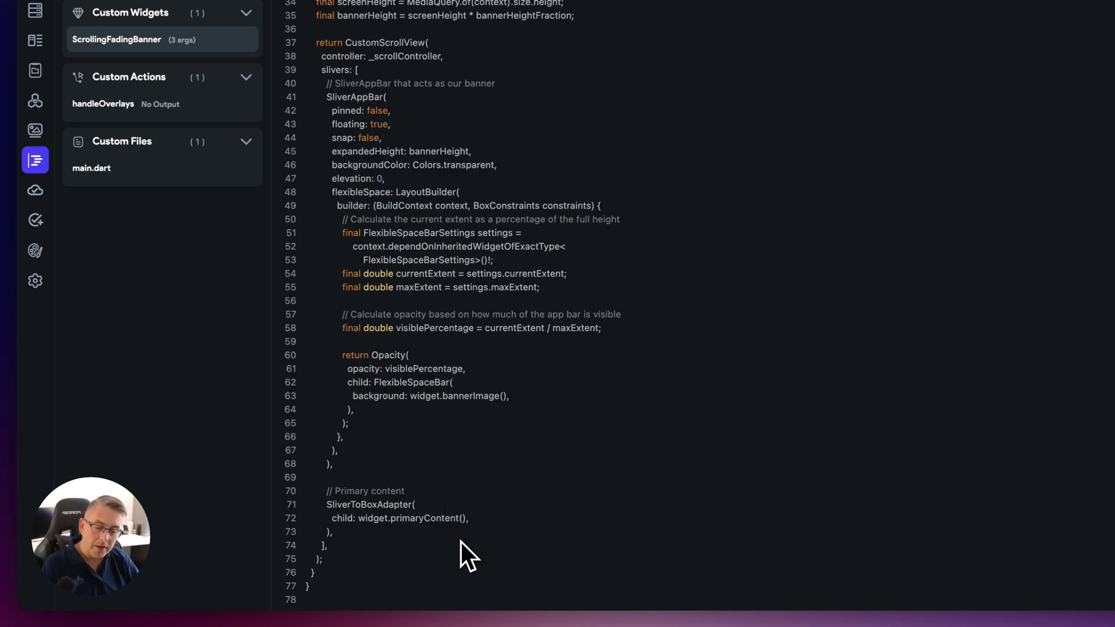
{"action": "mouse_move", "coordinate": [366, 532]}
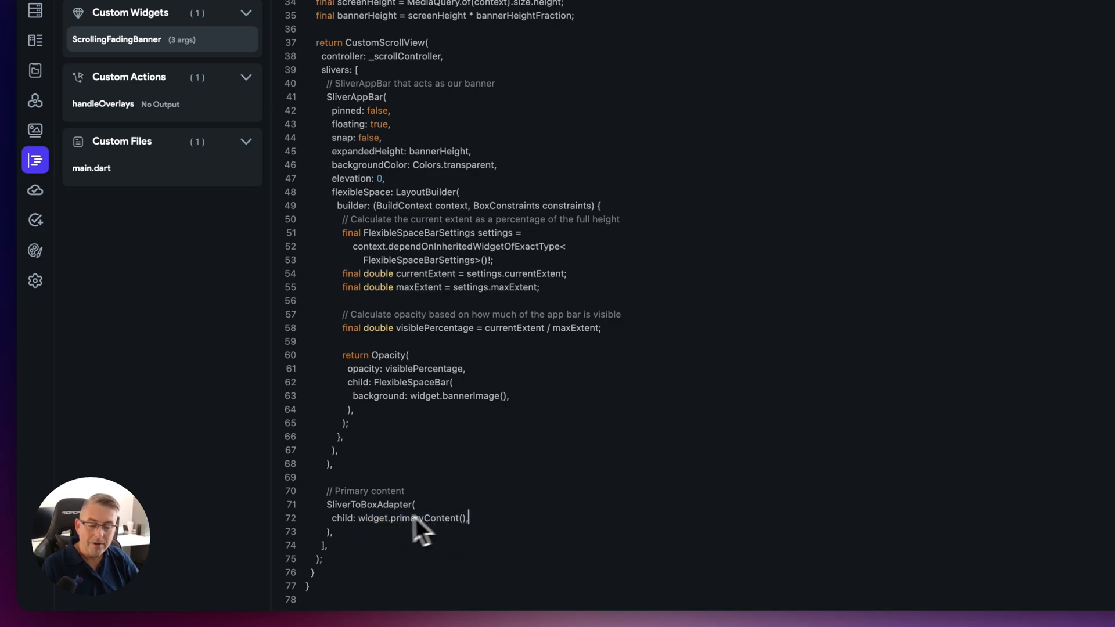
{"action": "mouse_move", "coordinate": [441, 302]}
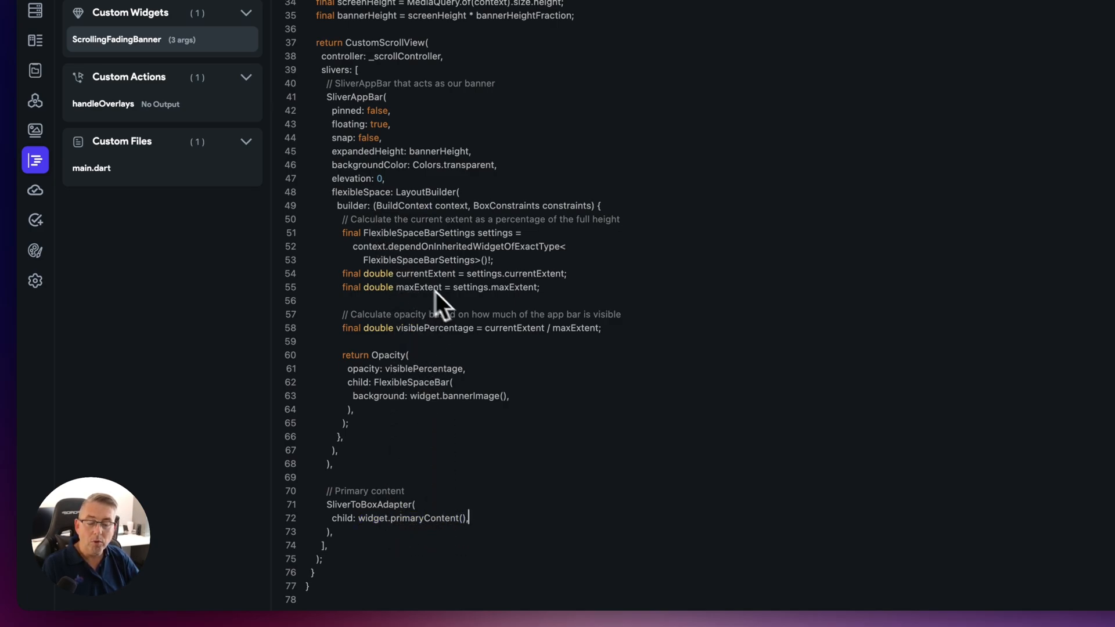
{"action": "scroll", "scroll_direction": "up", "scroll_amount": 3}
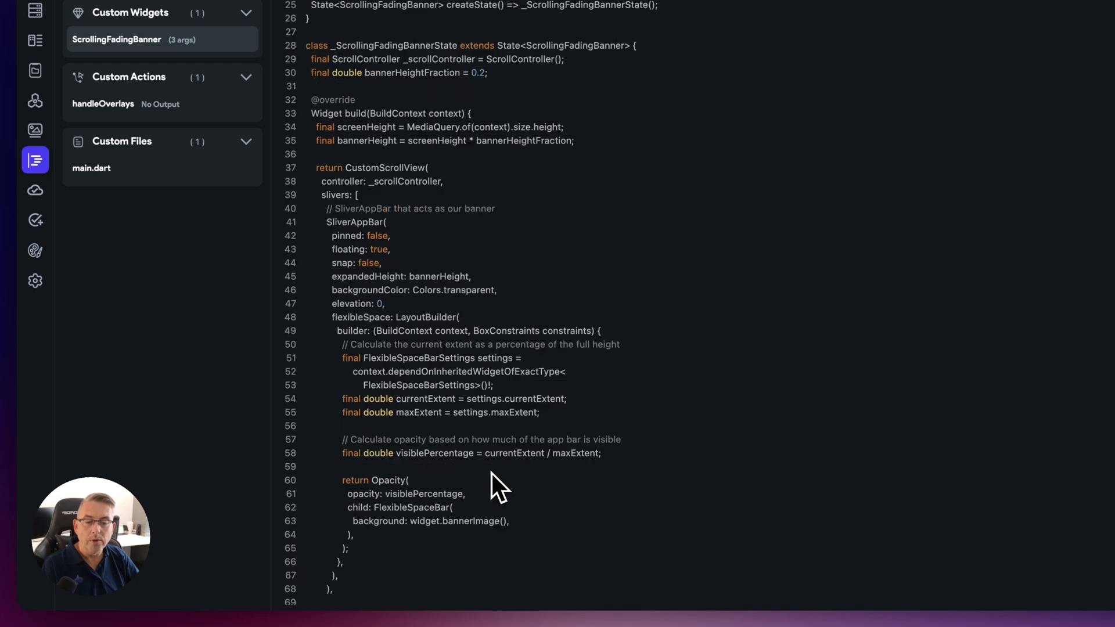
{"action": "scroll", "scroll_direction": "up", "scroll_amount": 3}
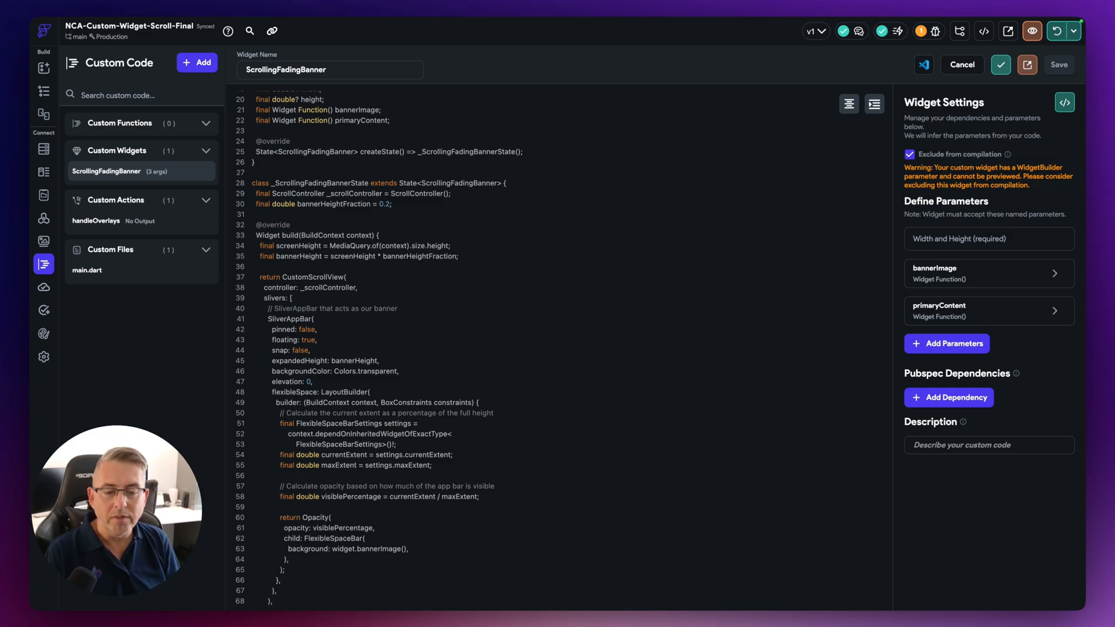
{"action": "mouse_move", "coordinate": [370, 381]}
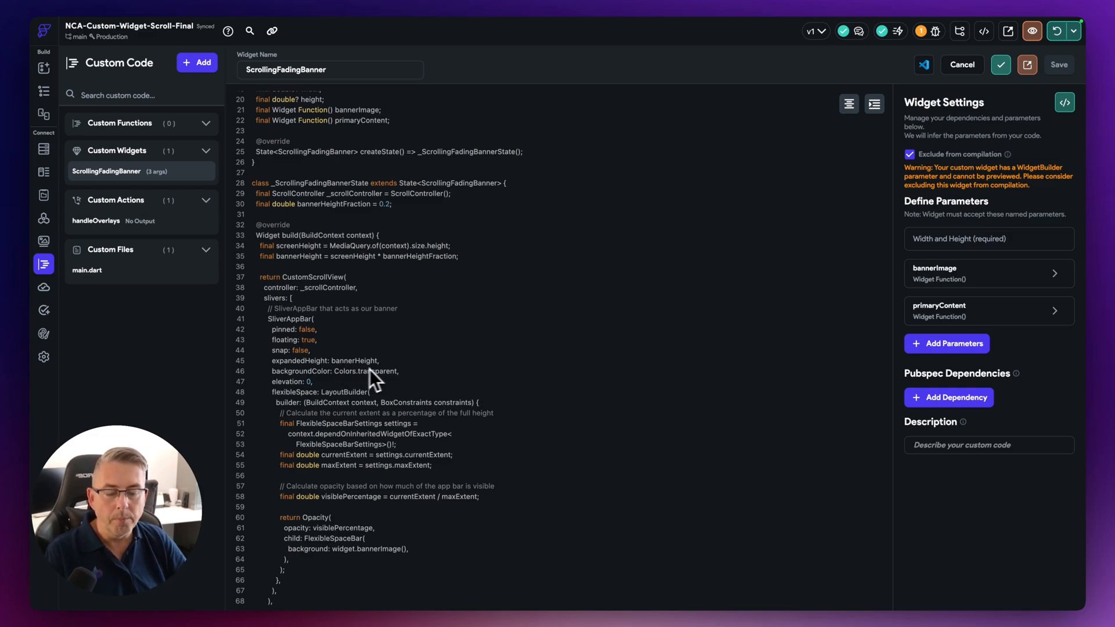
- Toggle Exclude from compilation back on, confirming bannerImage stays a Widget Builder parameter
{"action": "scroll", "scroll_direction": "up", "scroll_amount": 3}
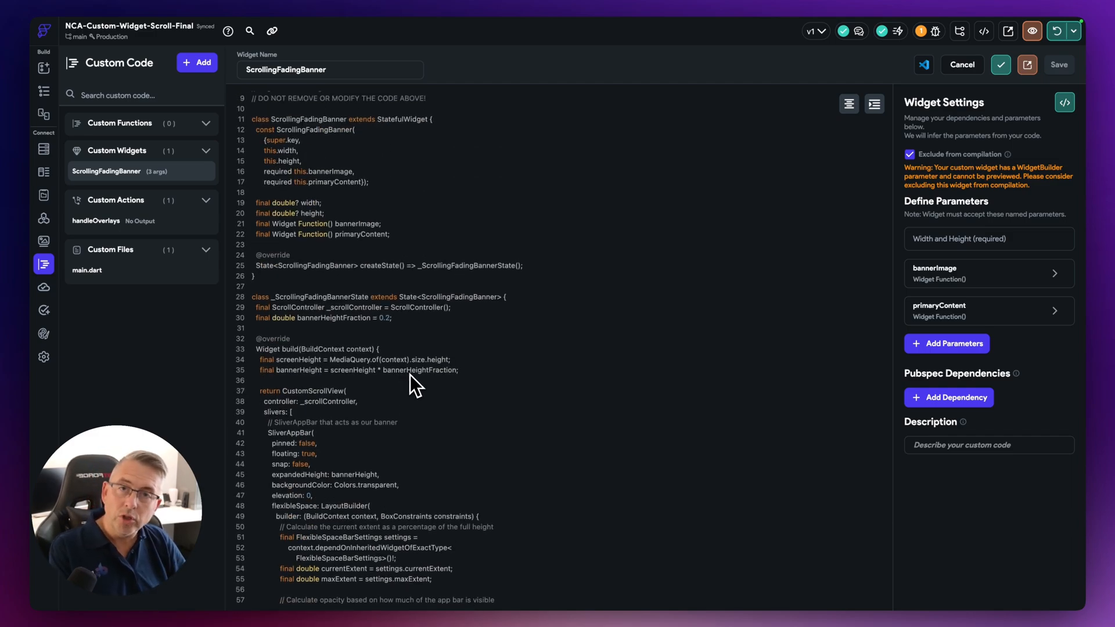
{"action": "mouse_move", "coordinate": [436, 290]}
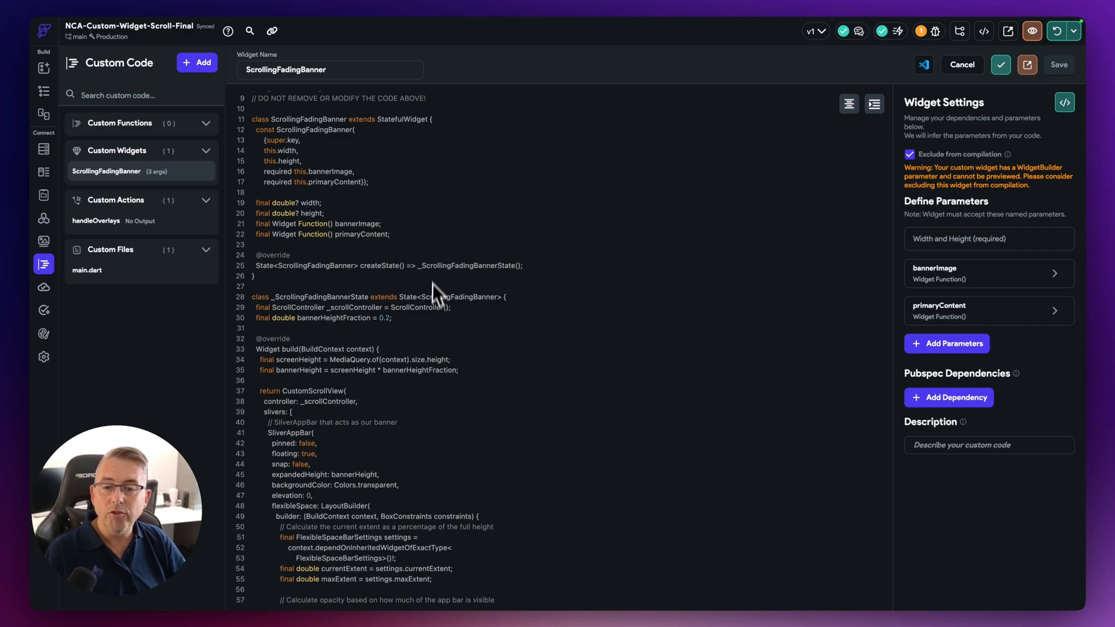
{"action": "mouse_move", "coordinate": [108, 183]}
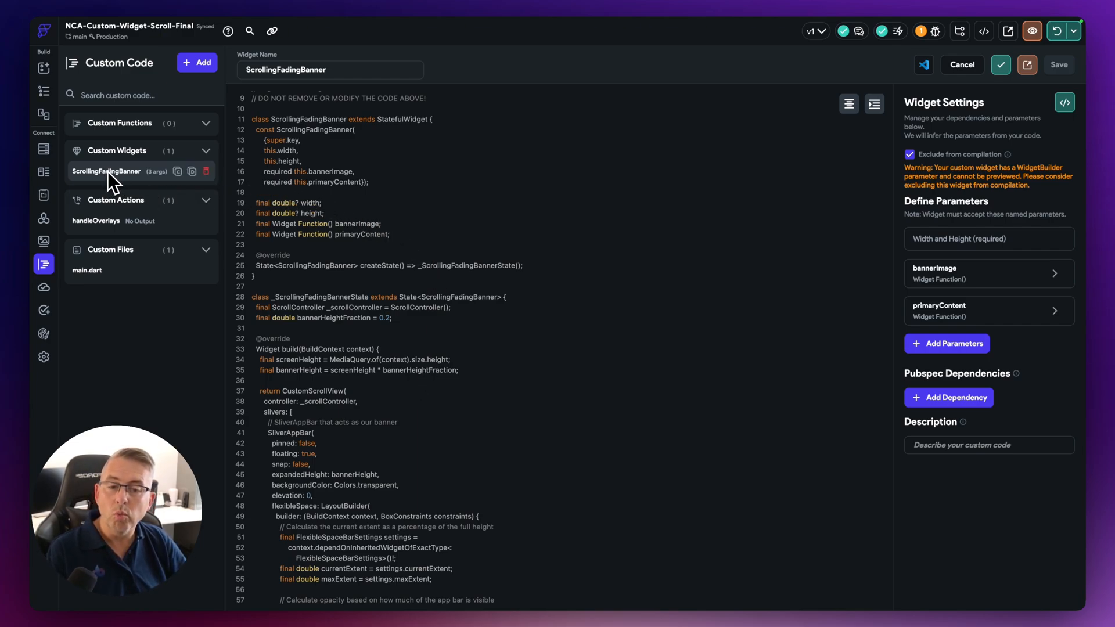
{"action": "mouse_move", "coordinate": [362, 396]}
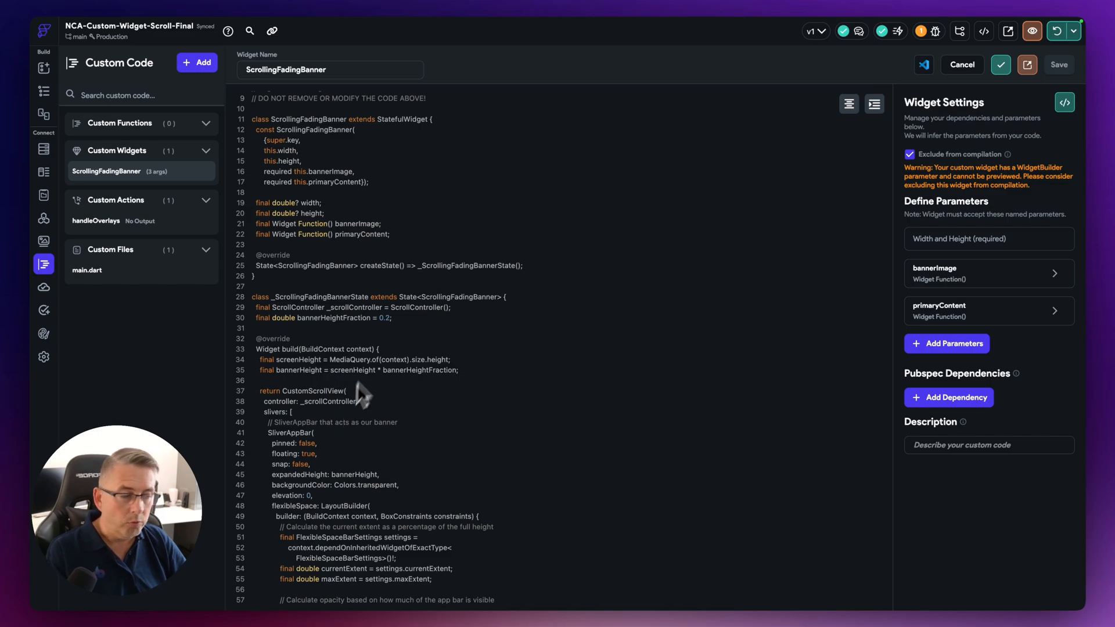
{"action": "mouse_move", "coordinate": [938, 312]}
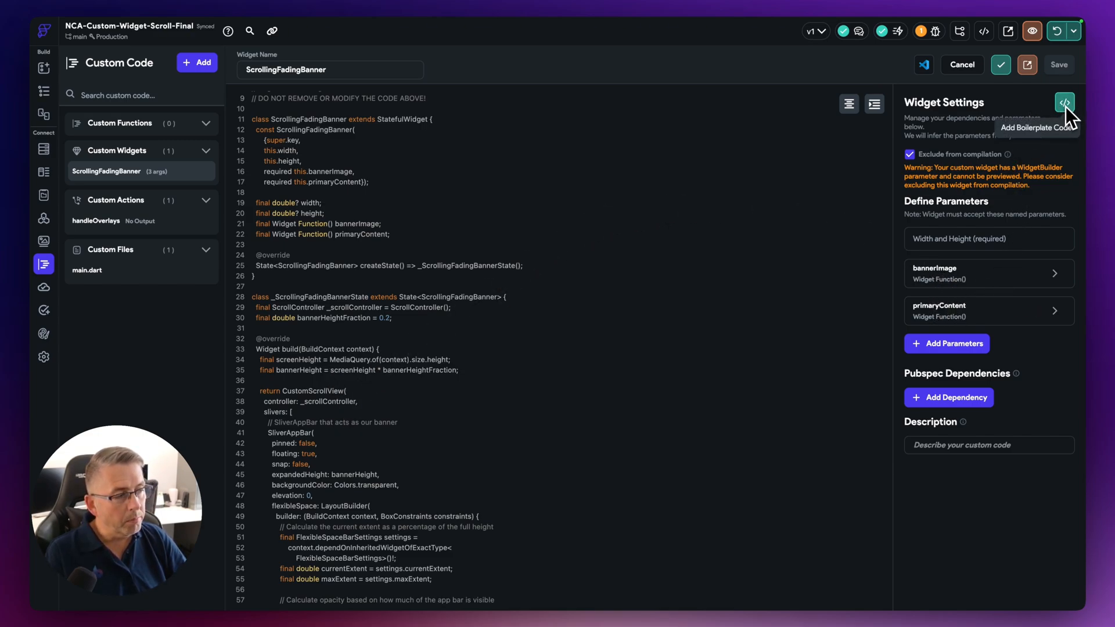
{"action": "mouse_move", "coordinate": [484, 329]}
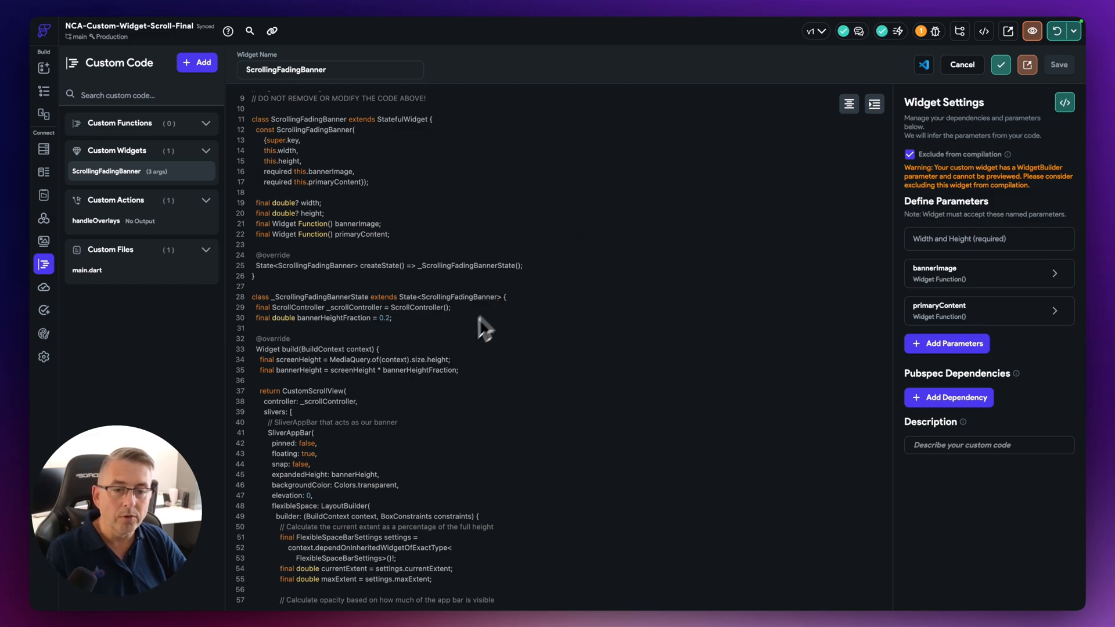
{"action": "mouse_move", "coordinate": [419, 423]}
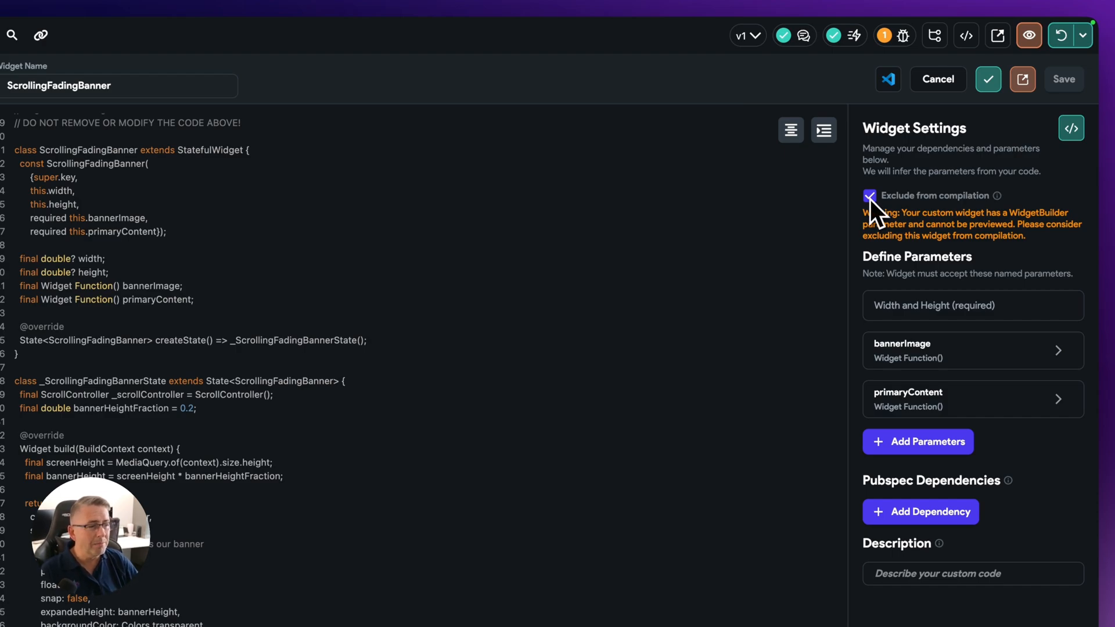
{"action": "left_click", "coordinate": [870, 195]}
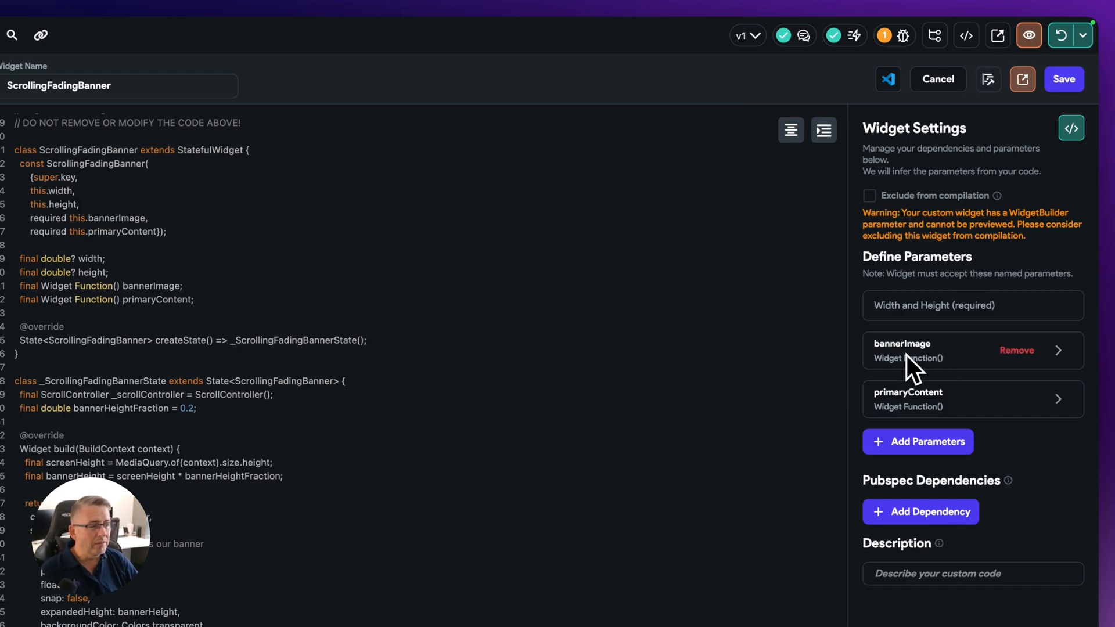
{"action": "mouse_move", "coordinate": [964, 274]}
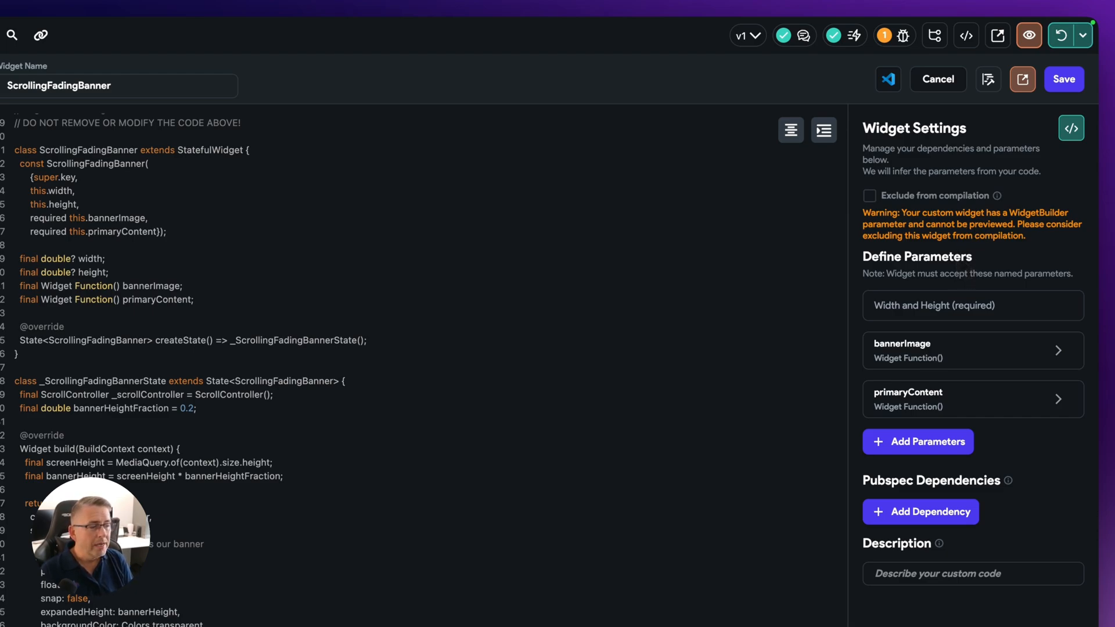
{"action": "mouse_move", "coordinate": [882, 398]}
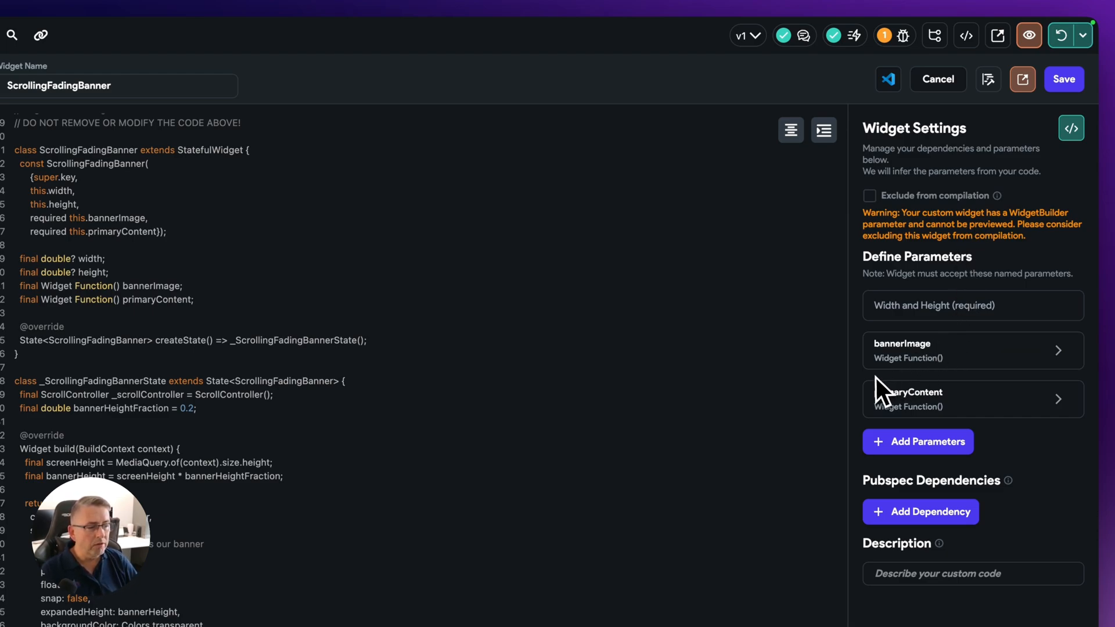
{"action": "left_click", "coordinate": [973, 350]}
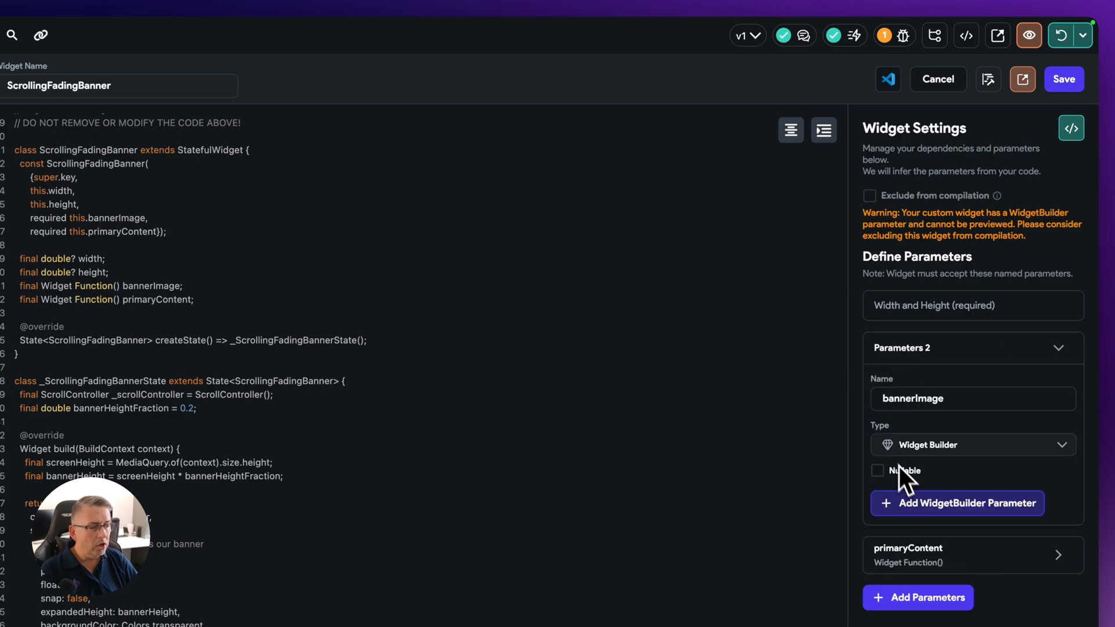
{"action": "mouse_move", "coordinate": [1059, 347]}
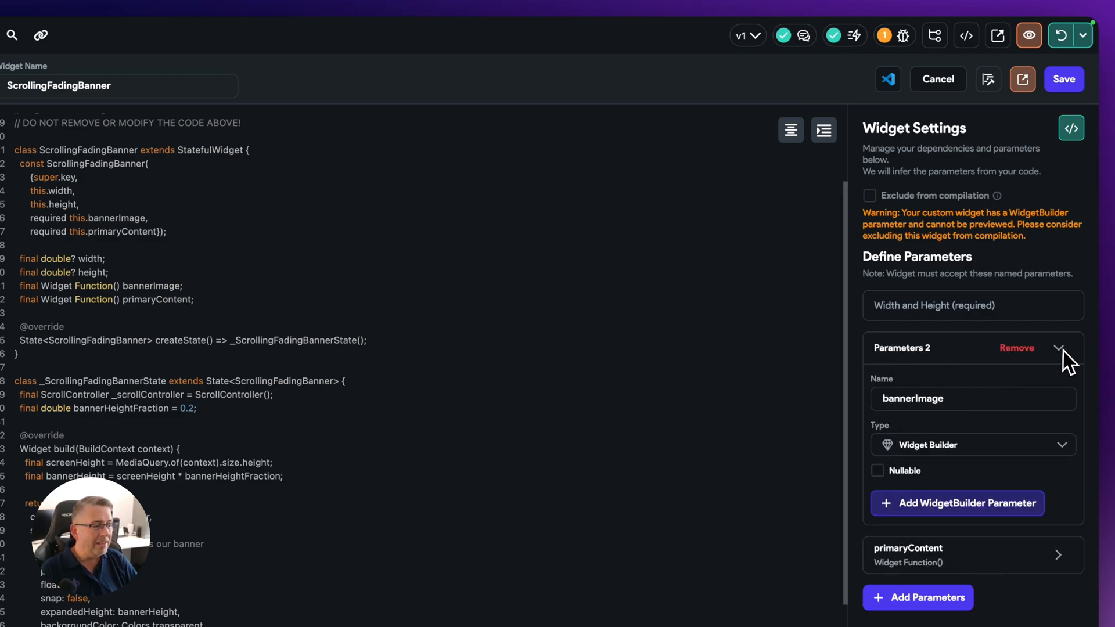
{"action": "left_click", "coordinate": [1059, 349]}
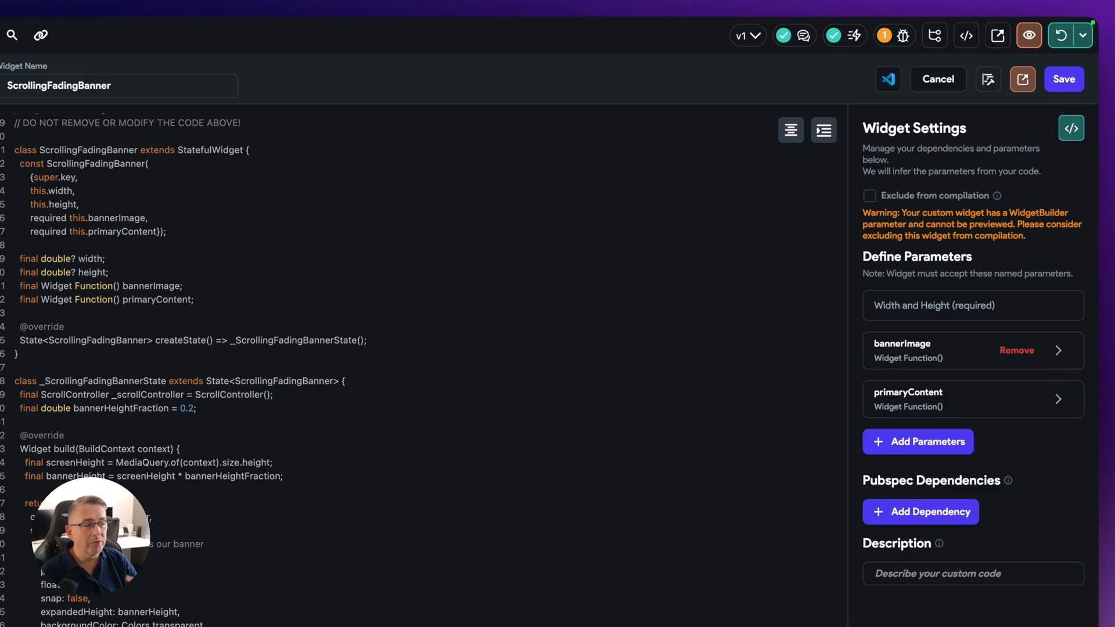
{"action": "mouse_move", "coordinate": [1061, 378]}
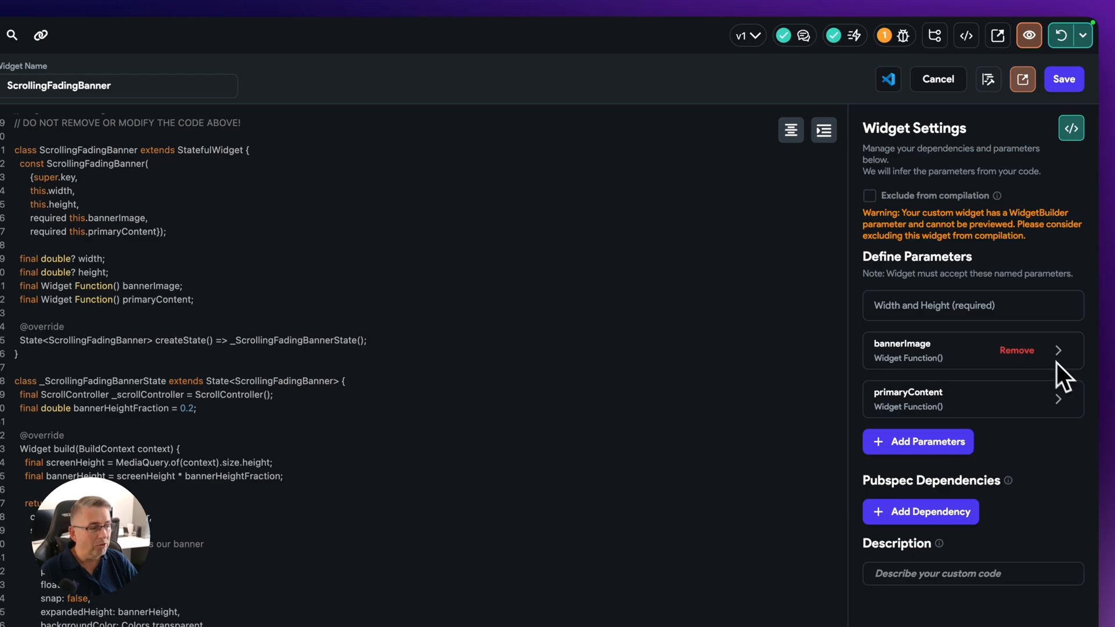
{"action": "left_click", "coordinate": [870, 195]}
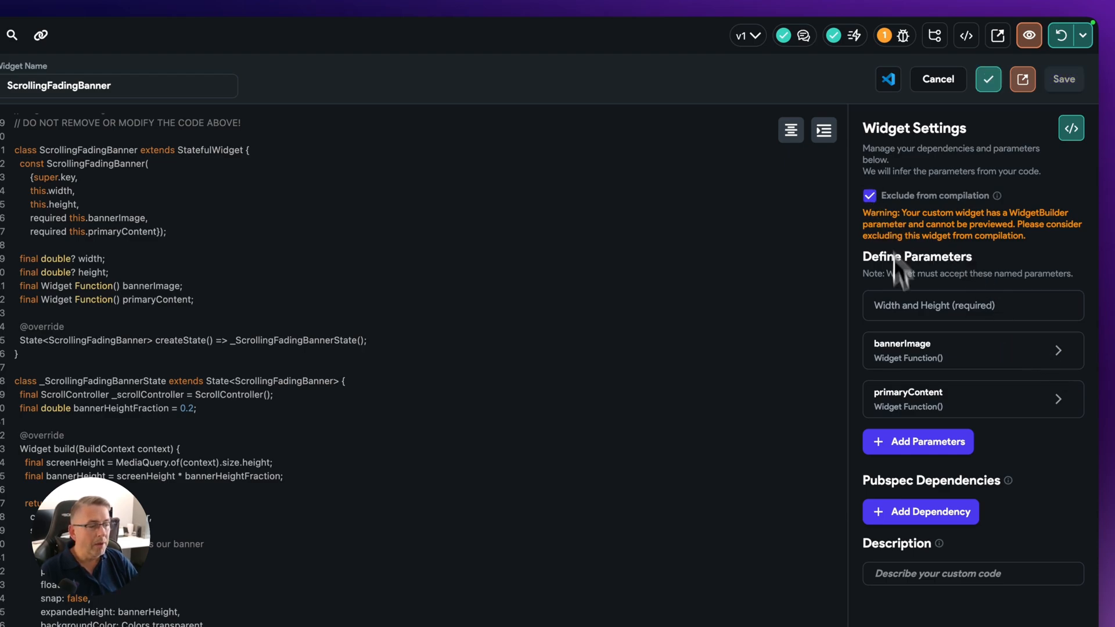
{"action": "mouse_move", "coordinate": [917, 378]}
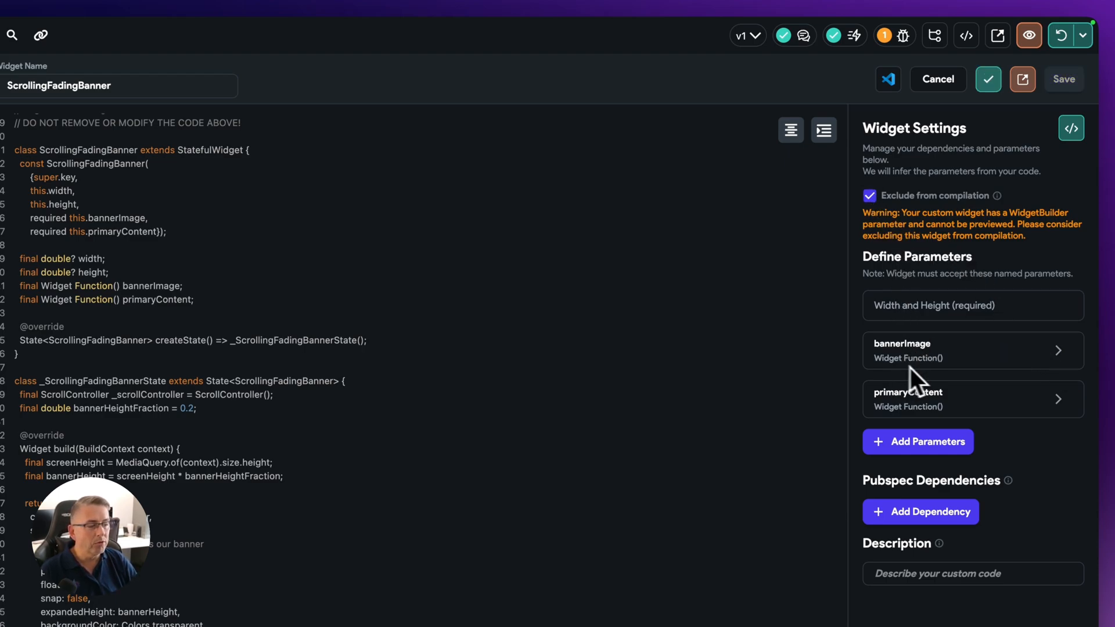
{"action": "left_click", "coordinate": [973, 349]}
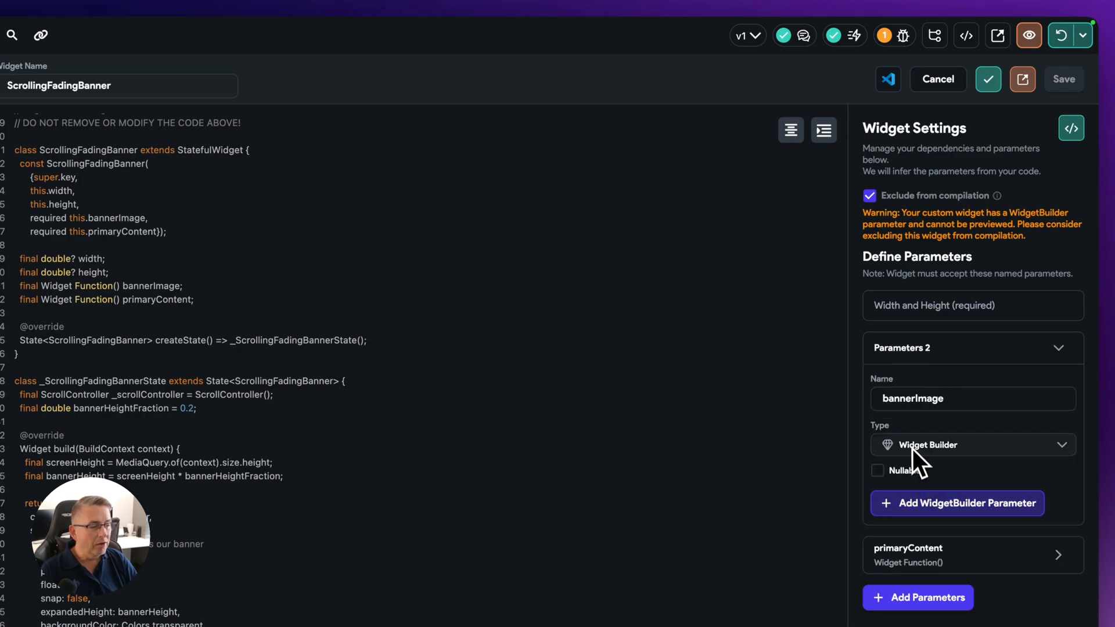
{"action": "left_click", "coordinate": [1057, 347]}
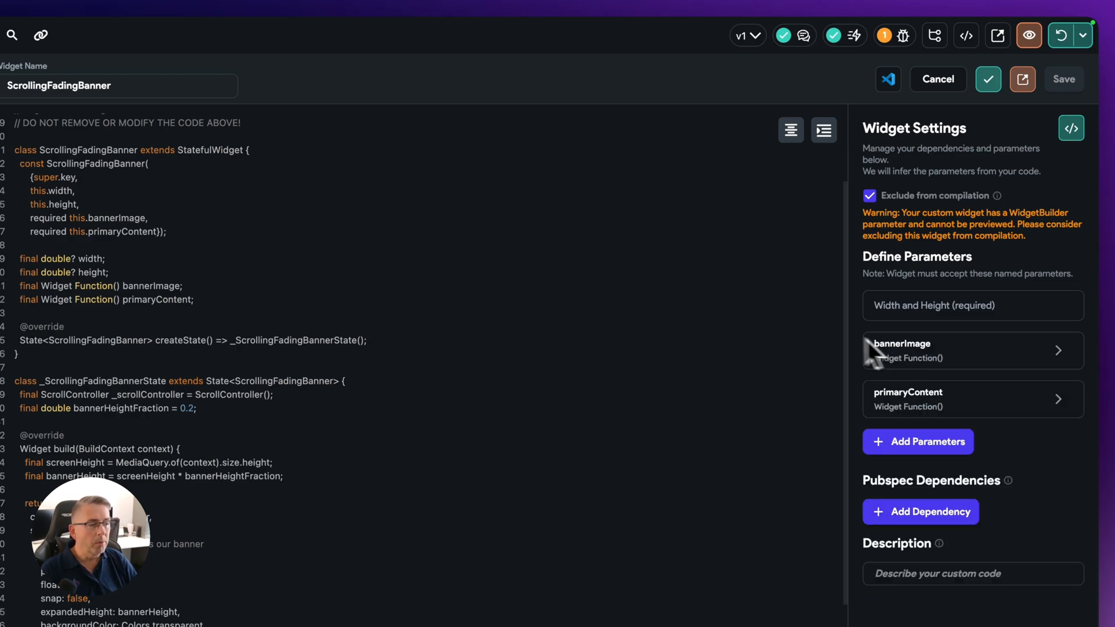
{"action": "mouse_move", "coordinate": [754, 352]}
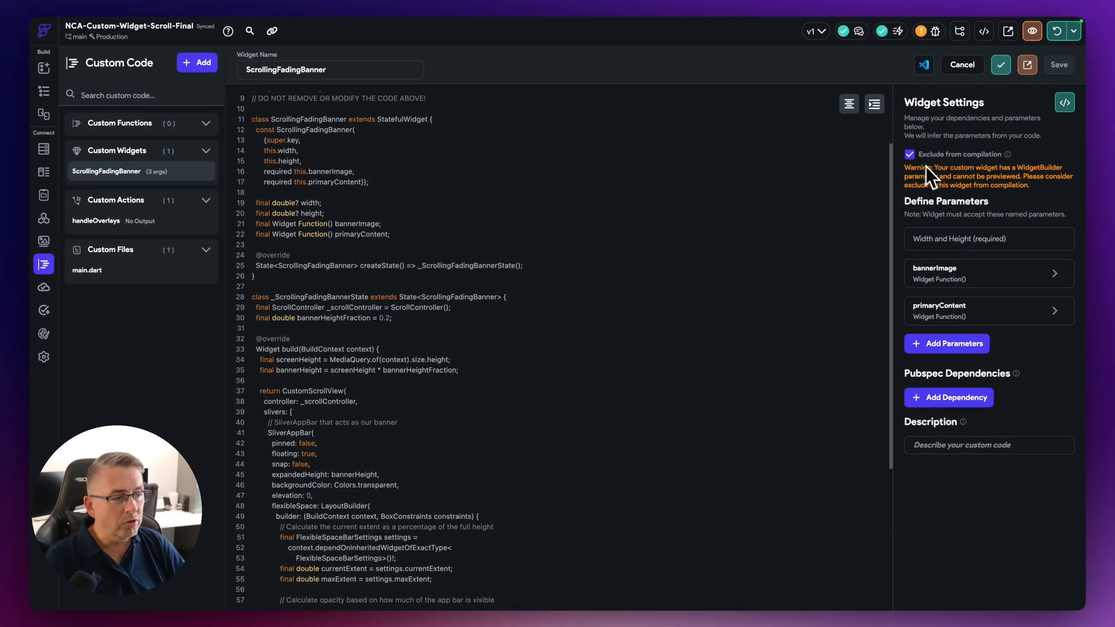
{"action": "mouse_move", "coordinate": [924, 167]}
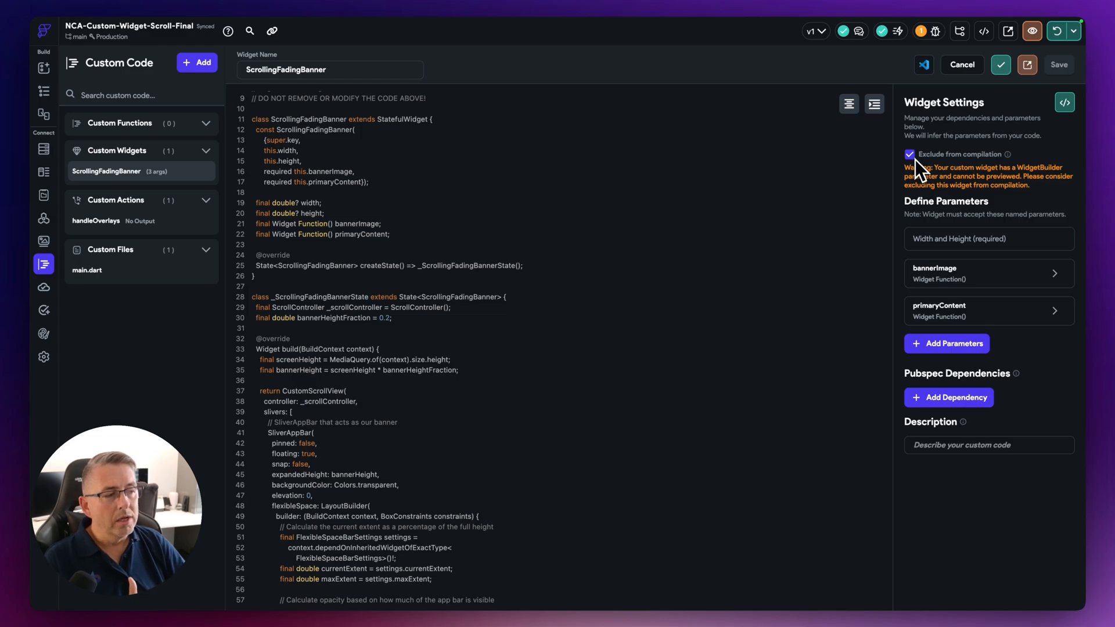
{"action": "mouse_move", "coordinate": [341, 380]}
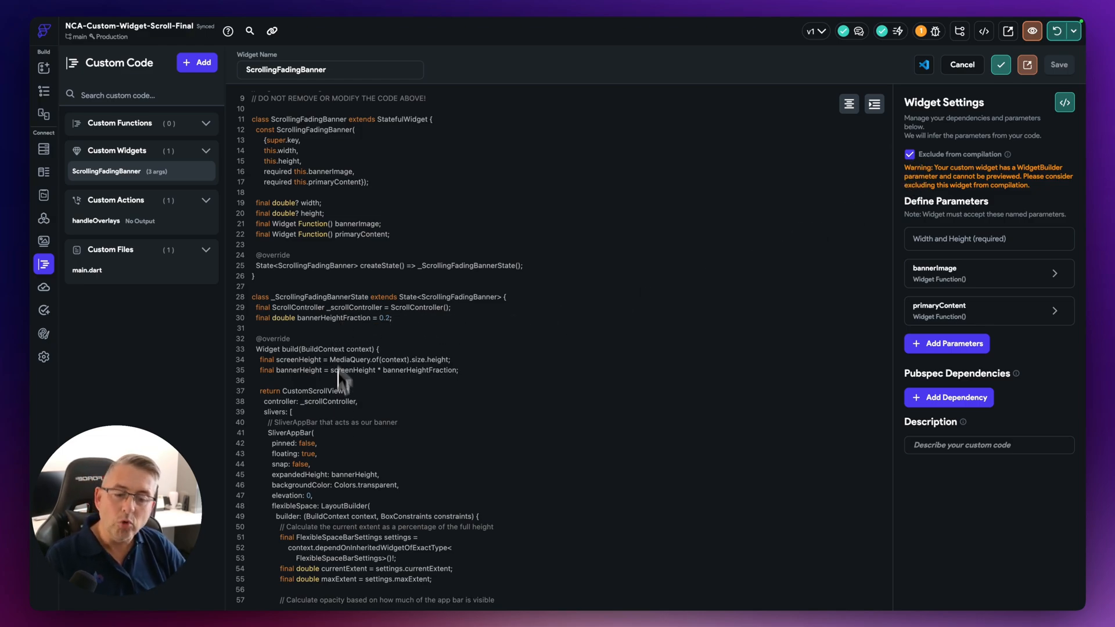
{"action": "mouse_move", "coordinate": [387, 458]}
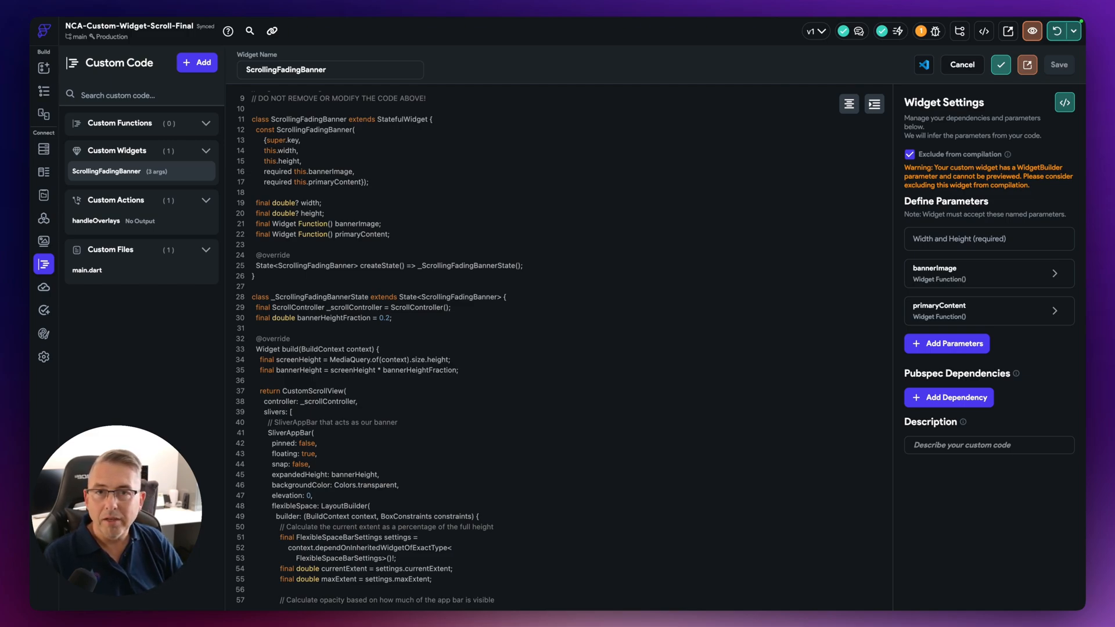
{"action": "mouse_move", "coordinate": [493, 384]}
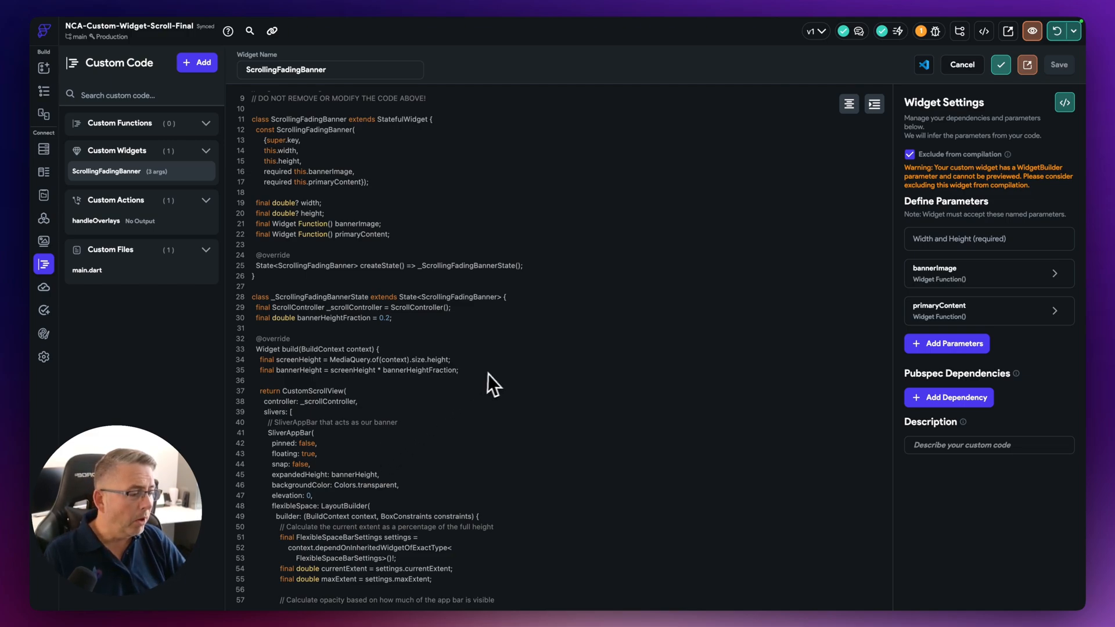
{"action": "mouse_move", "coordinate": [613, 292]}
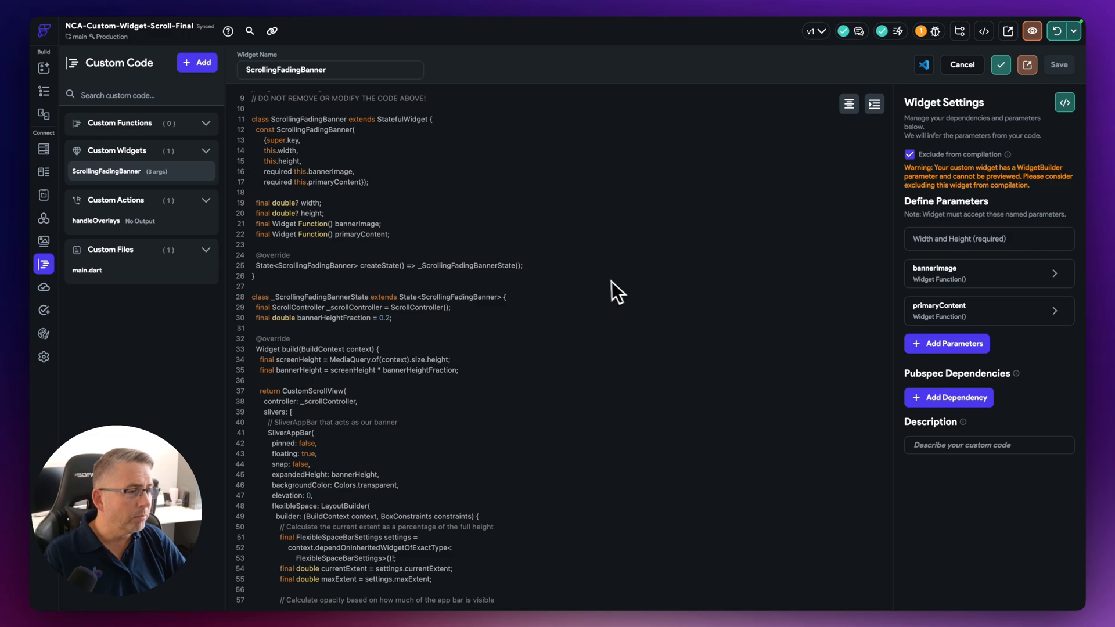
{"action": "mouse_move", "coordinate": [609, 292]}
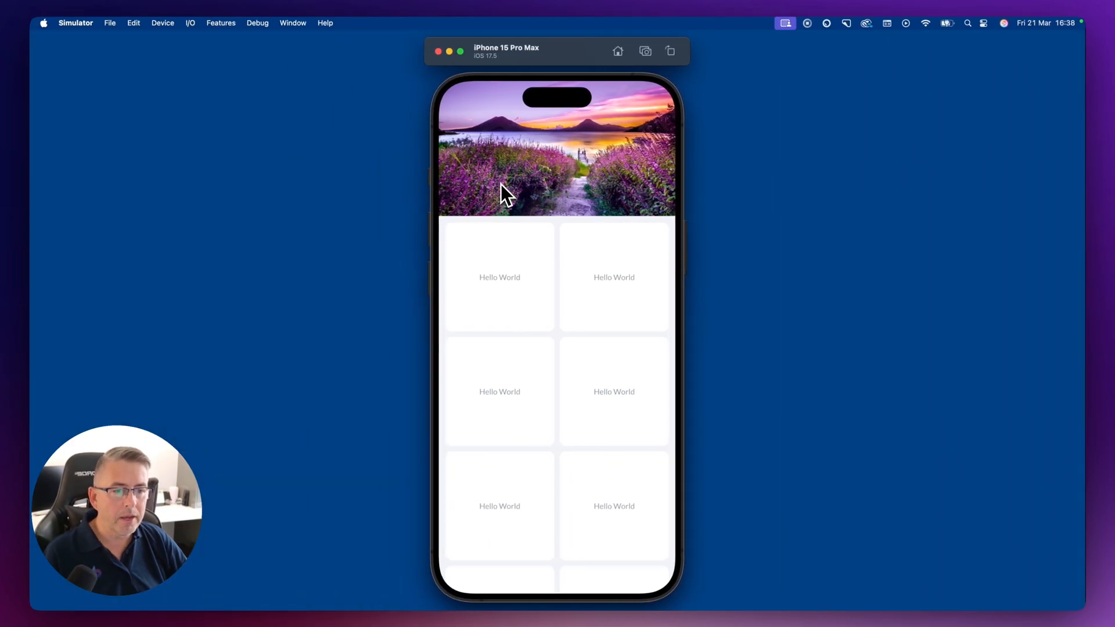
- Scroll the running app to see the flower-field banner above the Hello World grid
{"action": "scroll", "scroll_direction": "down", "scroll_amount": 3}
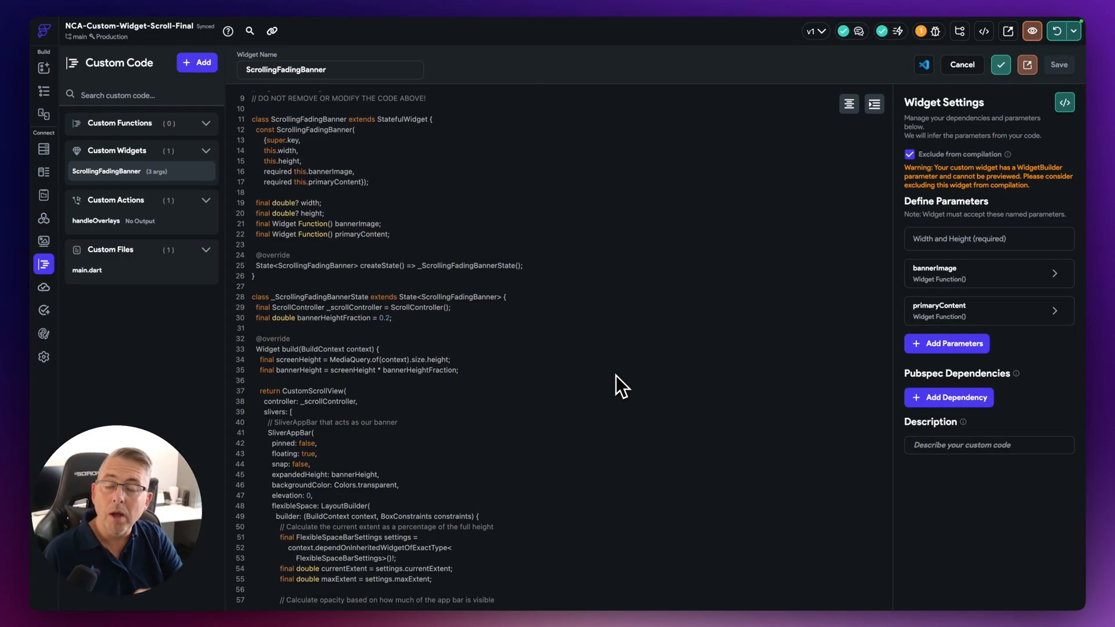
{"action": "mouse_move", "coordinate": [565, 346]}
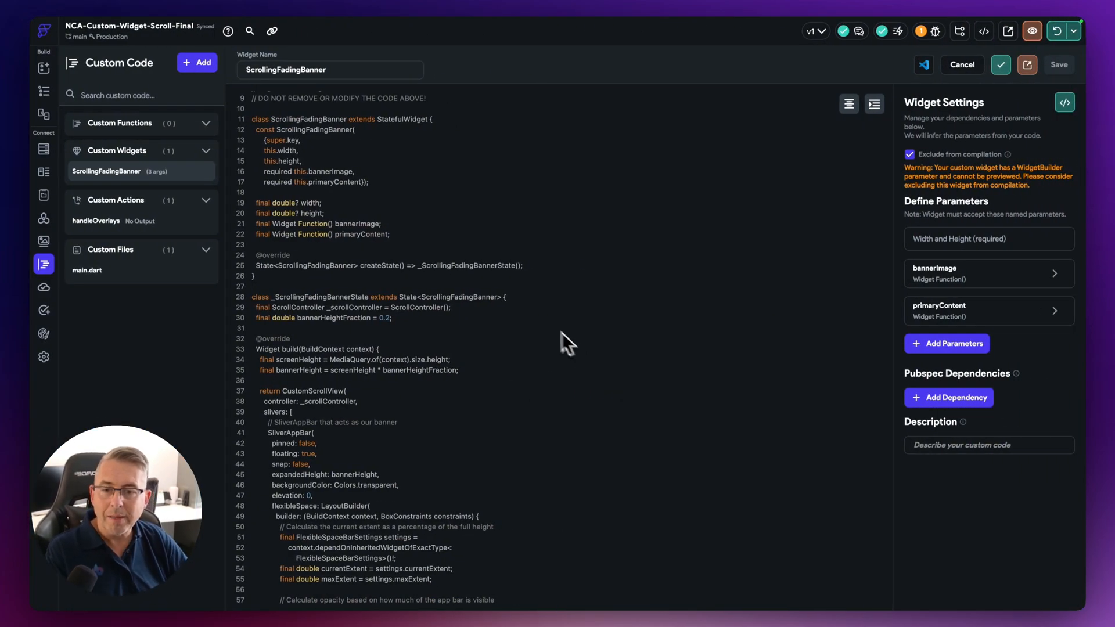
{"action": "mouse_move", "coordinate": [97, 221]}
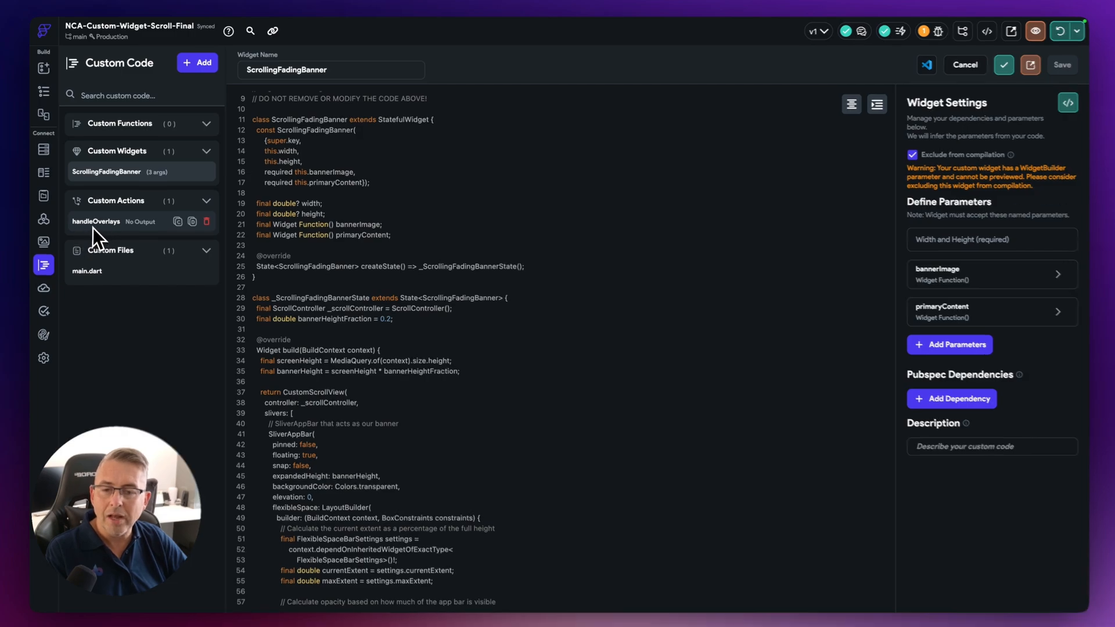
- Select the handleOverlays custom action to show its overlay-hiding code
{"action": "left_click", "coordinate": [96, 221]}
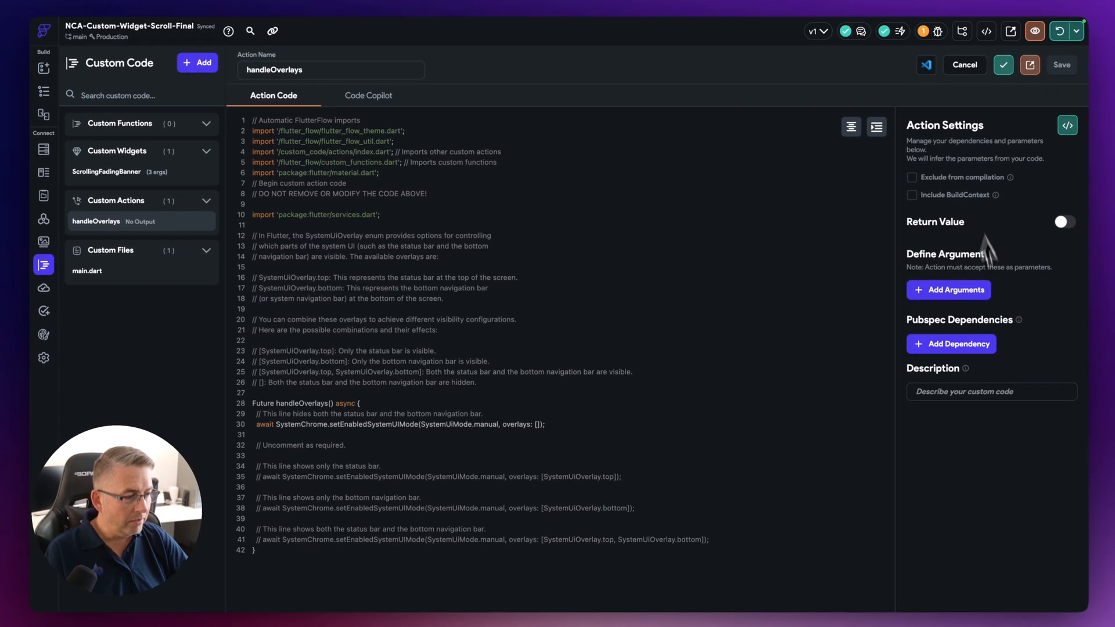
{"action": "mouse_move", "coordinate": [555, 470]}
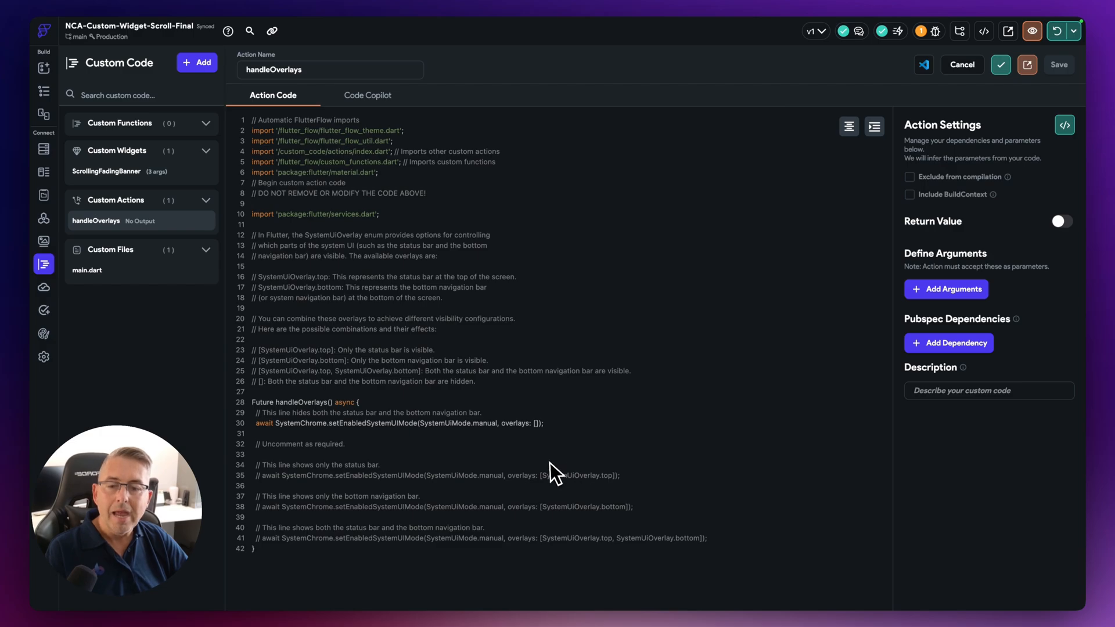
- In main.dart, add handleOverlays as an Initial Action run at app startup
{"action": "left_click", "coordinate": [87, 269]}
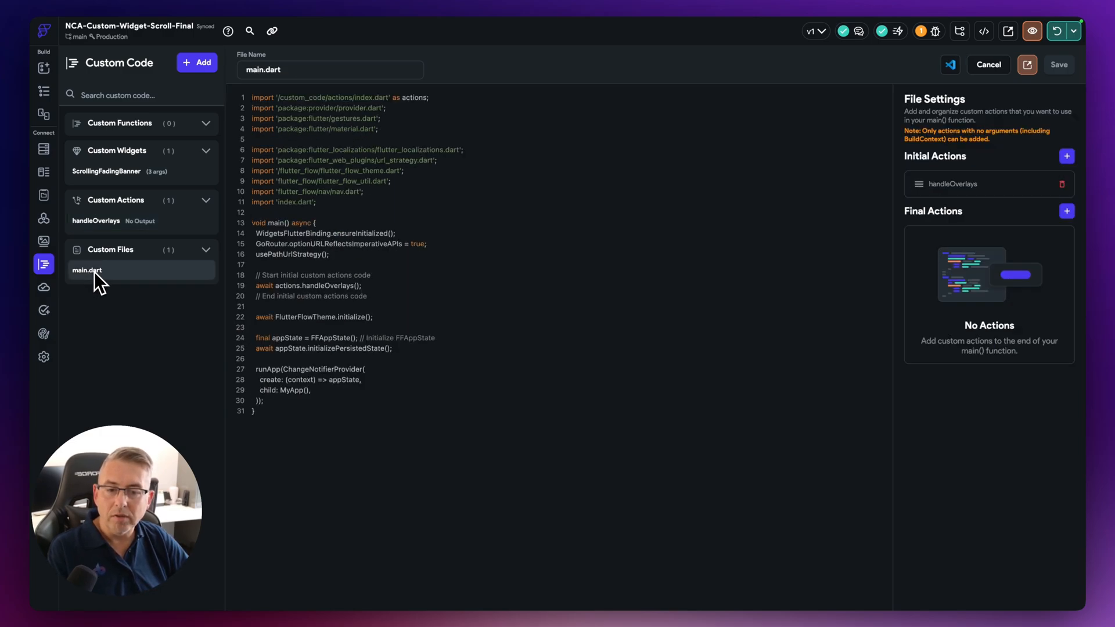
{"action": "mouse_move", "coordinate": [971, 198]}
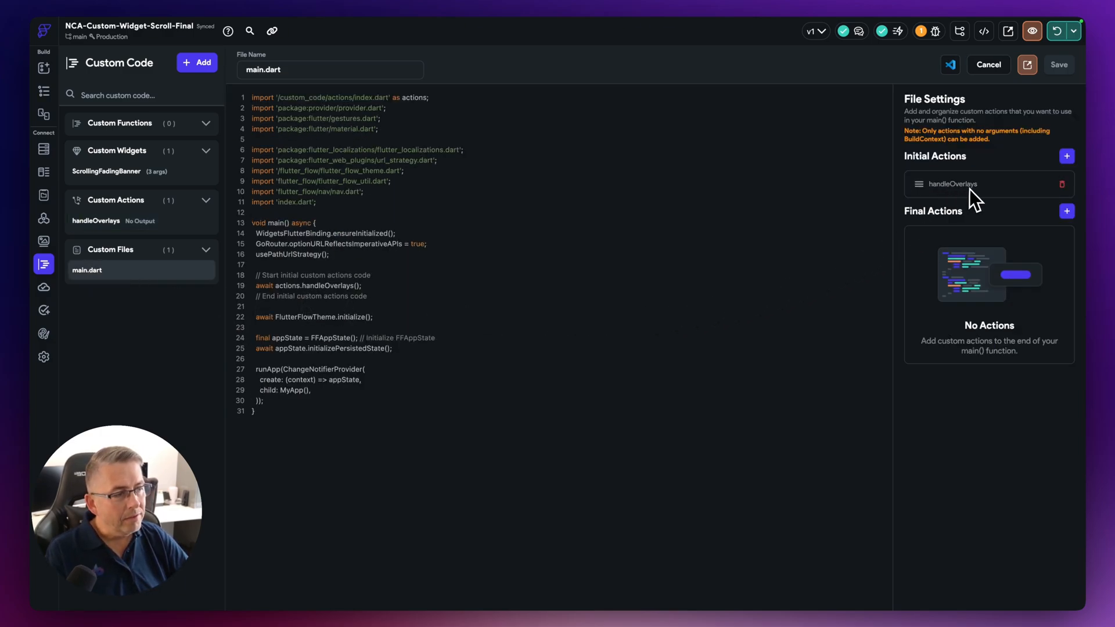
{"action": "mouse_move", "coordinate": [1066, 157]}
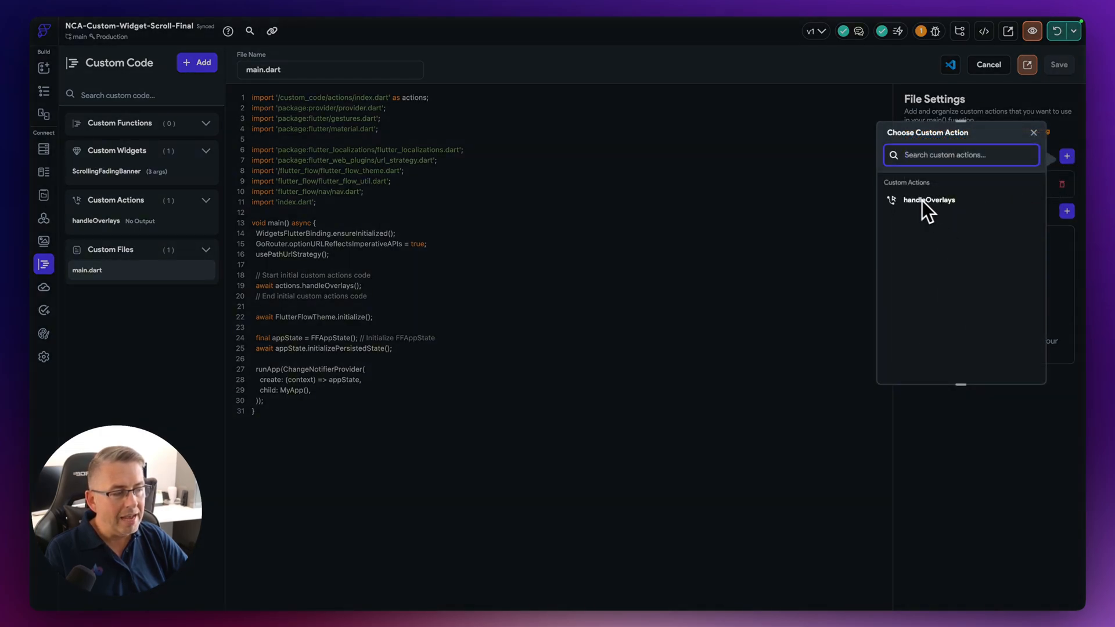
{"action": "left_click", "coordinate": [929, 200]}
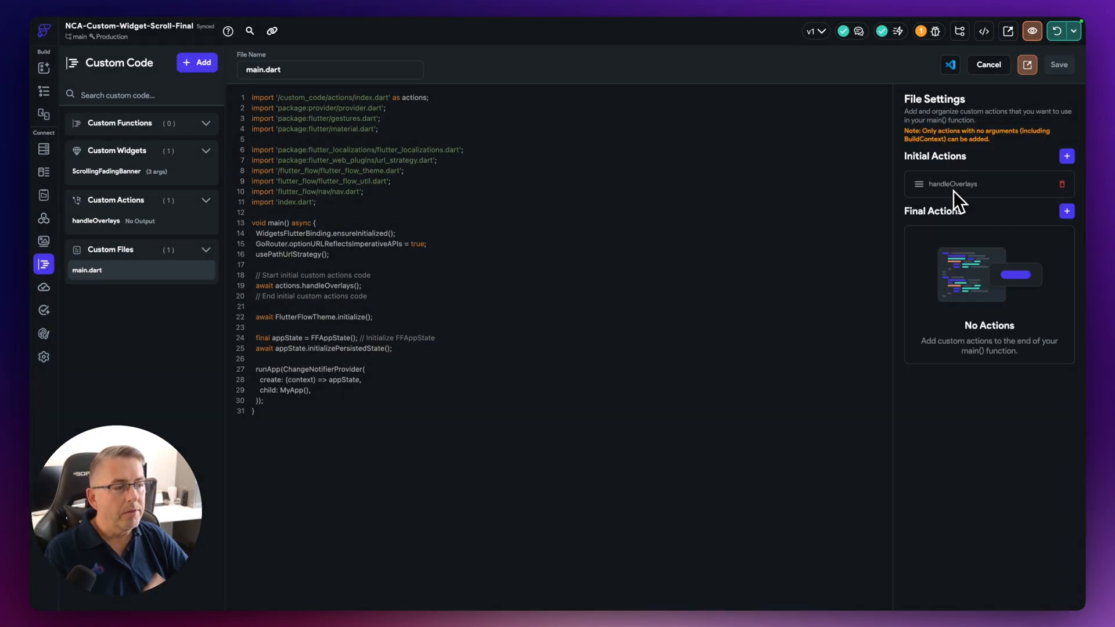
{"action": "mouse_move", "coordinate": [423, 309]}
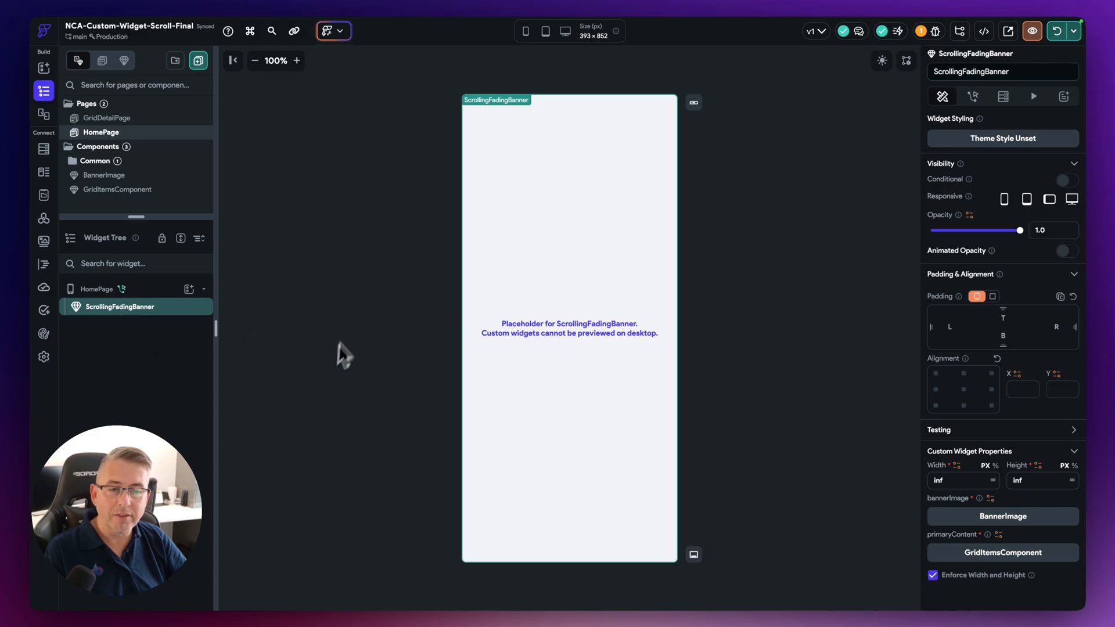
- Select HomePage to show its Scaffold properties with Safe Area off
{"action": "left_click", "coordinate": [96, 290]}
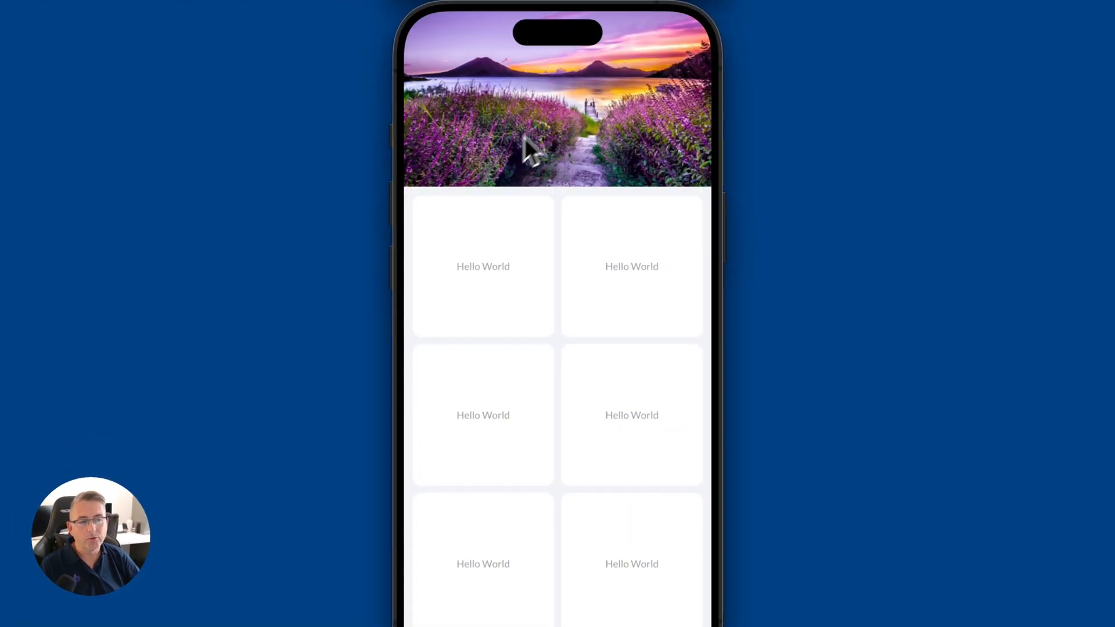
{"action": "mouse_move", "coordinate": [438, 57]}
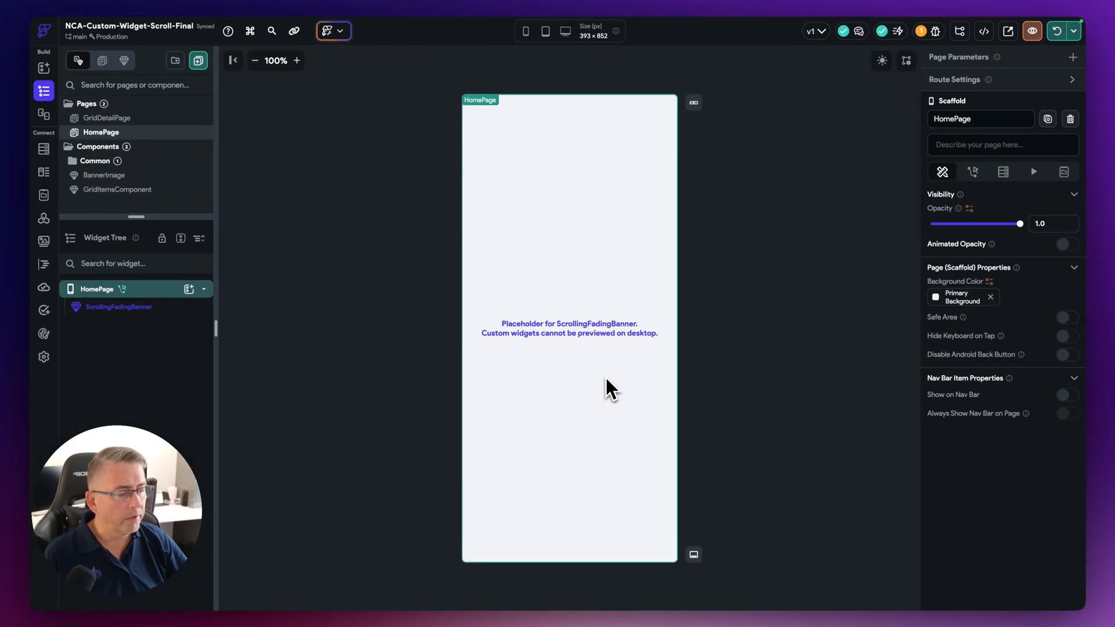
{"action": "mouse_move", "coordinate": [871, 309]}
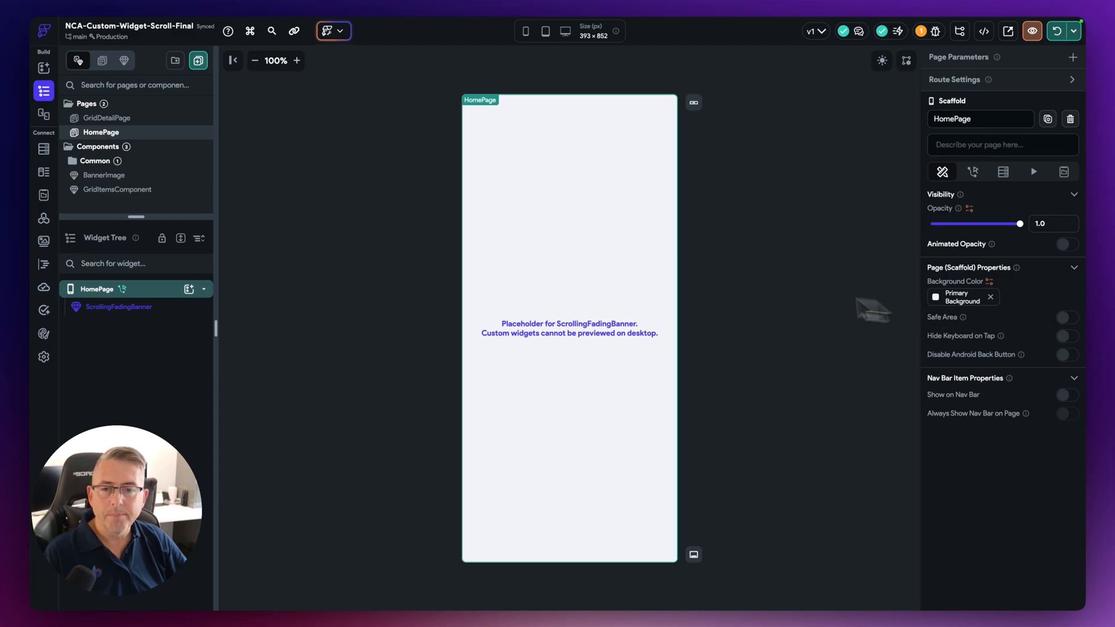
- Select GridDetailPage and confirm its Safe Area setting stays enabled
{"action": "left_click", "coordinate": [108, 118]}
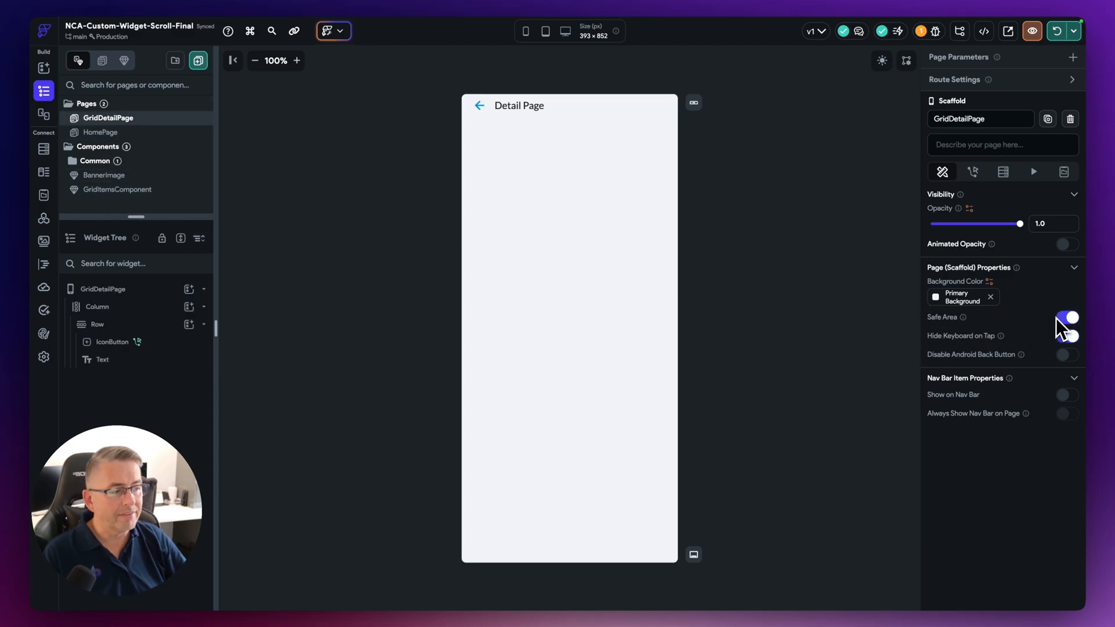
{"action": "left_click", "coordinate": [1066, 335]}
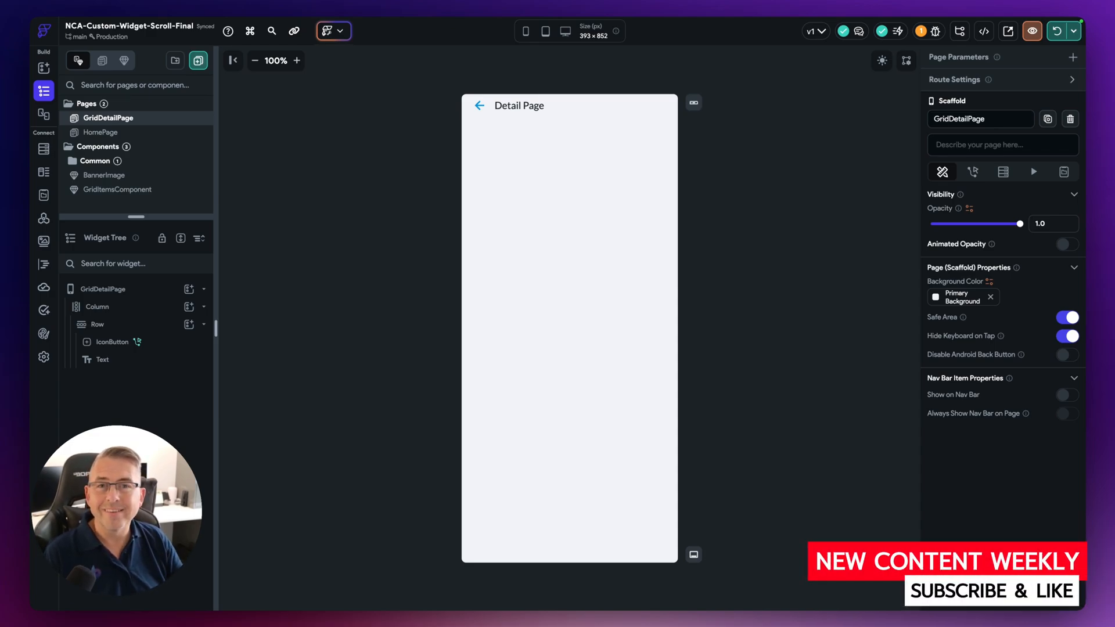
{"action": "mouse_move", "coordinate": [309, 235]}
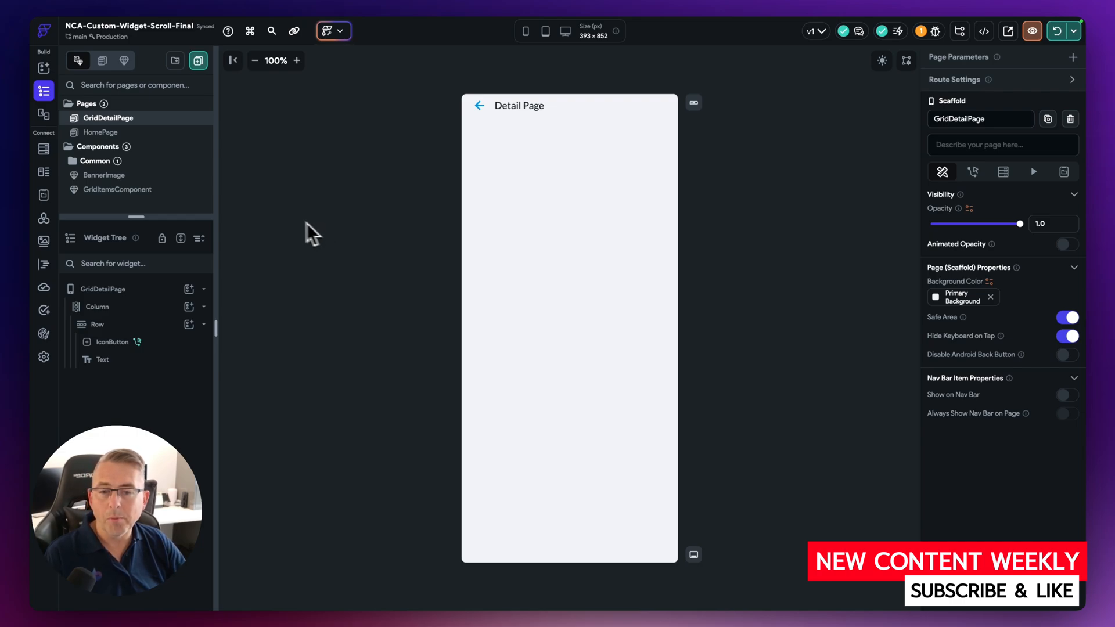
{"action": "mouse_move", "coordinate": [228, 238]}
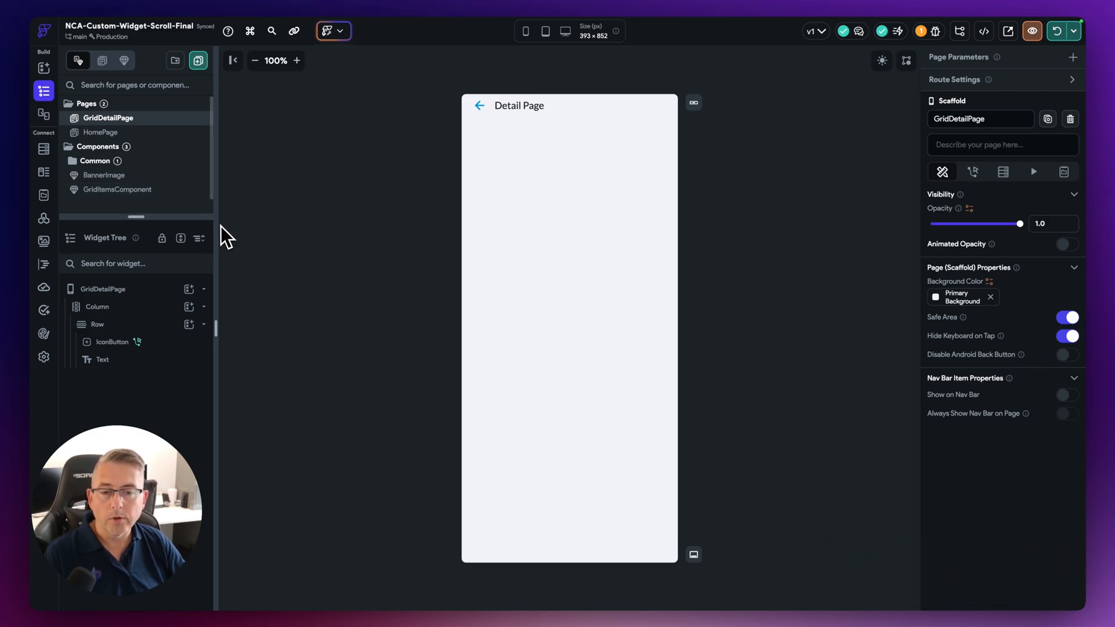